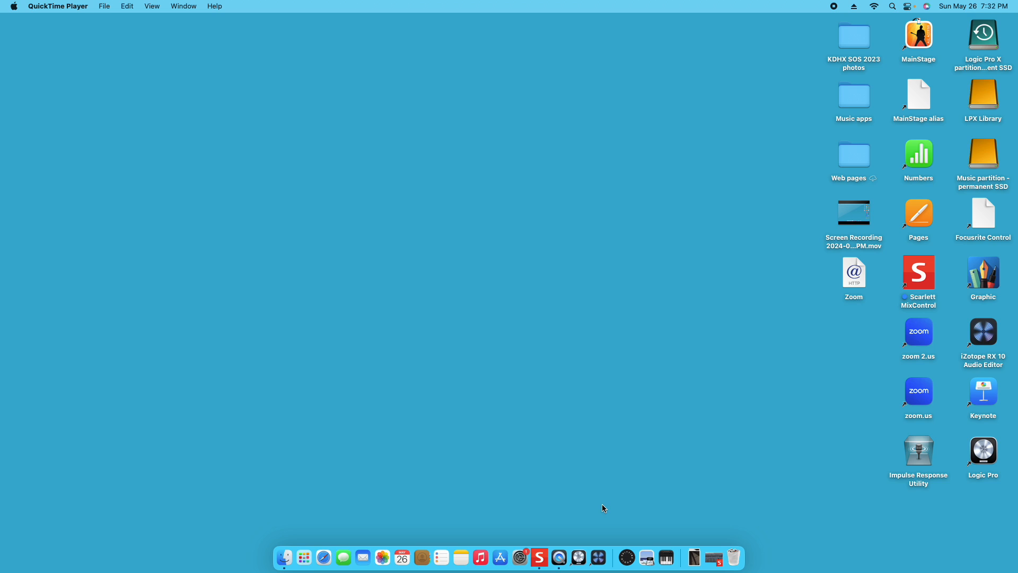
mouse_move(633, 530)
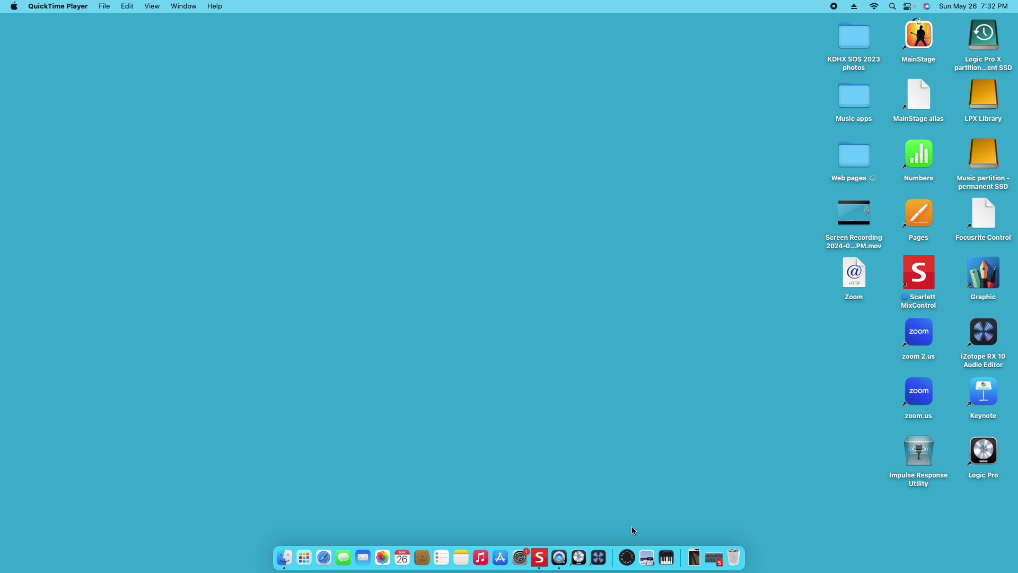
mouse_move(636, 511)
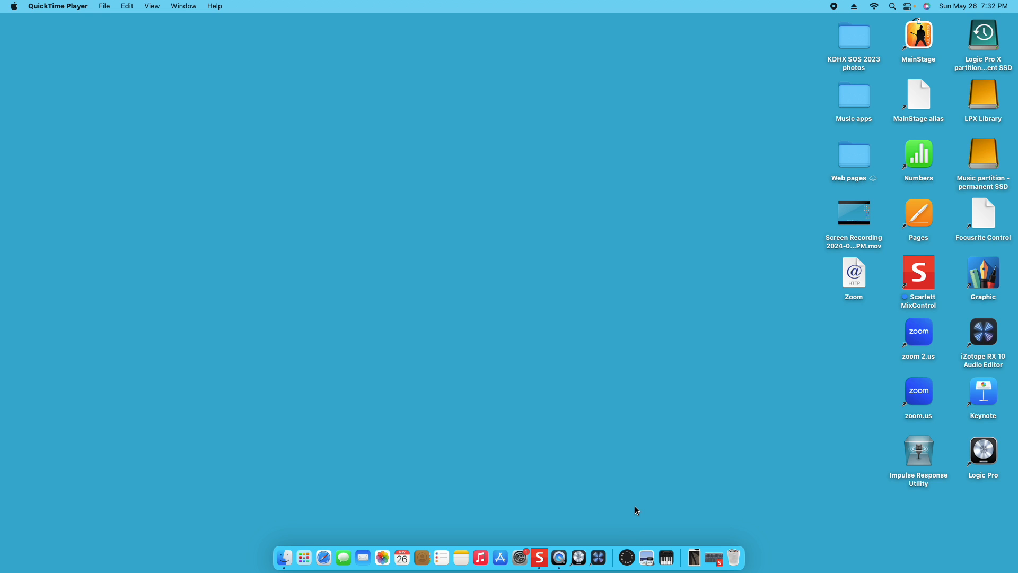
mouse_move(599, 431)
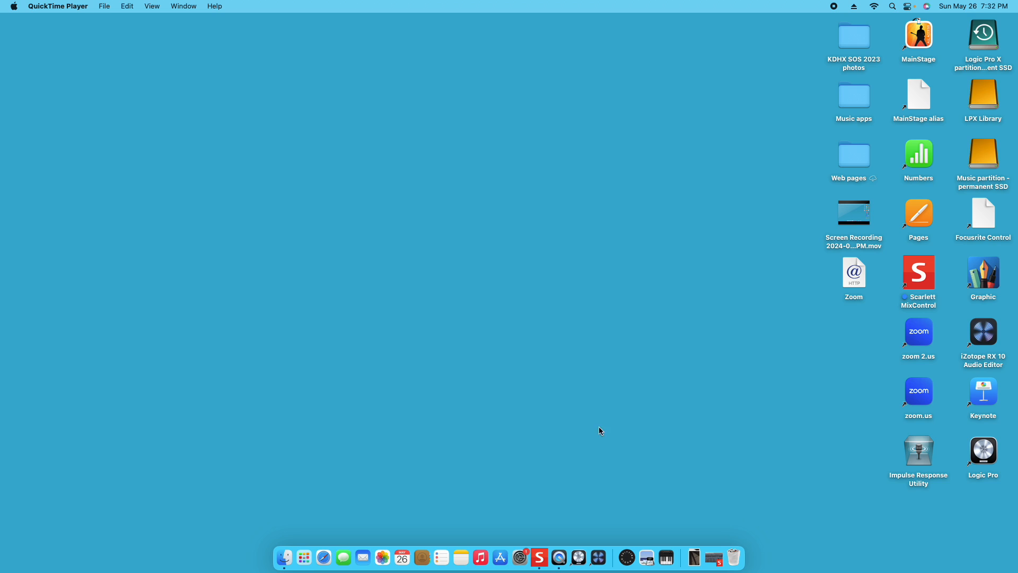
mouse_move(493, 173)
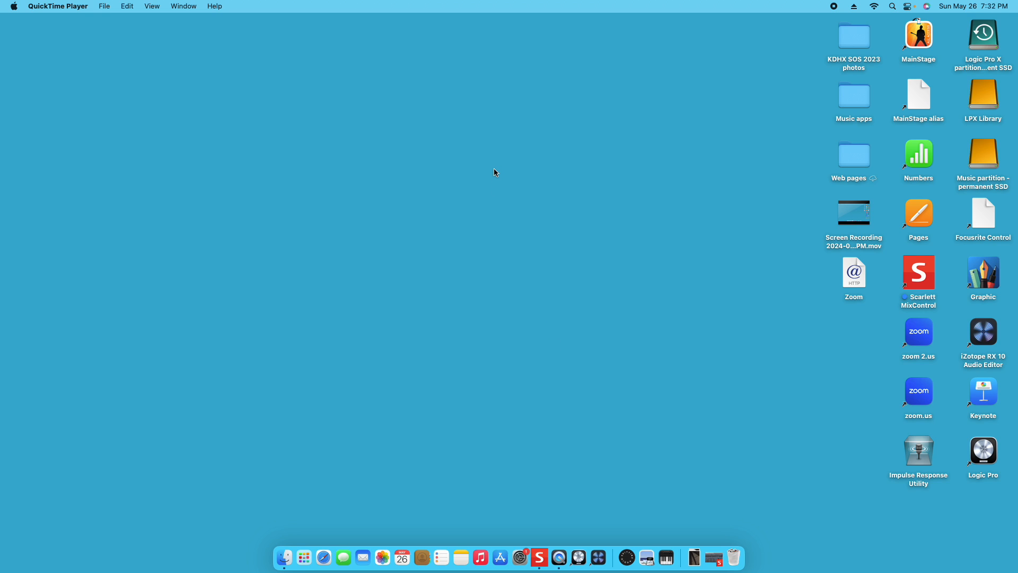
mouse_move(492, 189)
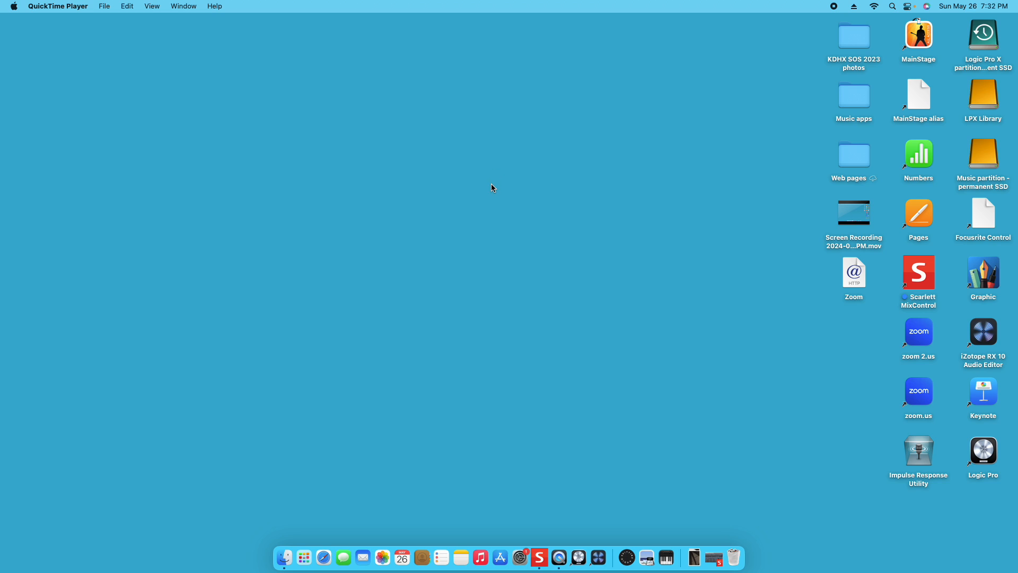
mouse_move(498, 265)
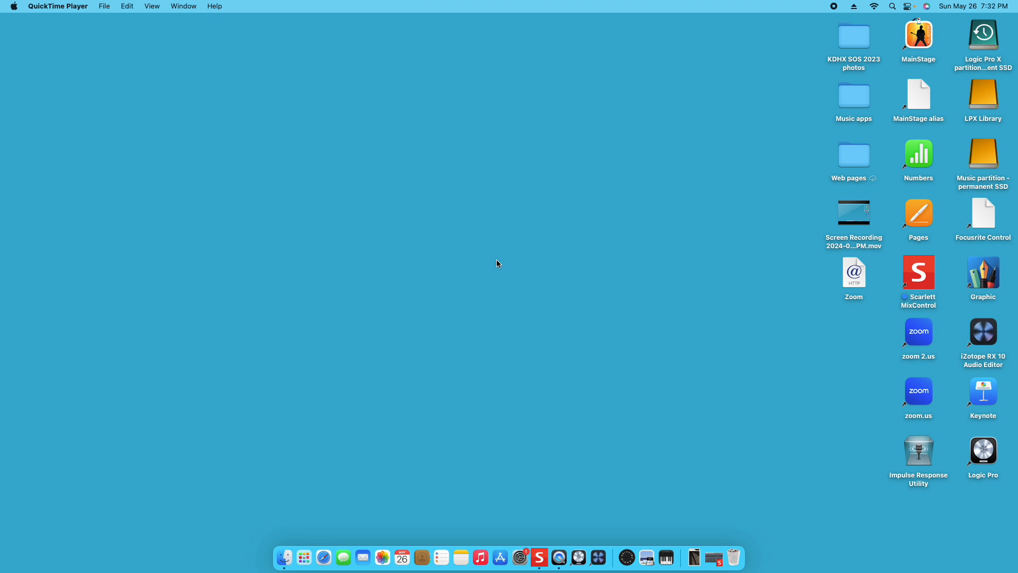
mouse_move(525, 380)
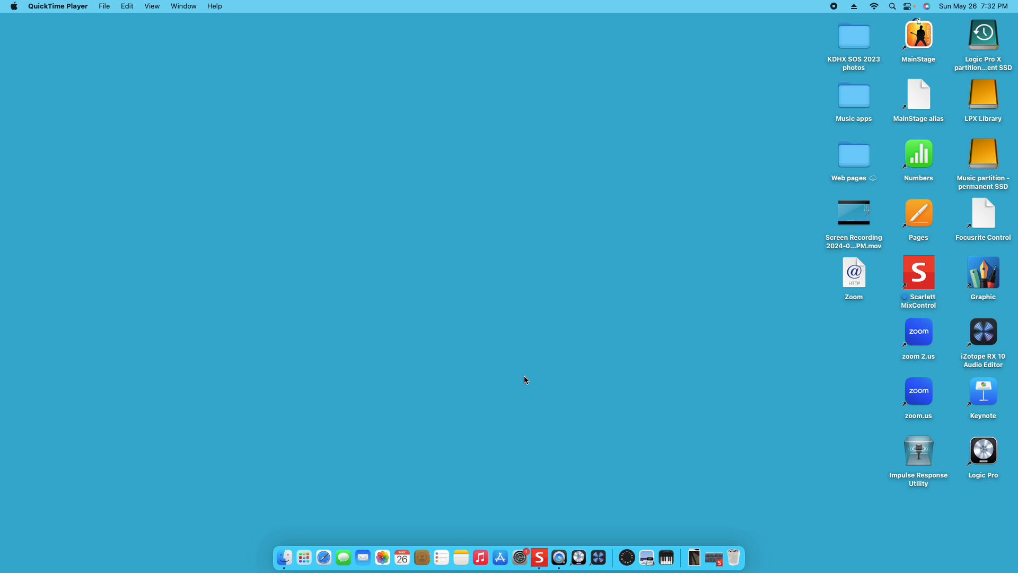
mouse_move(548, 511)
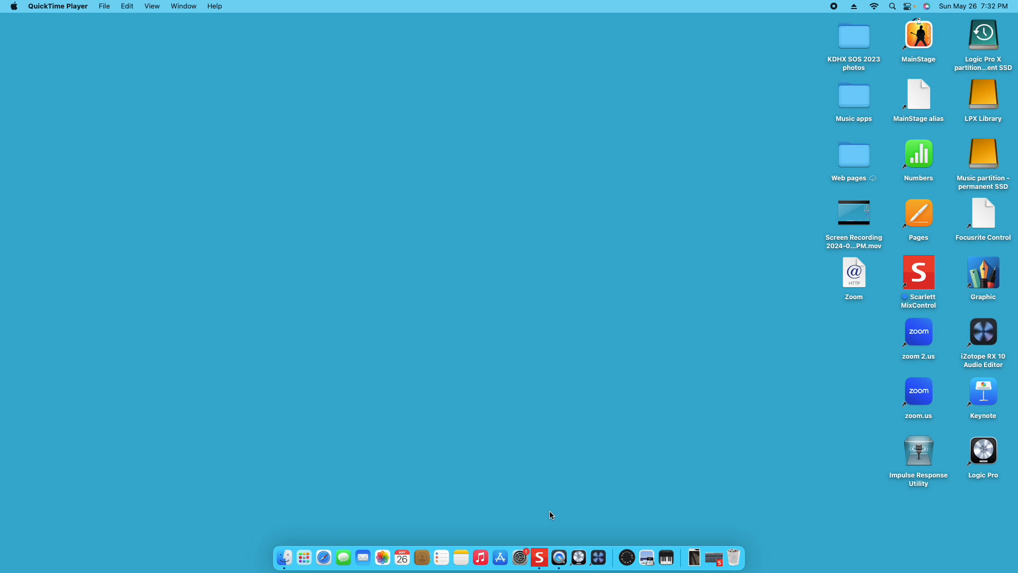
mouse_move(578, 557)
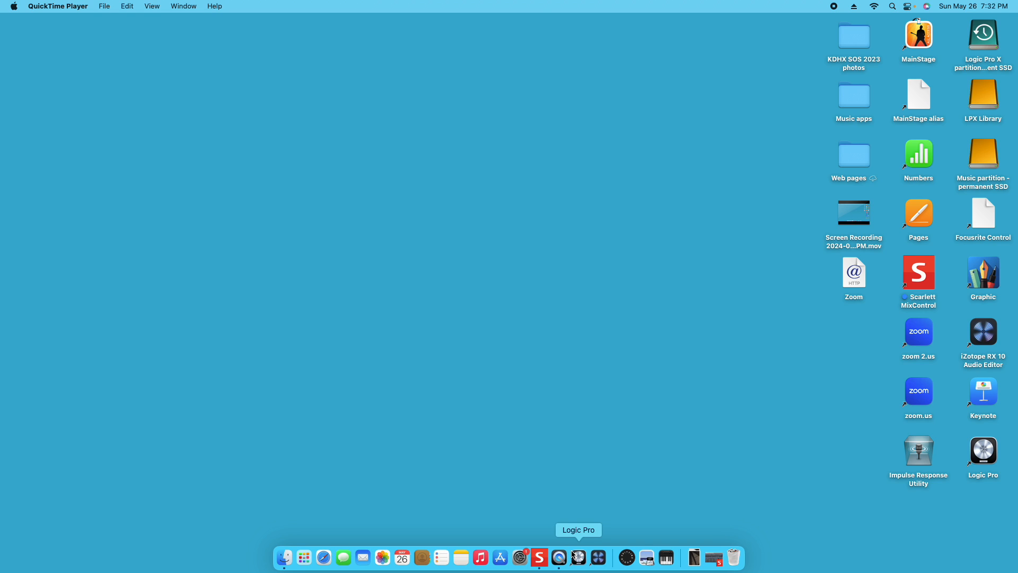
mouse_move(540, 452)
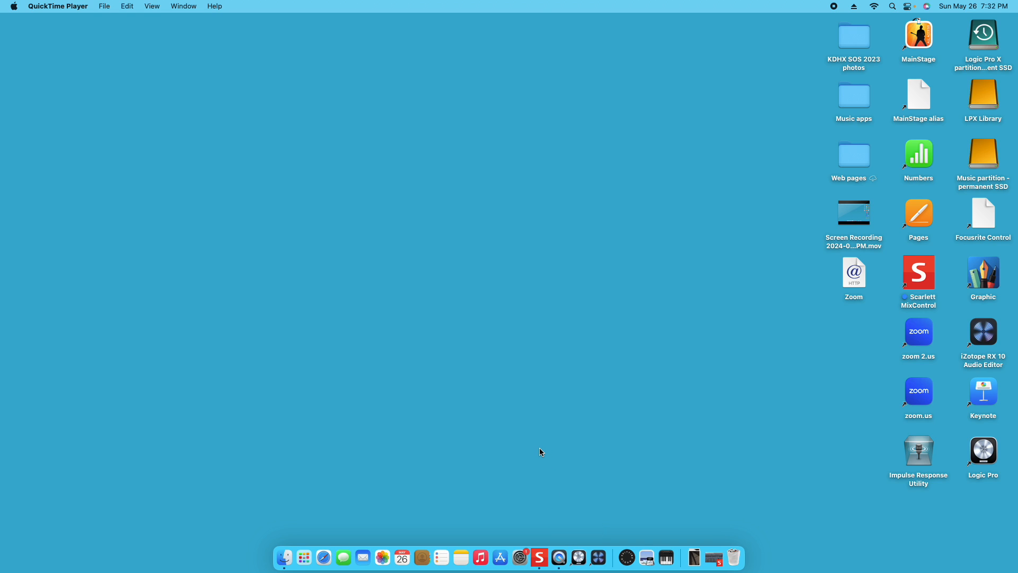
mouse_move(537, 465)
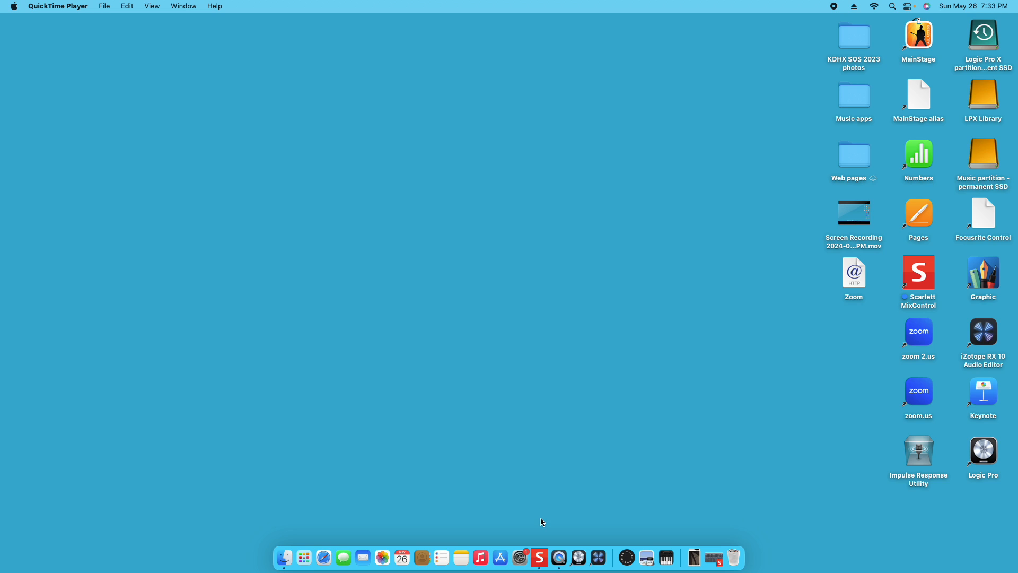
mouse_move(547, 519)
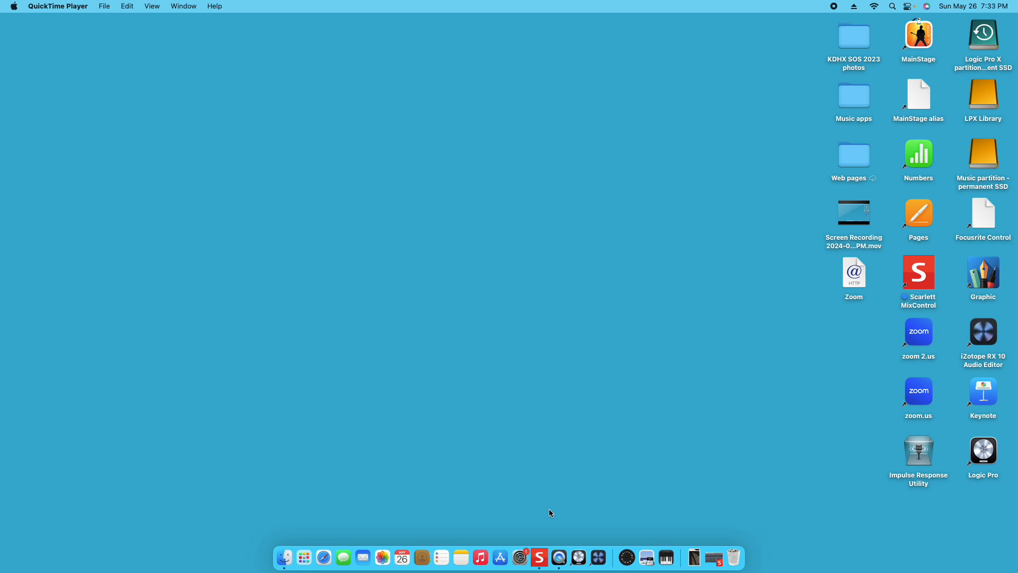
mouse_move(579, 557)
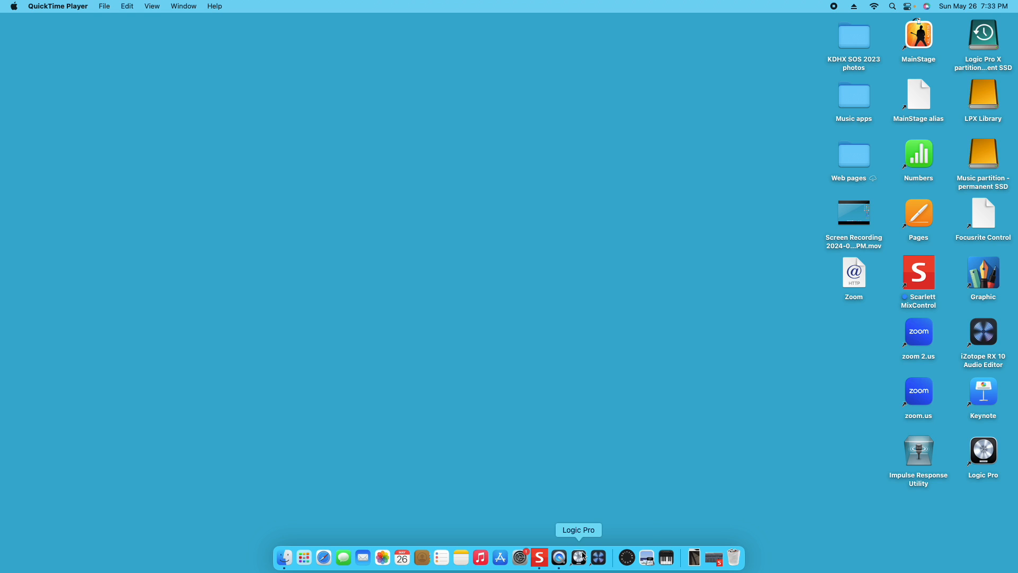
mouse_move(598, 560)
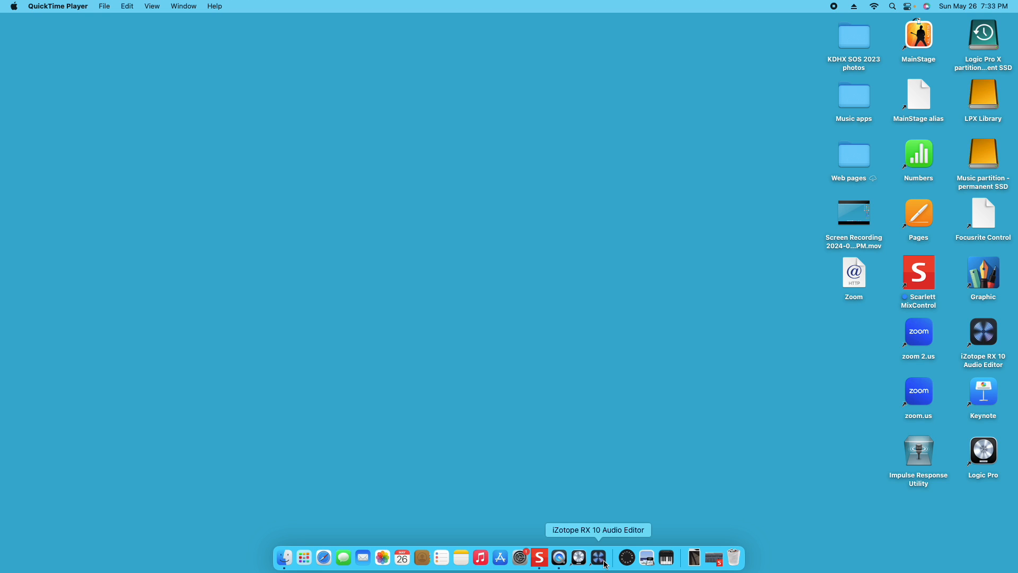
mouse_move(609, 478)
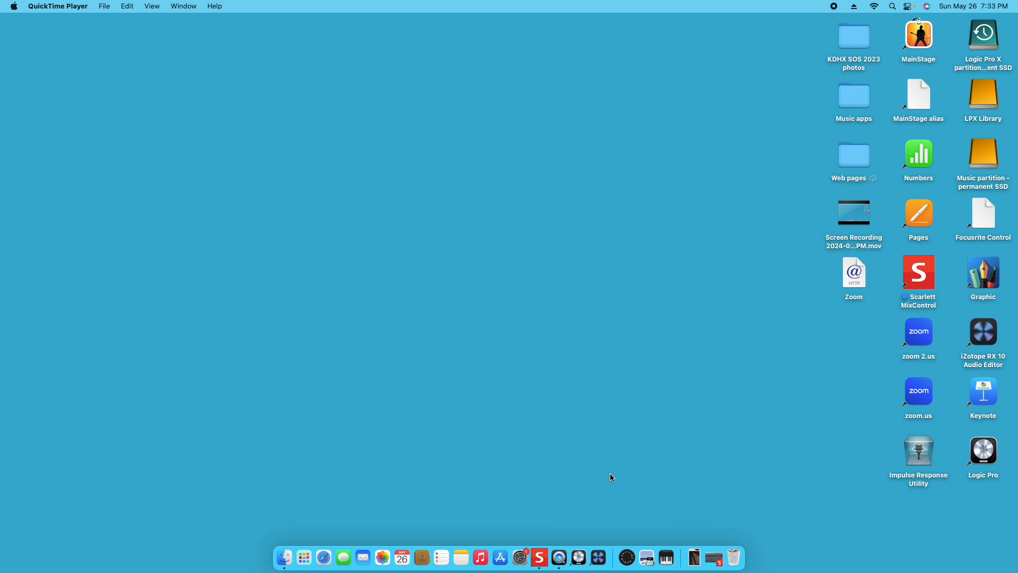
mouse_move(627, 467)
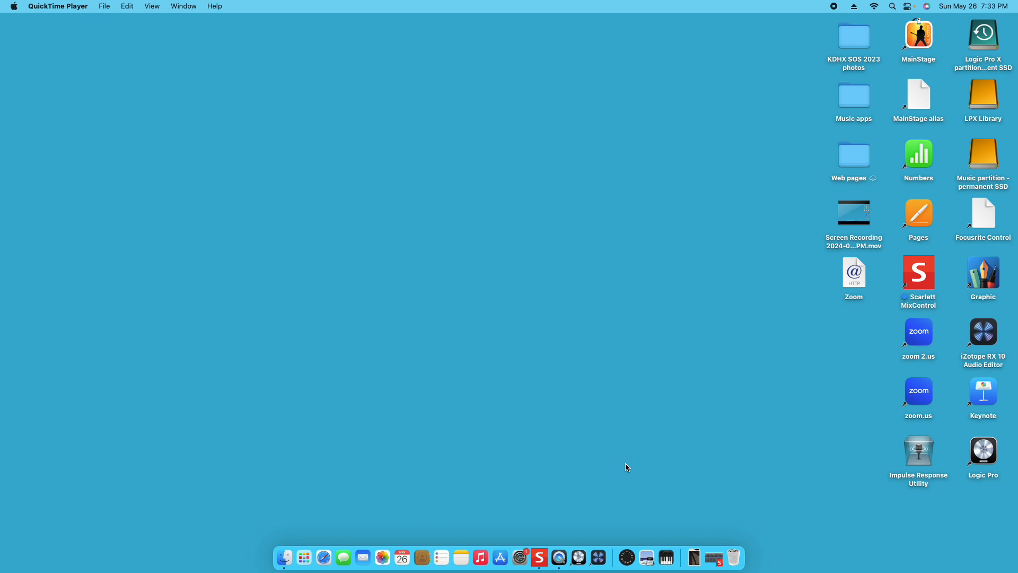
mouse_move(622, 475)
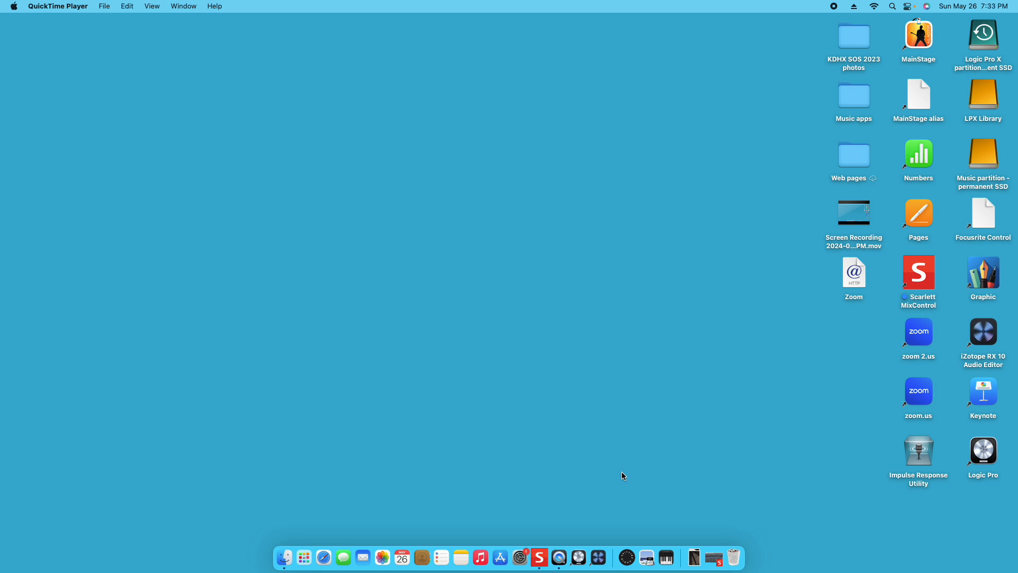
mouse_move(626, 557)
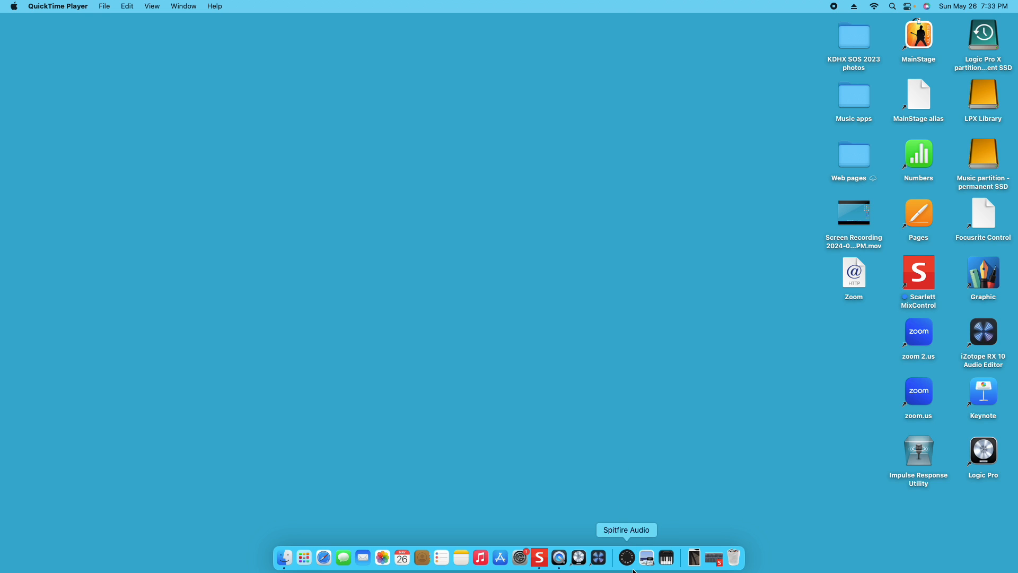
mouse_move(585, 483)
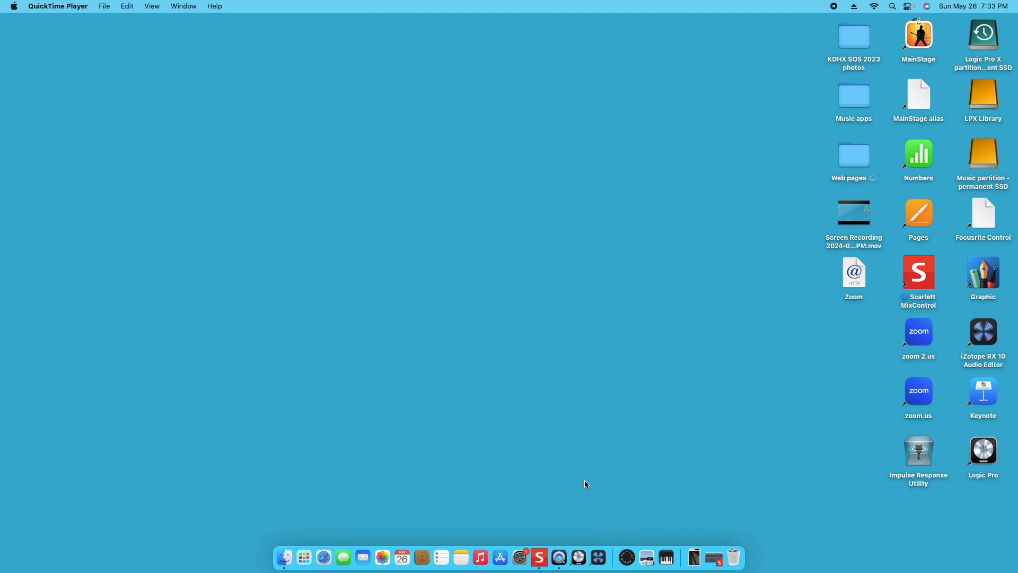
mouse_move(575, 484)
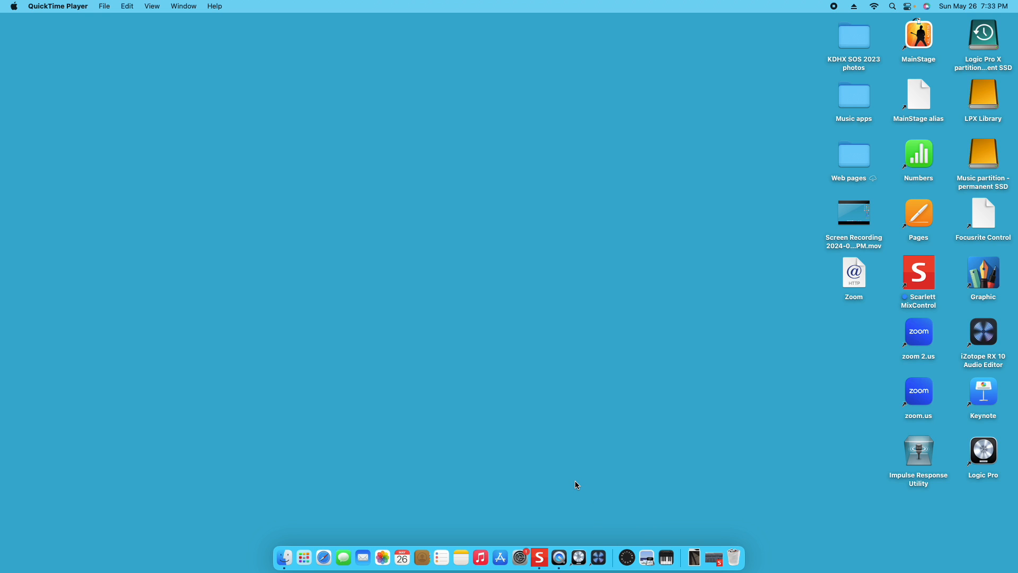
mouse_move(572, 485)
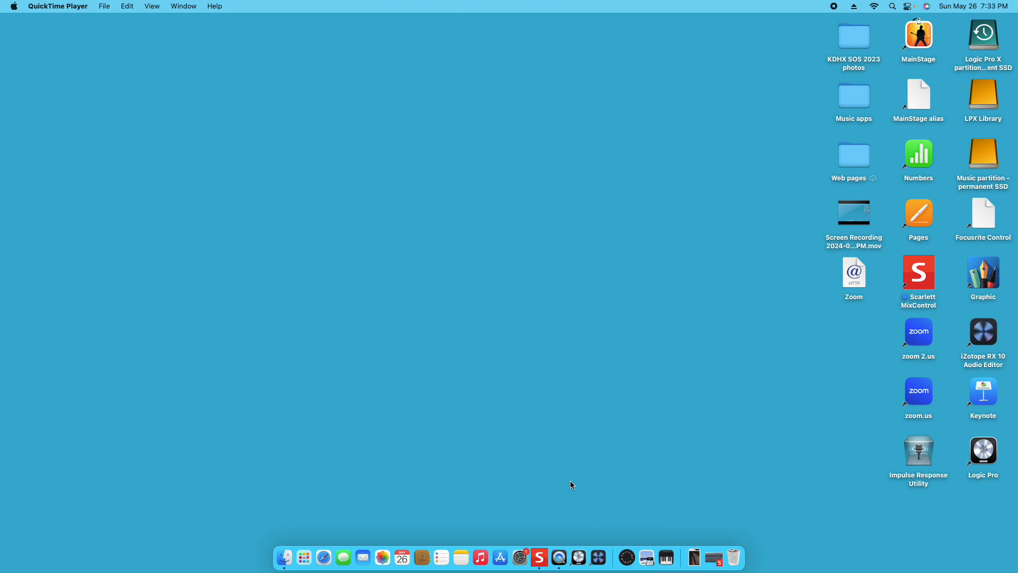
mouse_move(592, 499)
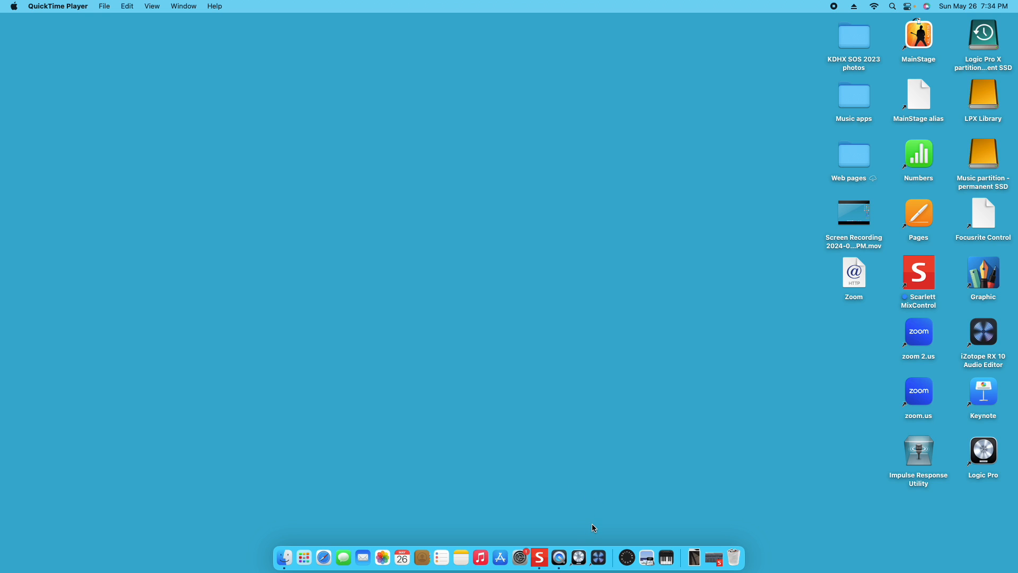
mouse_move(591, 538)
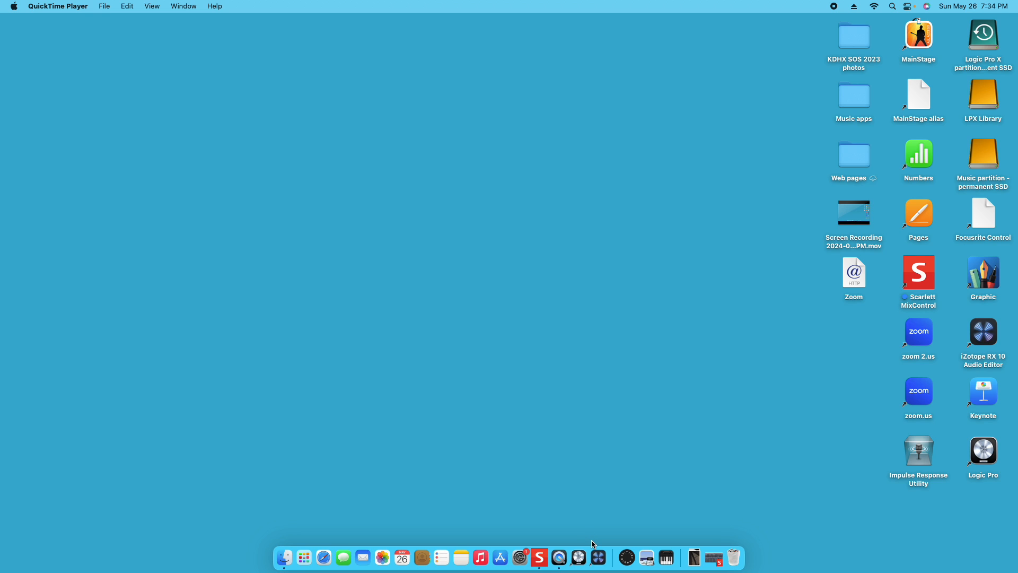
mouse_move(597, 557)
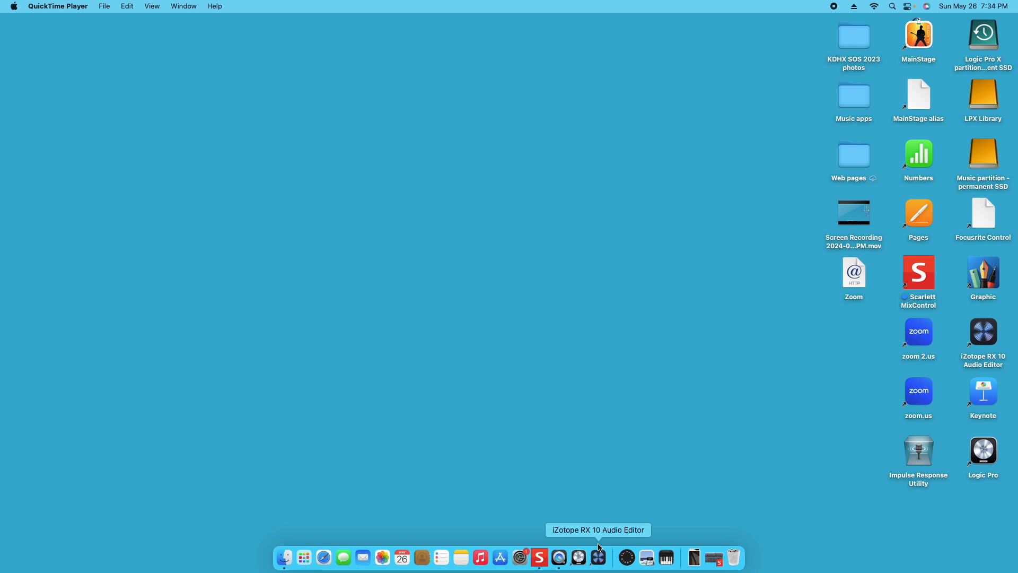
mouse_move(626, 557)
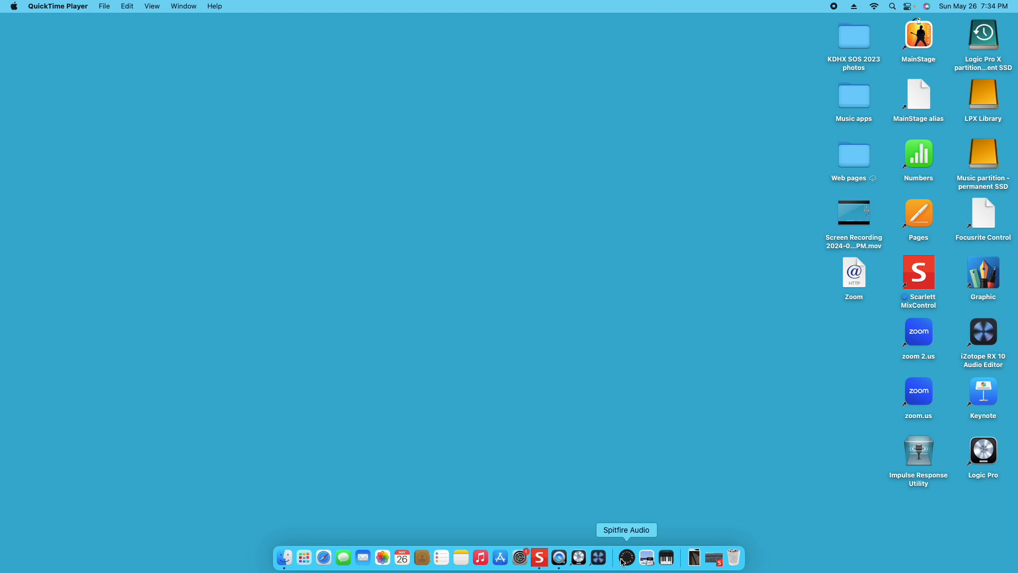
mouse_move(598, 557)
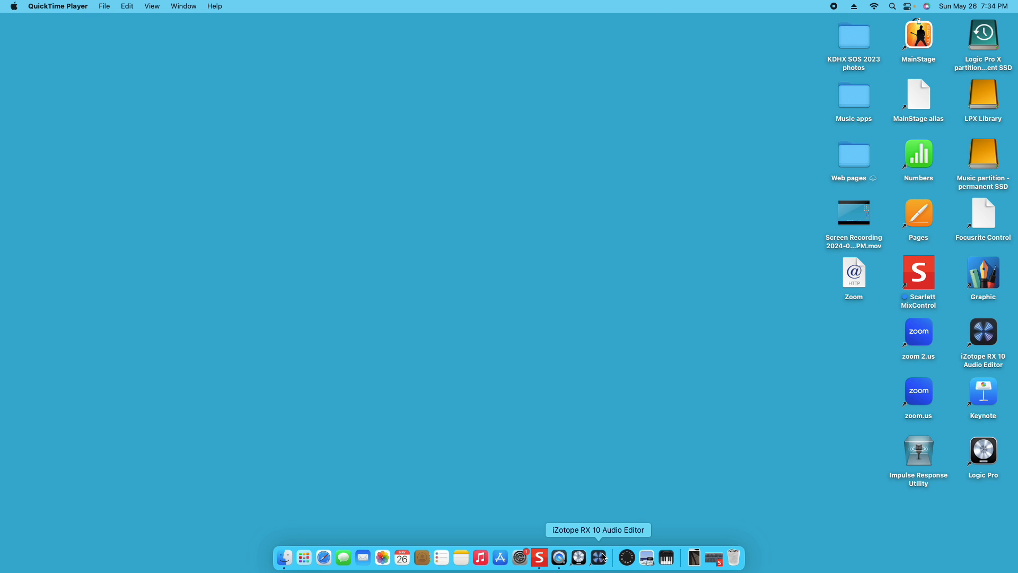
mouse_move(579, 557)
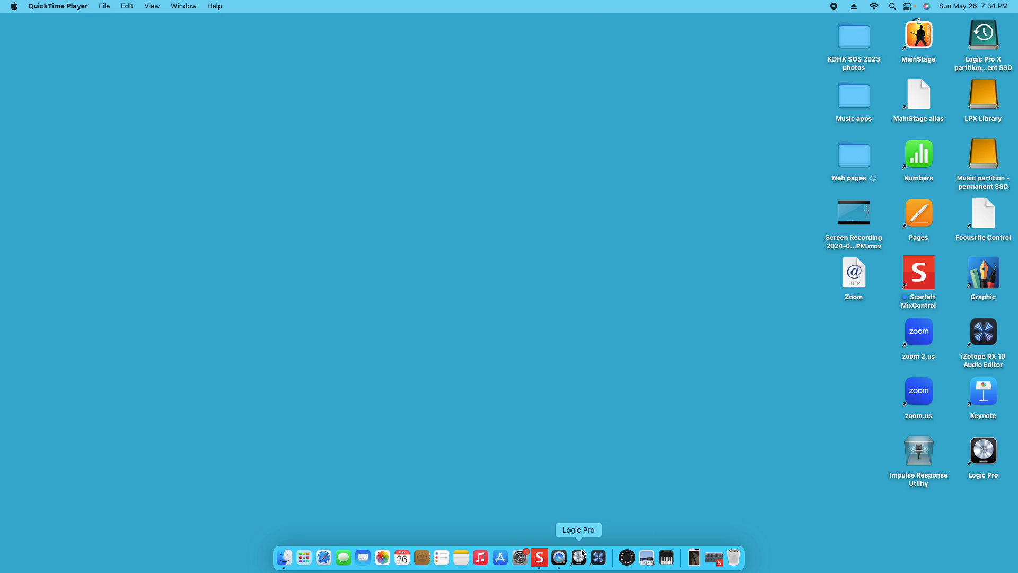
mouse_move(568, 540)
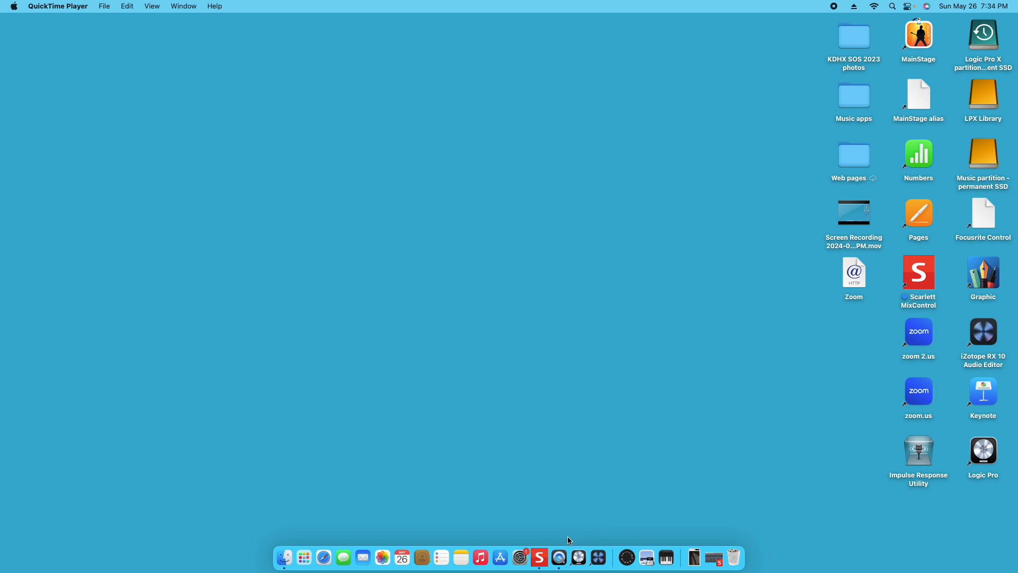
mouse_move(579, 519)
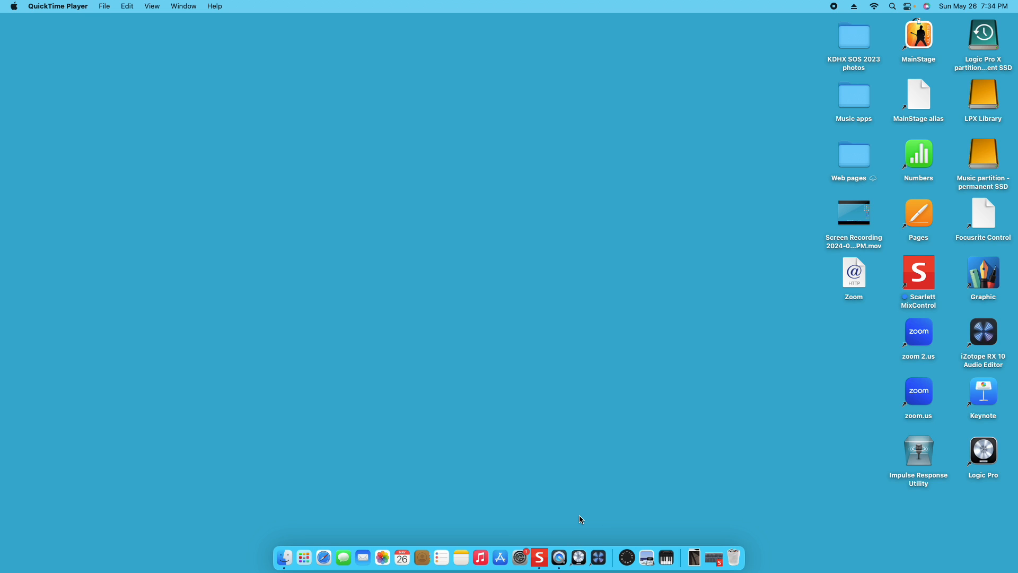
mouse_move(666, 557)
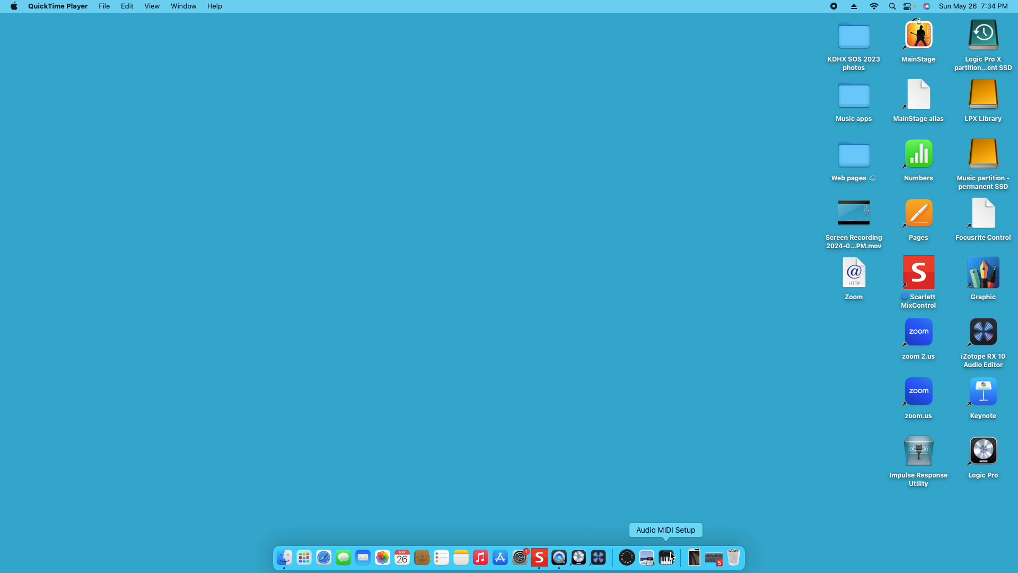
mouse_move(615, 524)
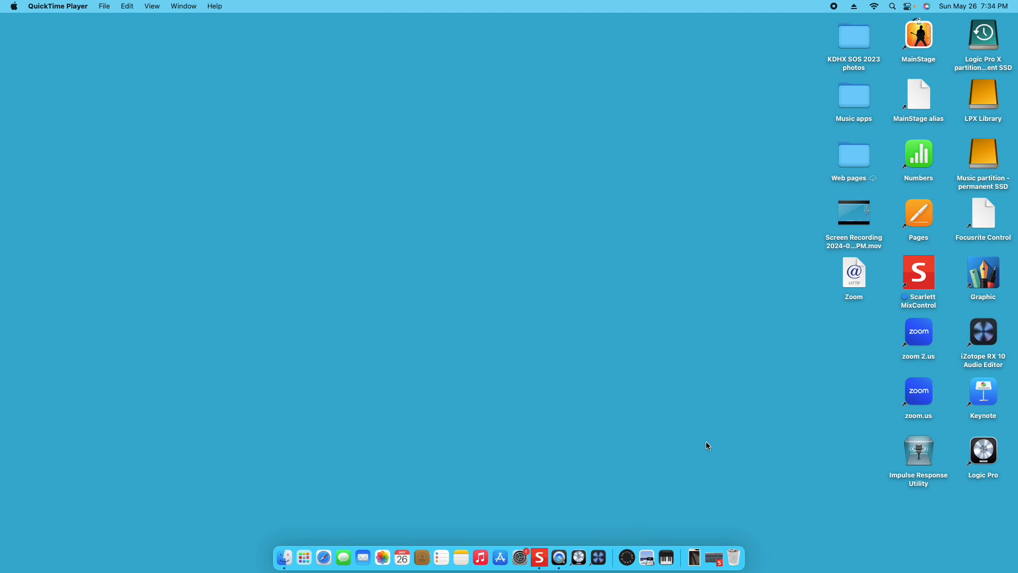
mouse_move(321, 534)
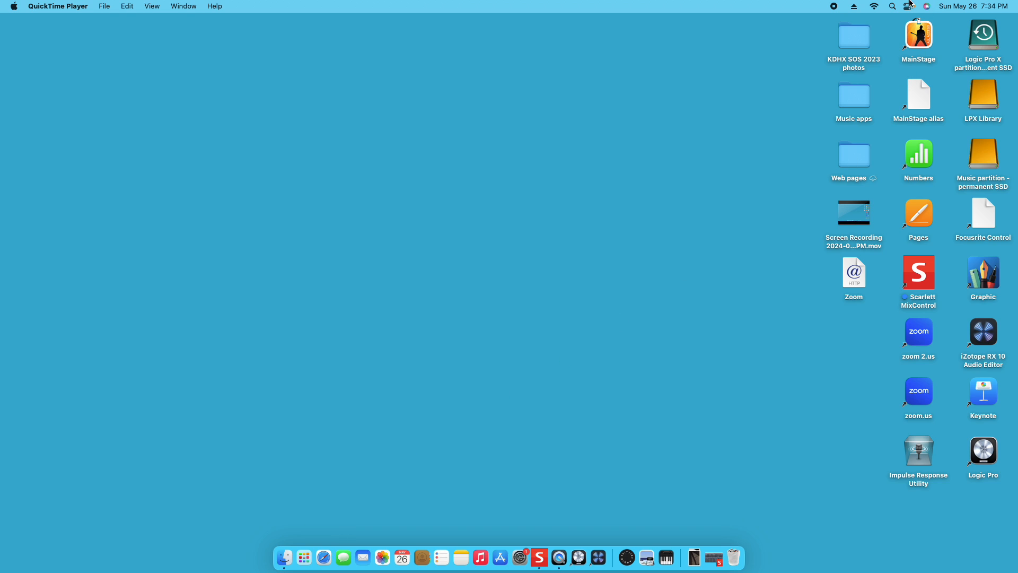
Step: Launch Audio MIDI Setup from the Dock to show the Audio Devices window
click(893, 6)
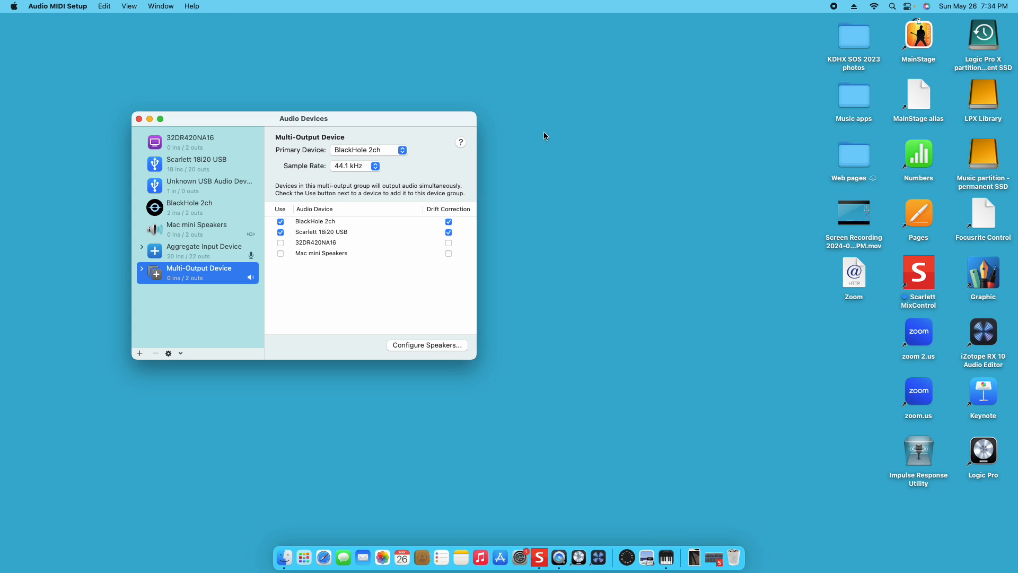
mouse_move(204, 118)
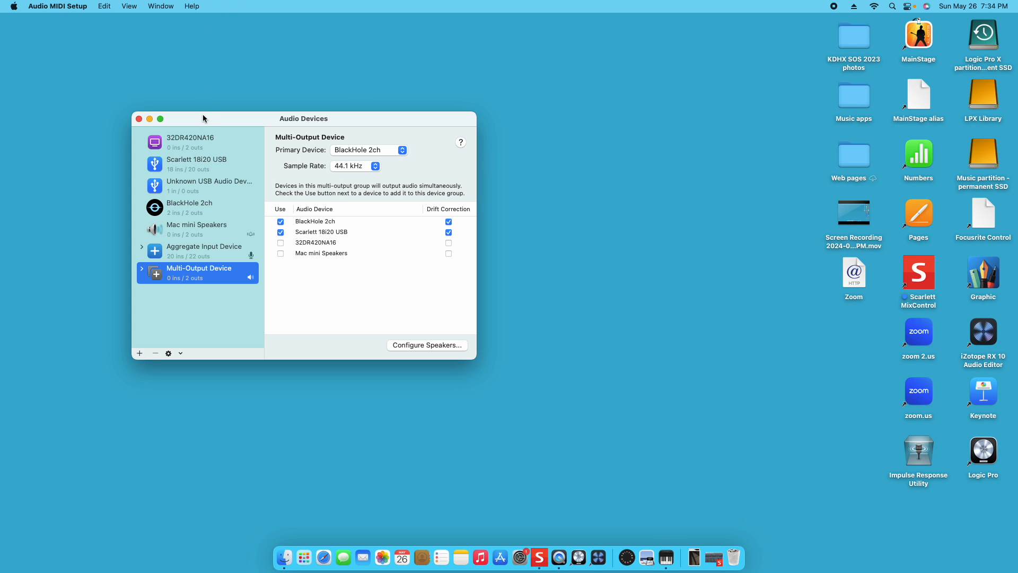
mouse_move(244, 123)
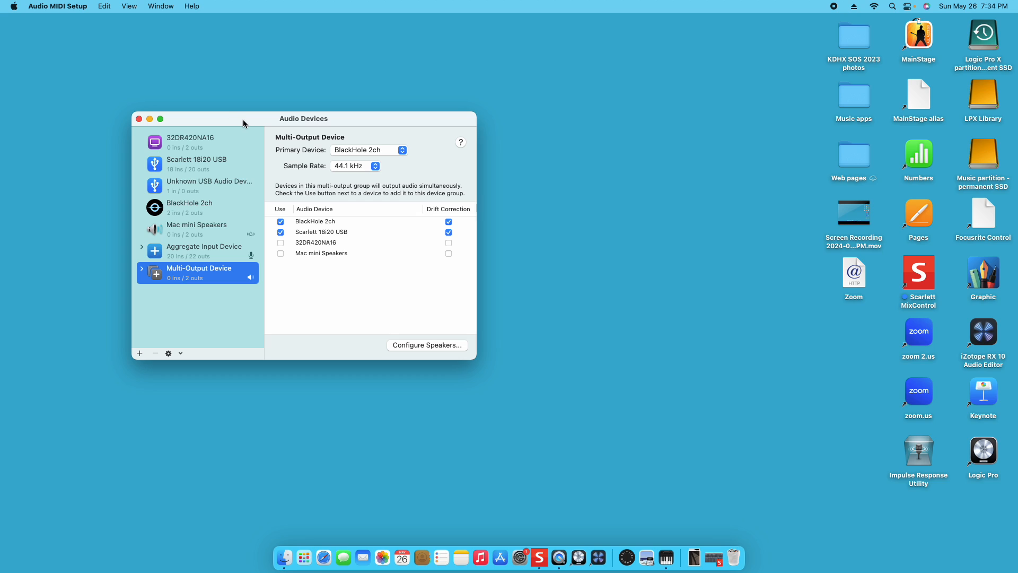
mouse_move(230, 127)
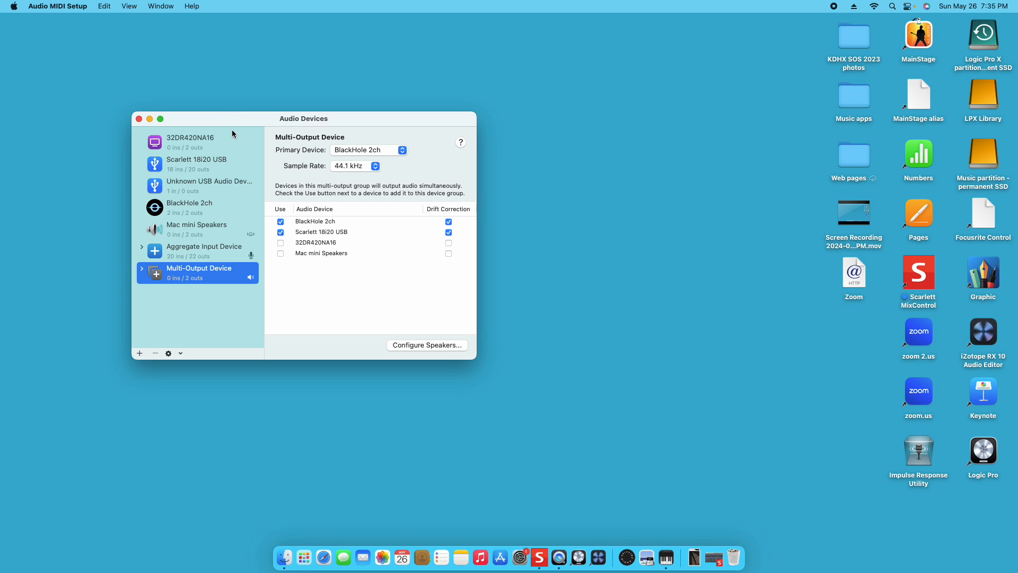
mouse_move(210, 98)
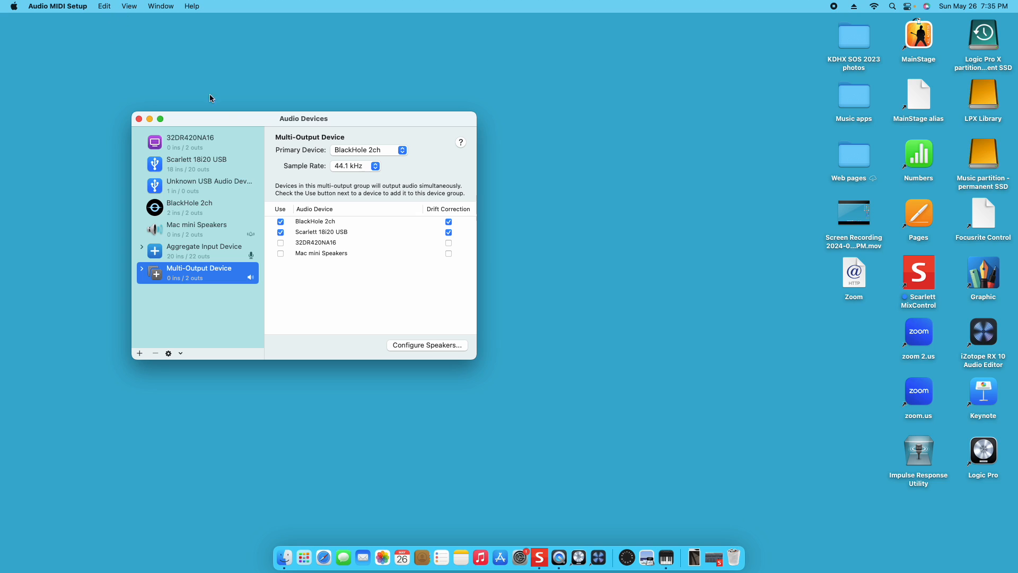
mouse_move(249, 182)
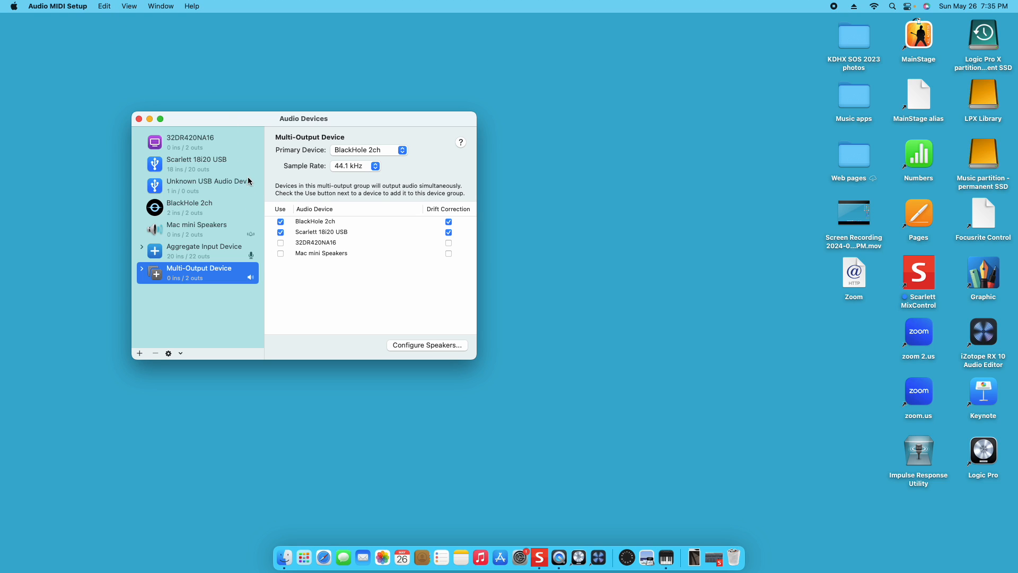
mouse_move(325, 291)
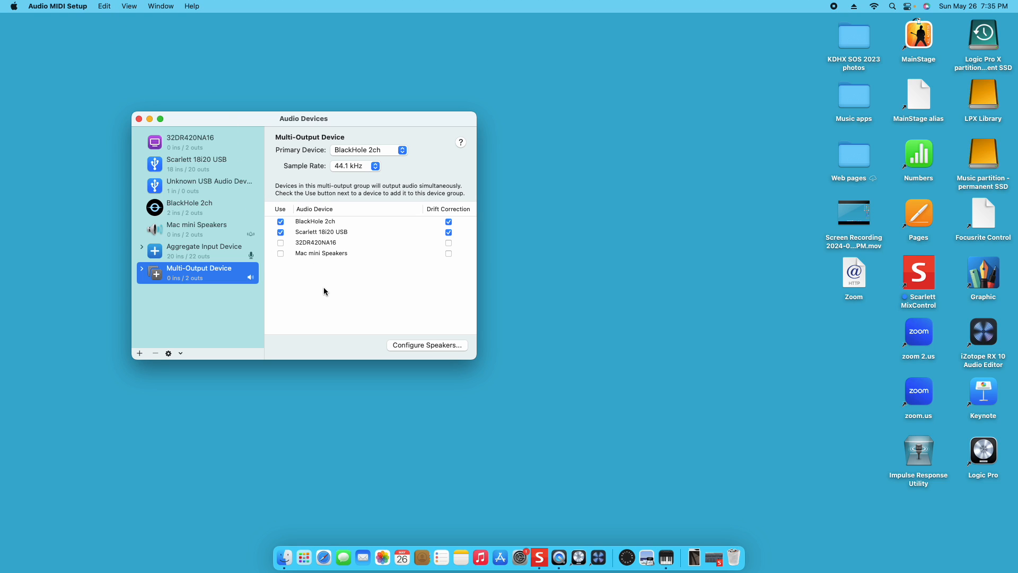
mouse_move(223, 174)
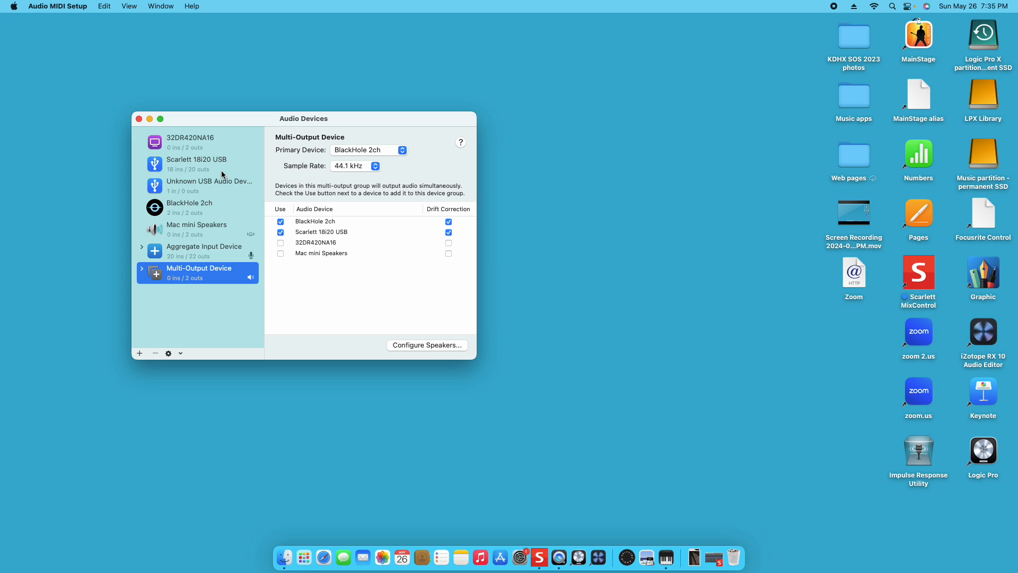
Step: Select Scarlett 18i20 USB in the sidebar to show its clock source, format and channels
click(197, 163)
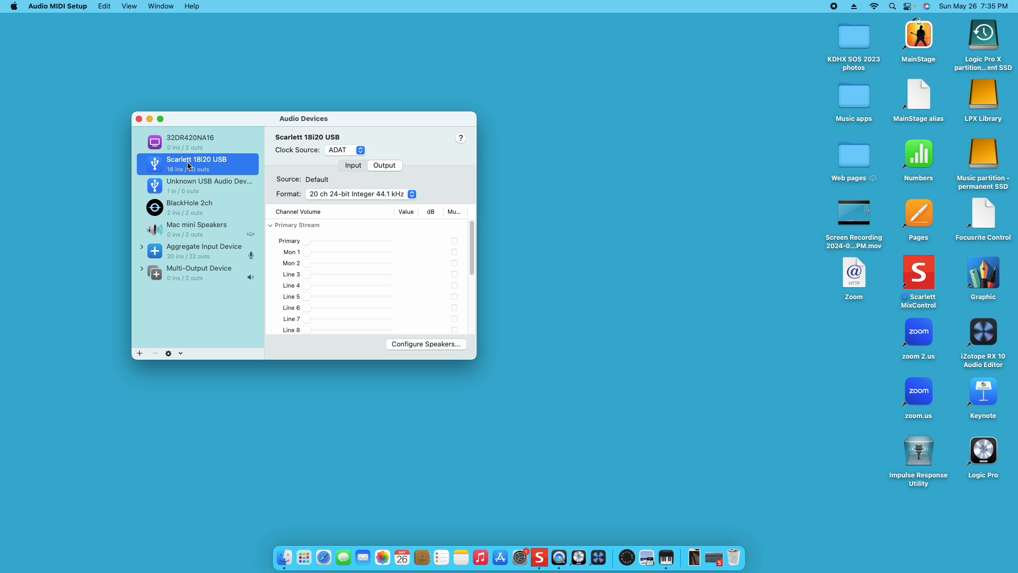
mouse_move(202, 170)
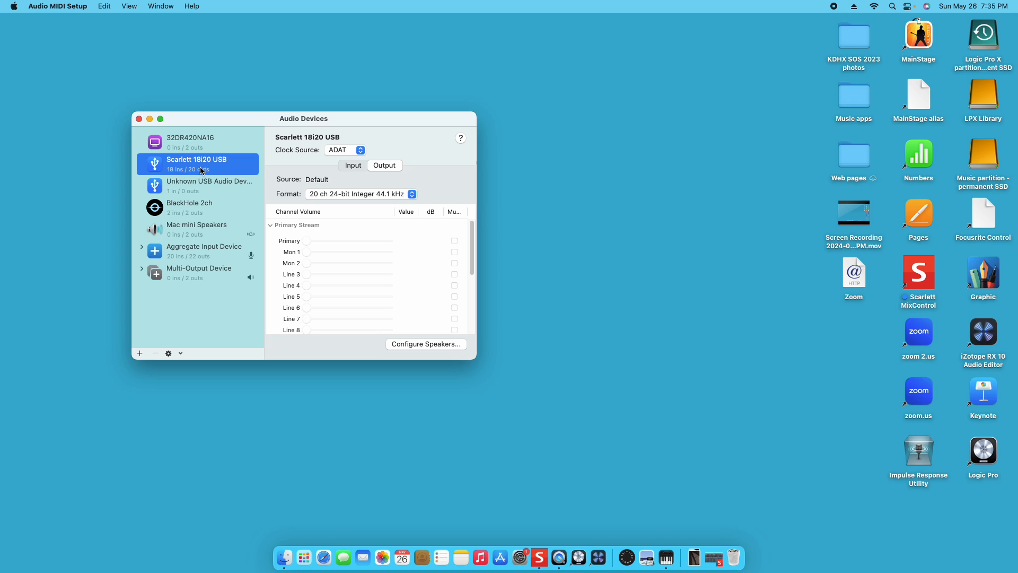
mouse_move(257, 217)
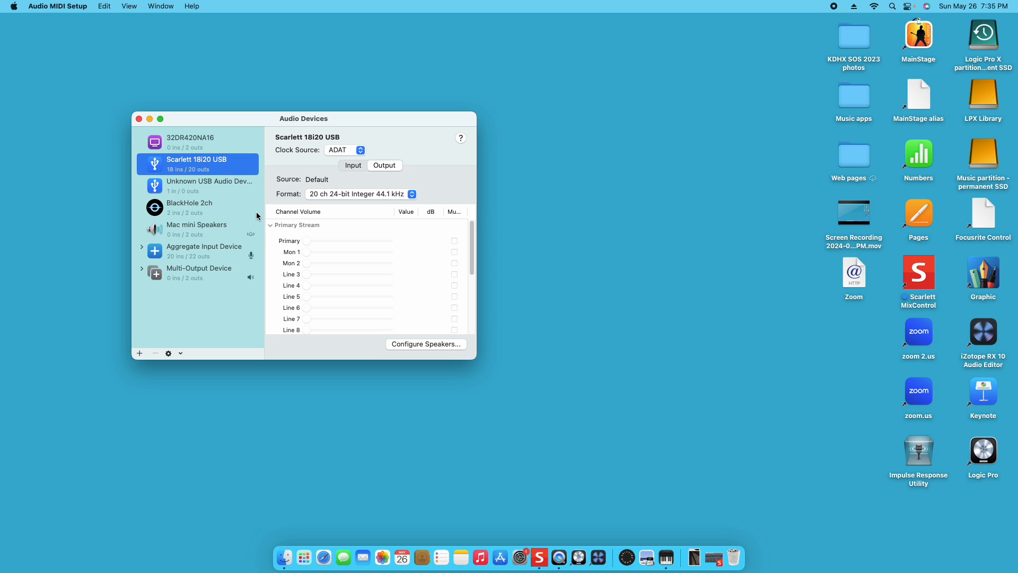
mouse_move(189, 169)
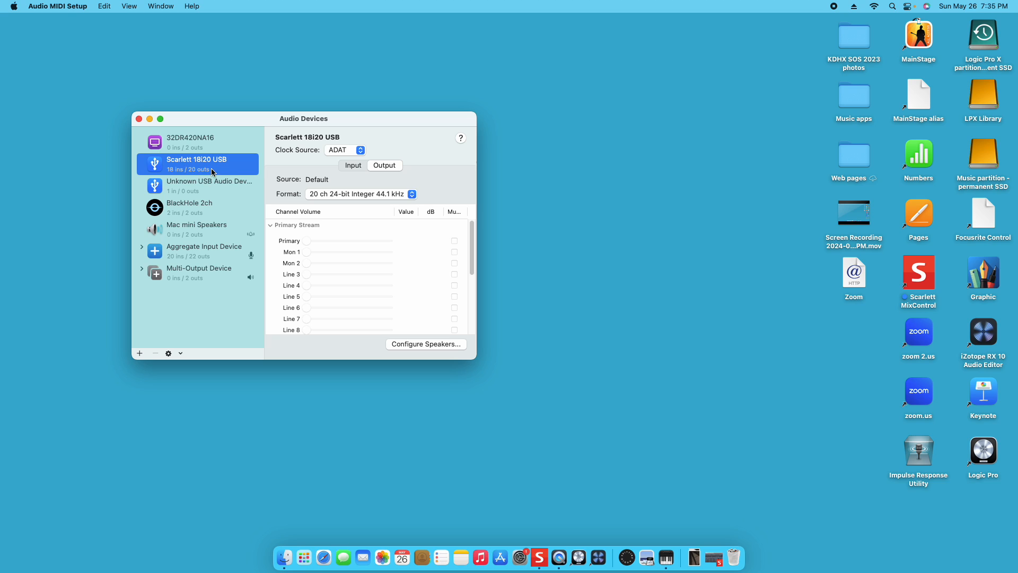
right_click(198, 163)
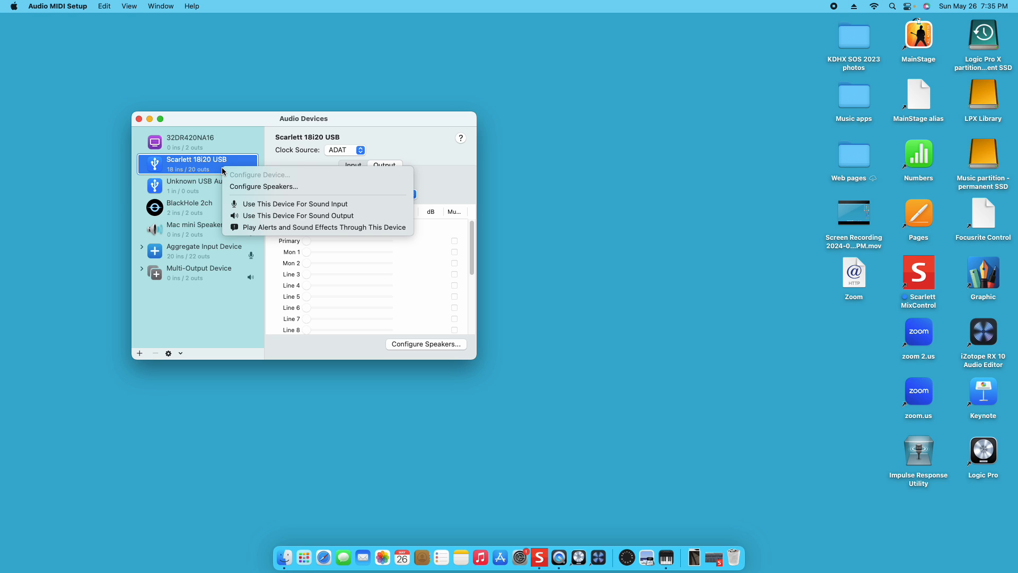
mouse_move(208, 175)
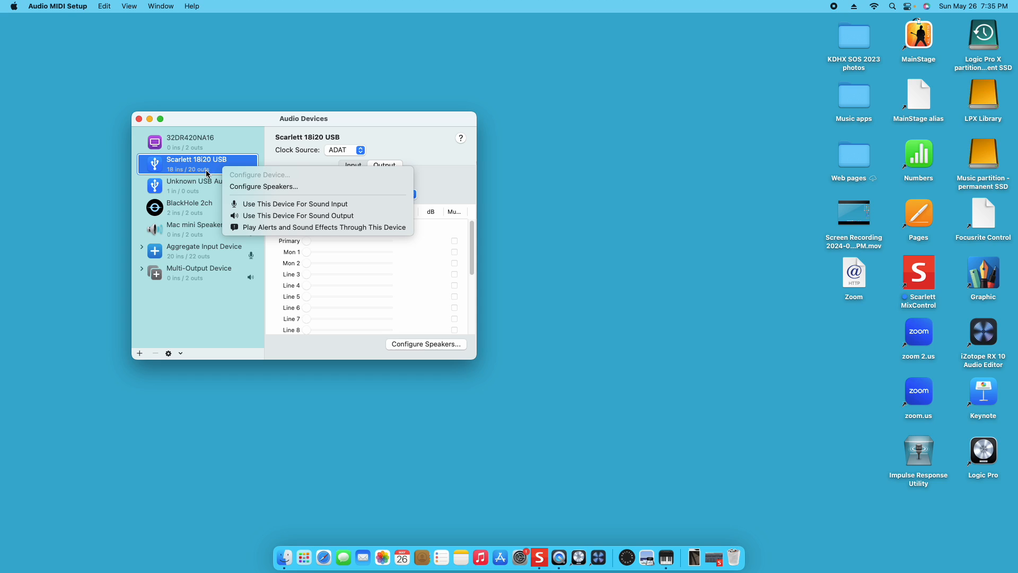
mouse_move(288, 203)
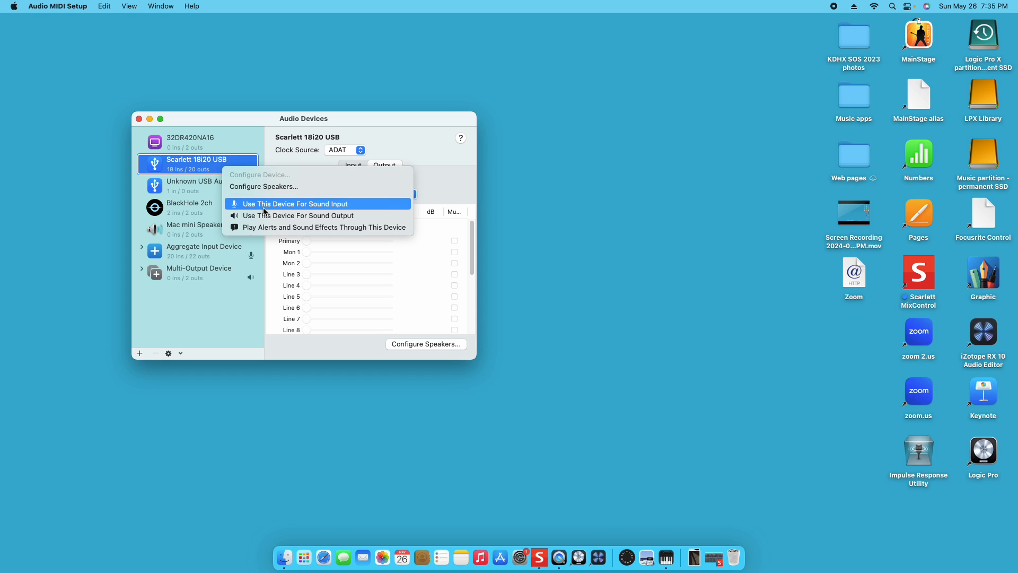
mouse_move(244, 292)
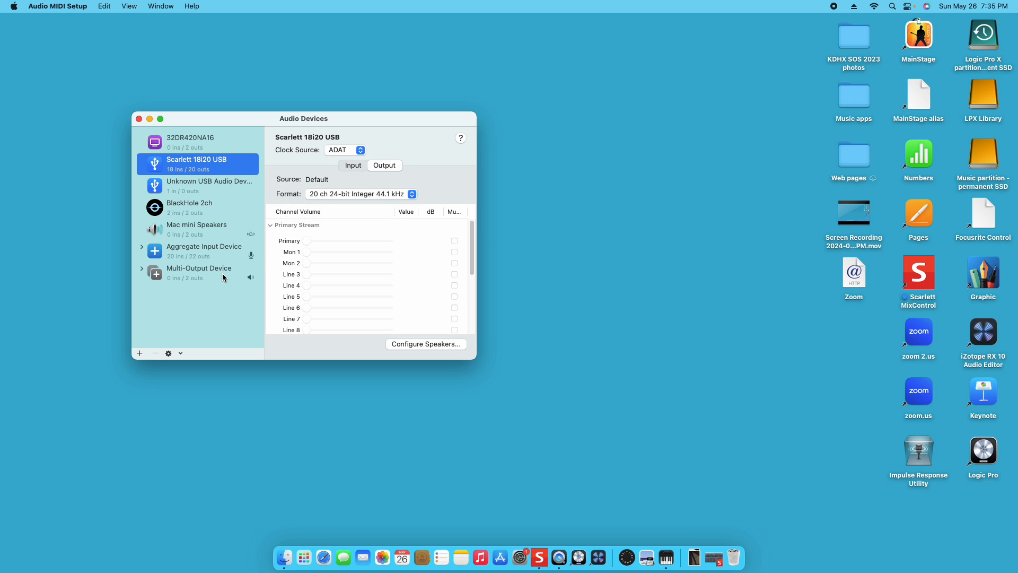
mouse_move(212, 243)
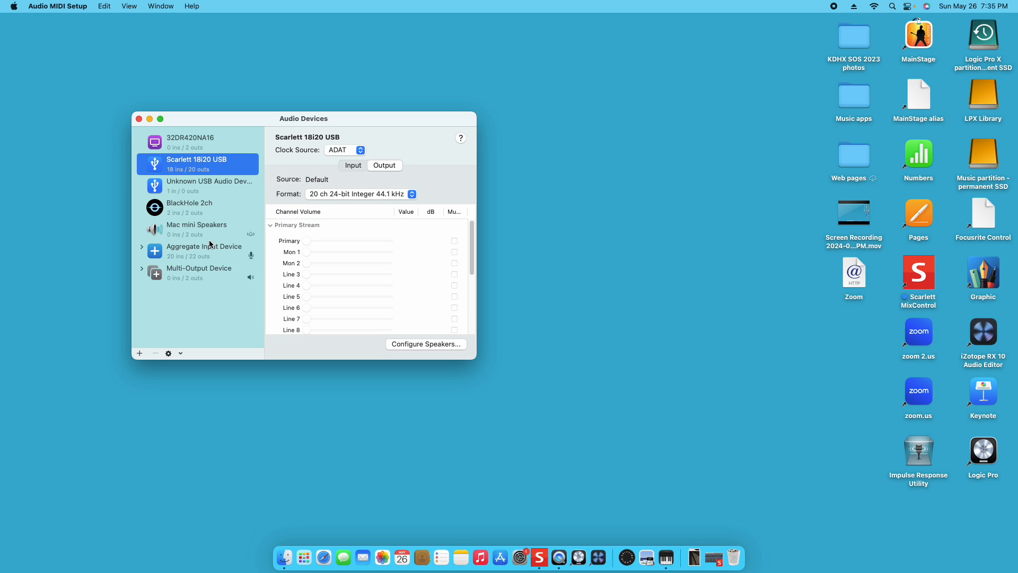
mouse_move(216, 254)
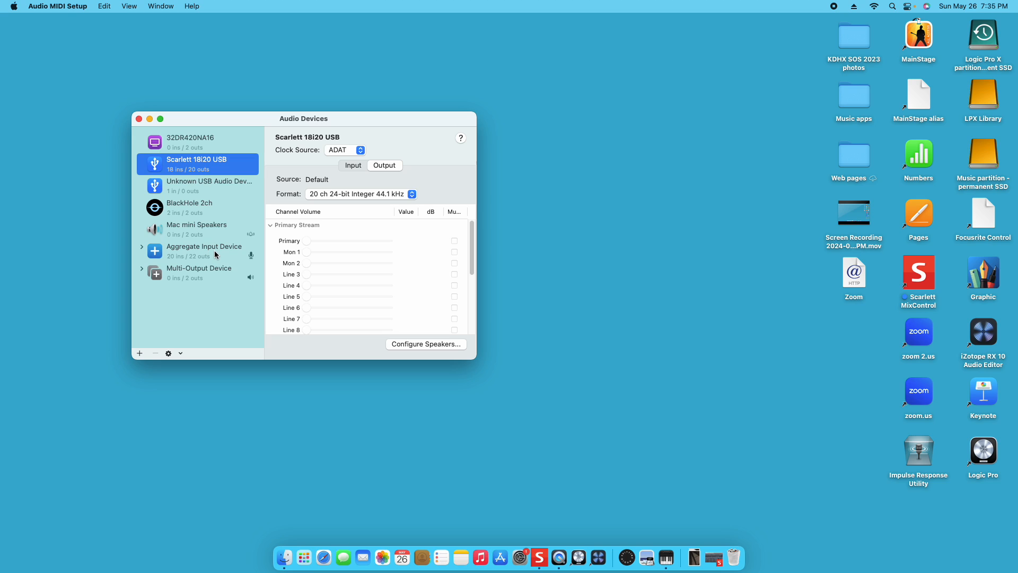
mouse_move(265, 293)
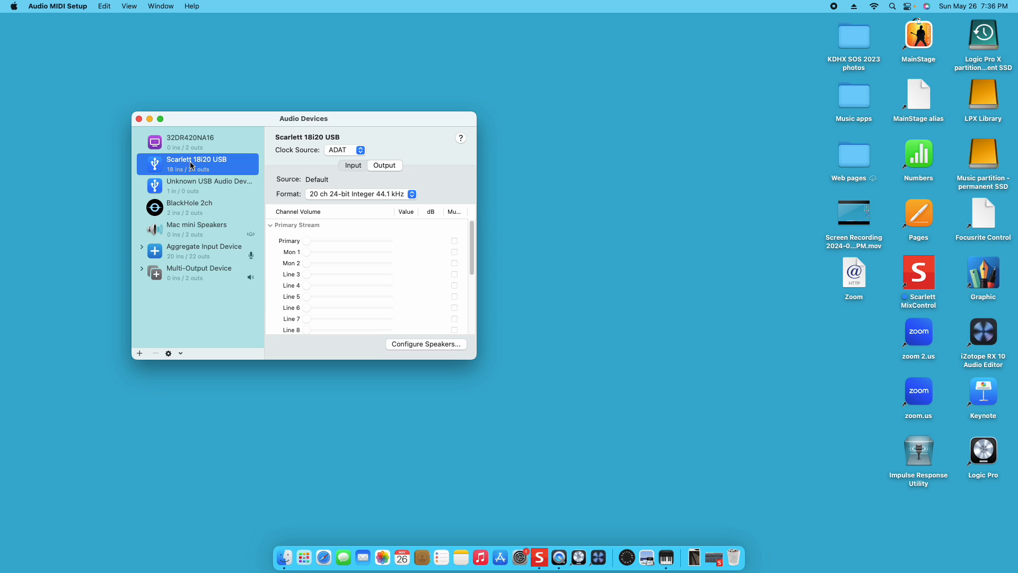
mouse_move(235, 231)
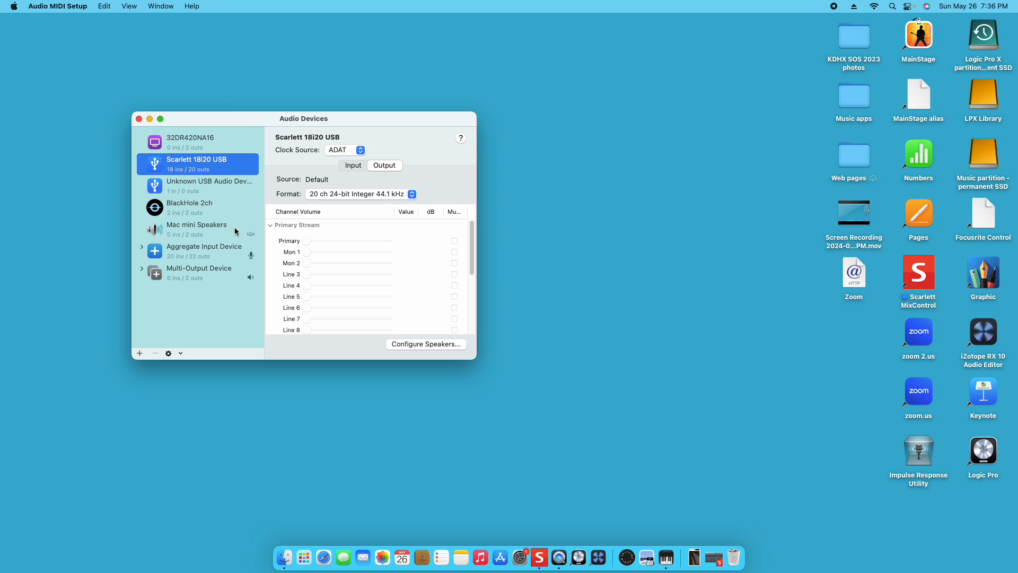
mouse_move(209, 240)
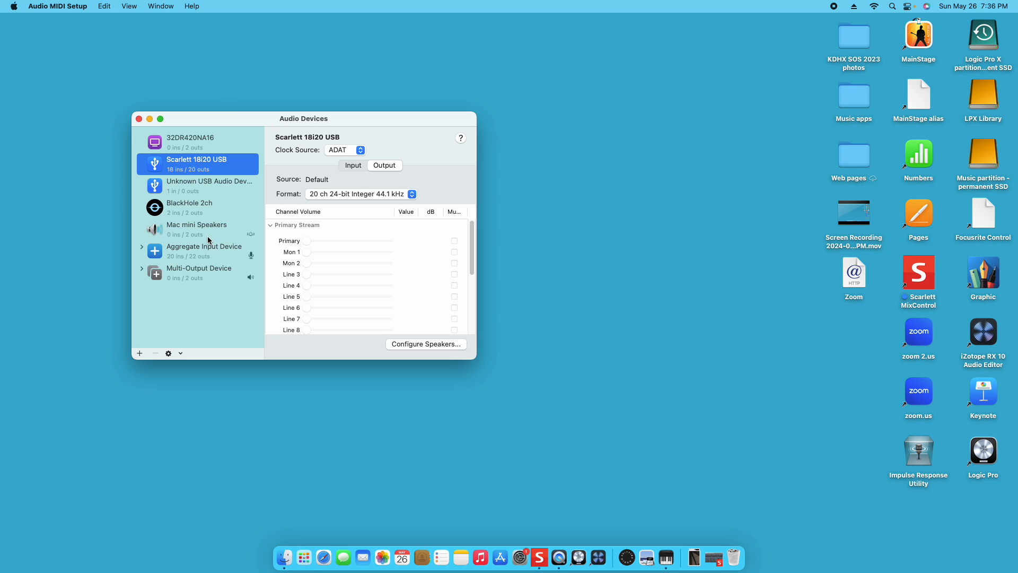
click(203, 250)
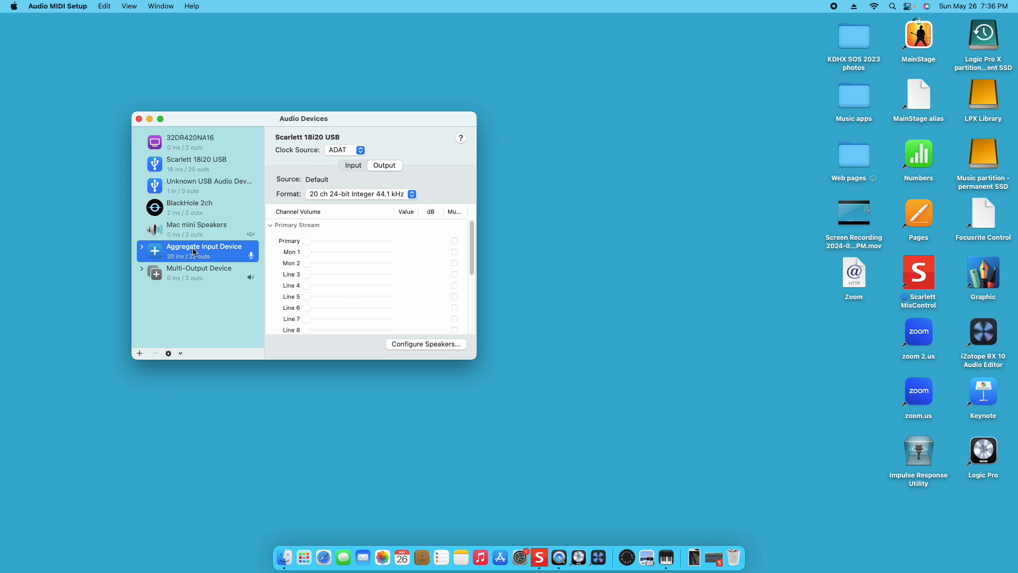
click(204, 247)
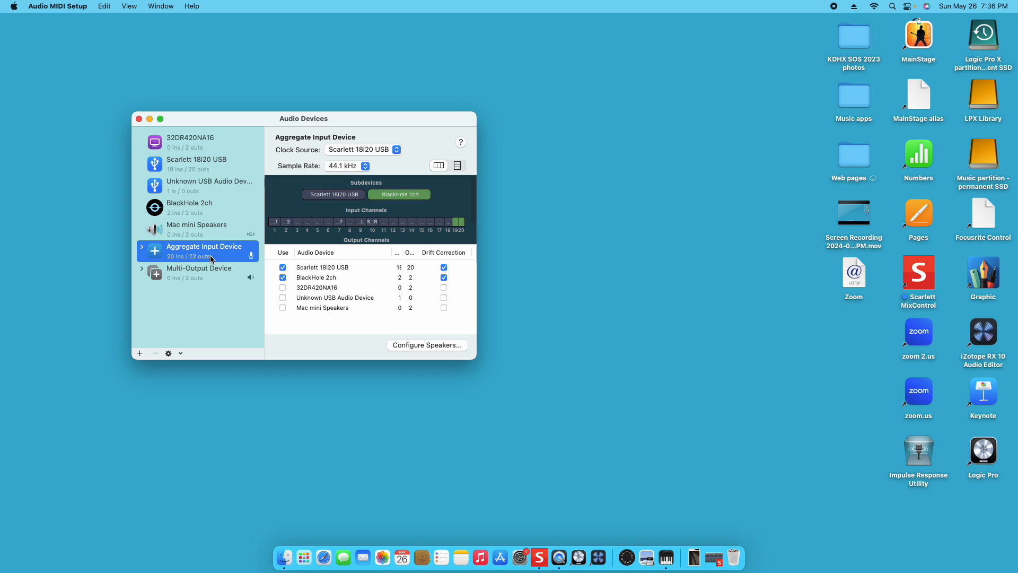
mouse_move(254, 264)
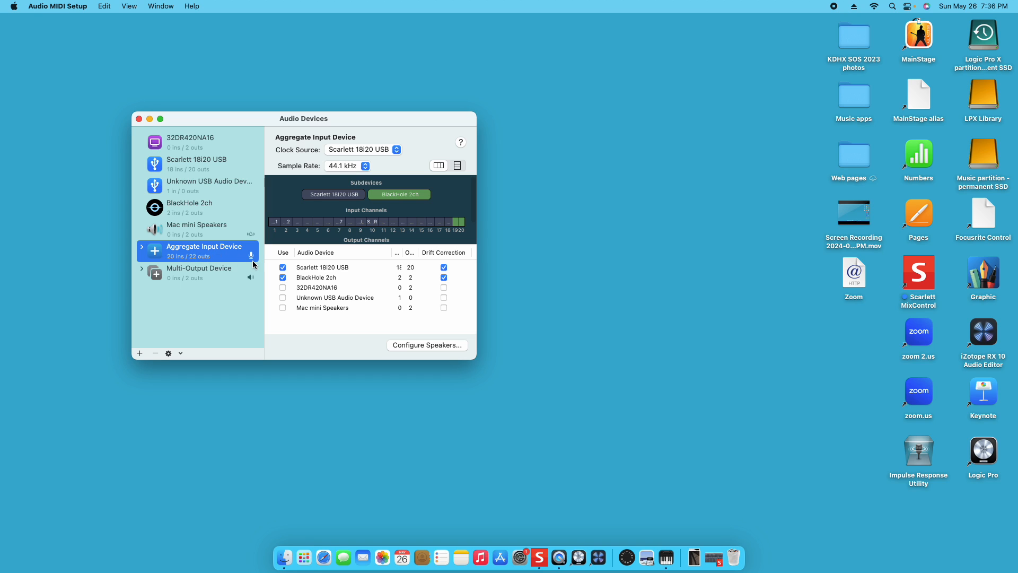
mouse_move(427, 348)
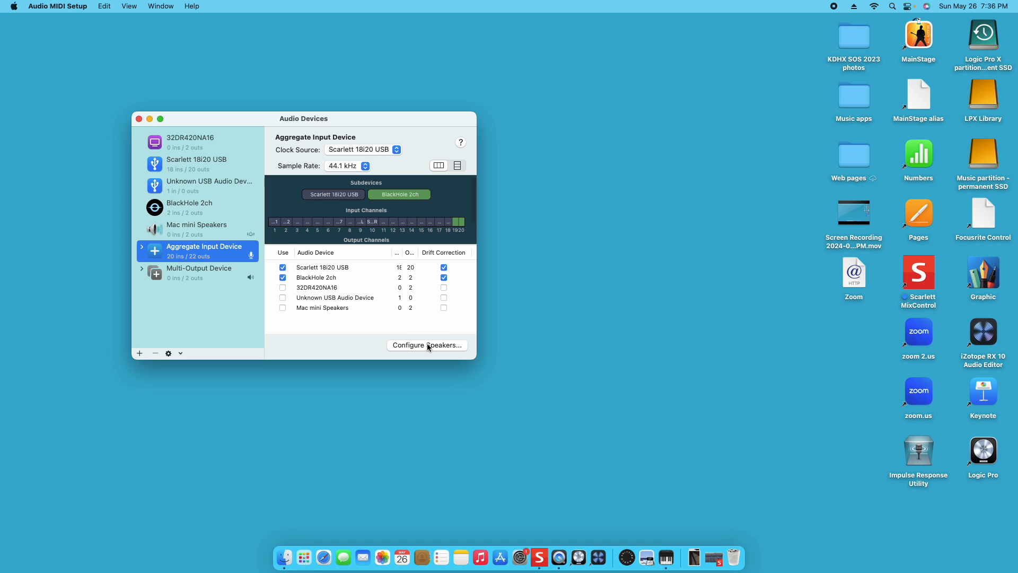
mouse_move(252, 268)
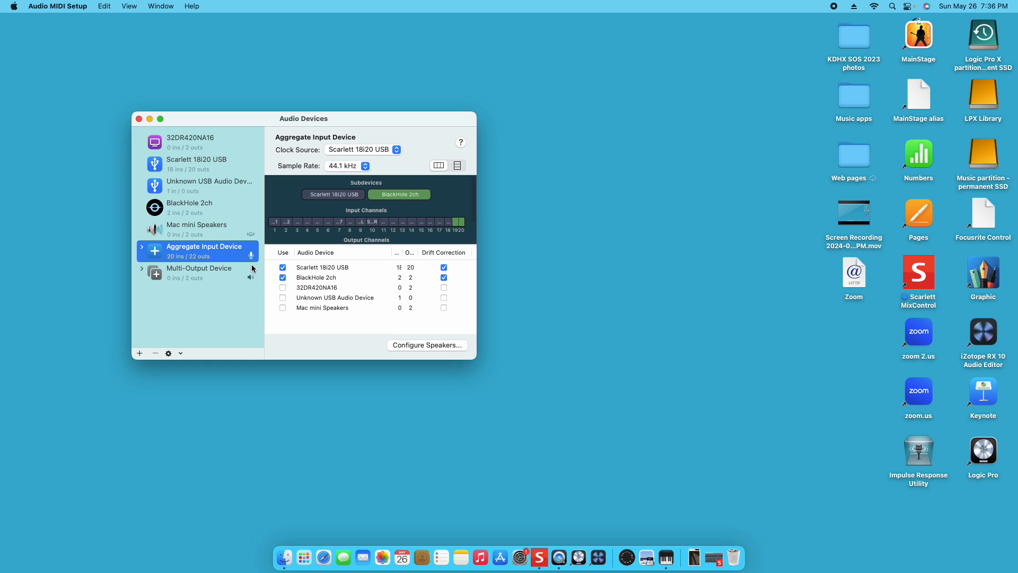
mouse_move(429, 351)
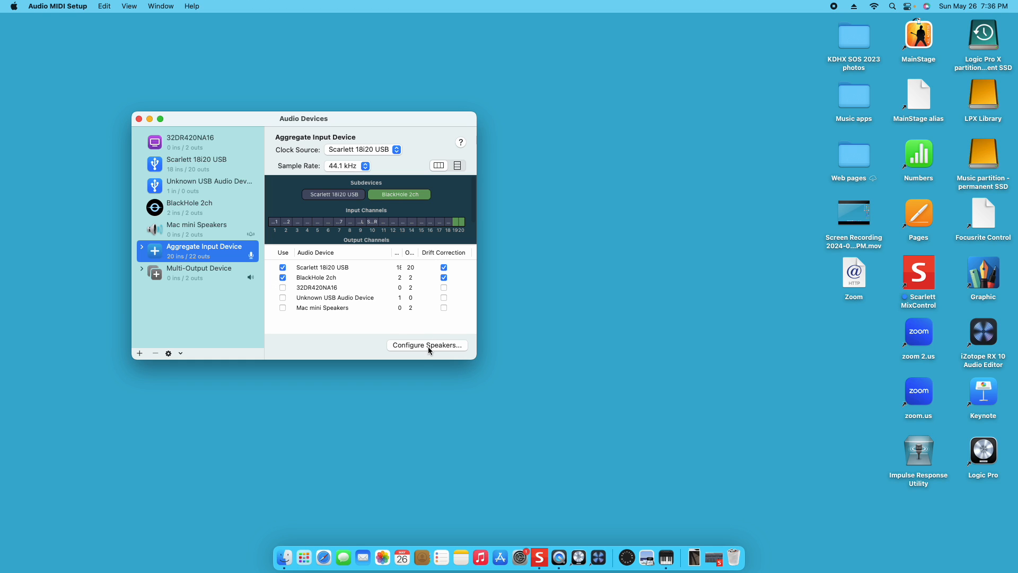
click(426, 345)
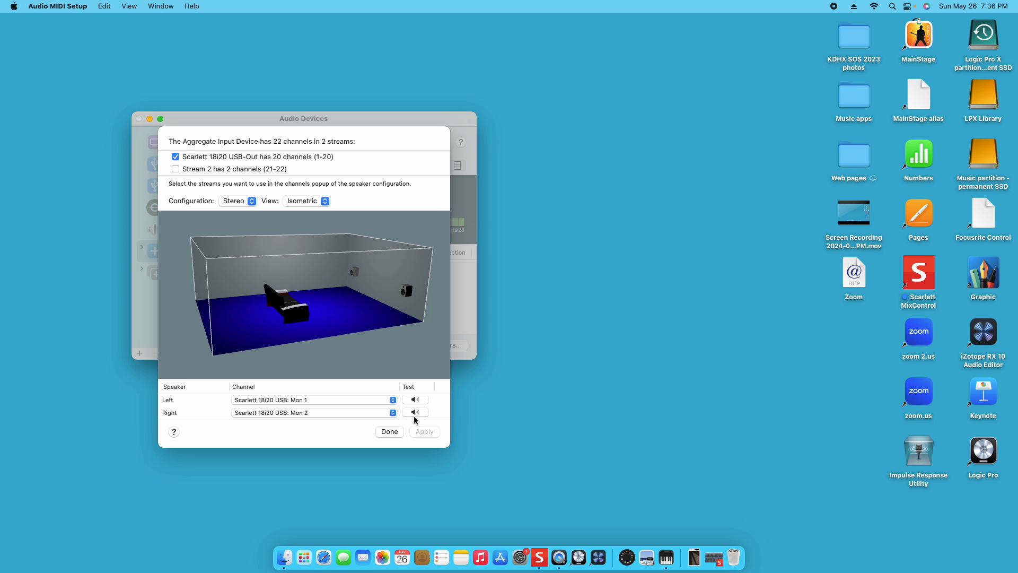
click(390, 432)
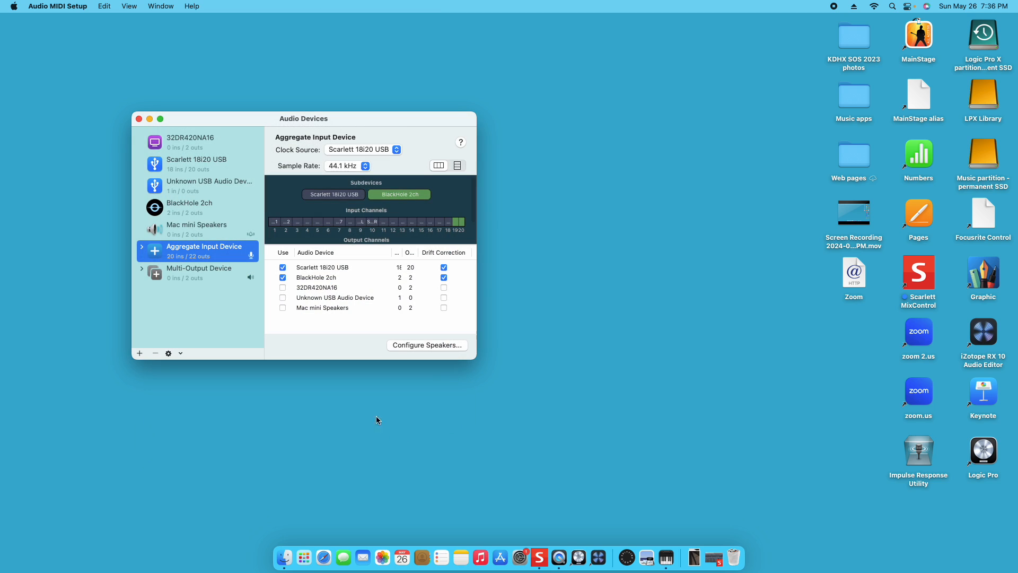
mouse_move(203, 250)
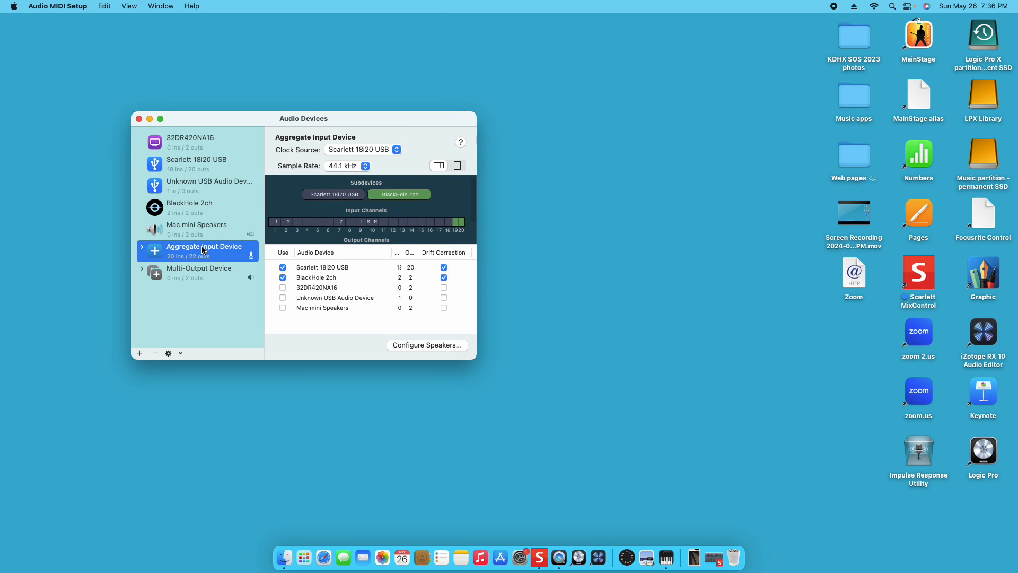
Step: Select the Multi-Output Device, glance at Scarlett 18i20 USB, and return to the Multi-Output Device
click(199, 272)
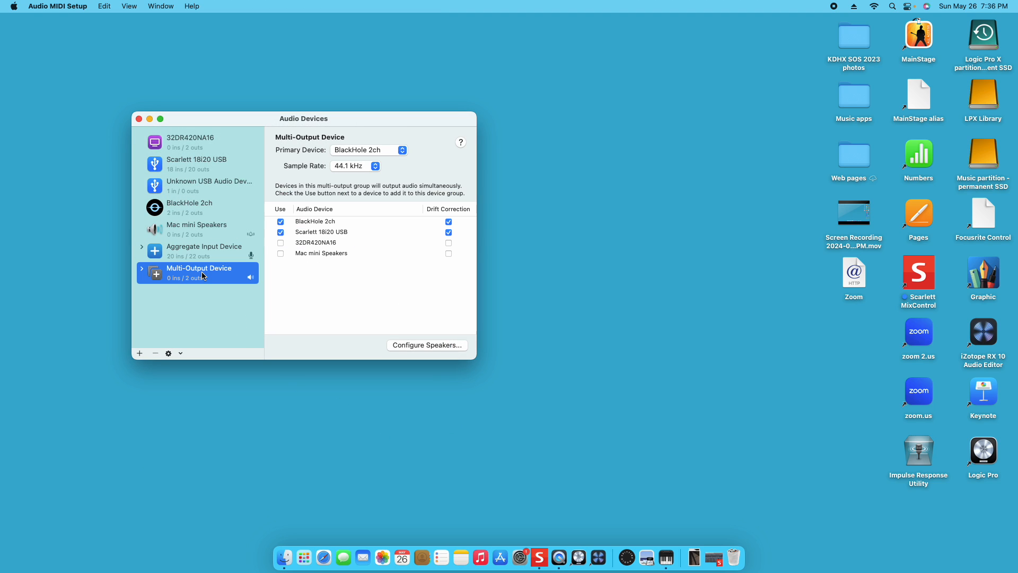
mouse_move(223, 300)
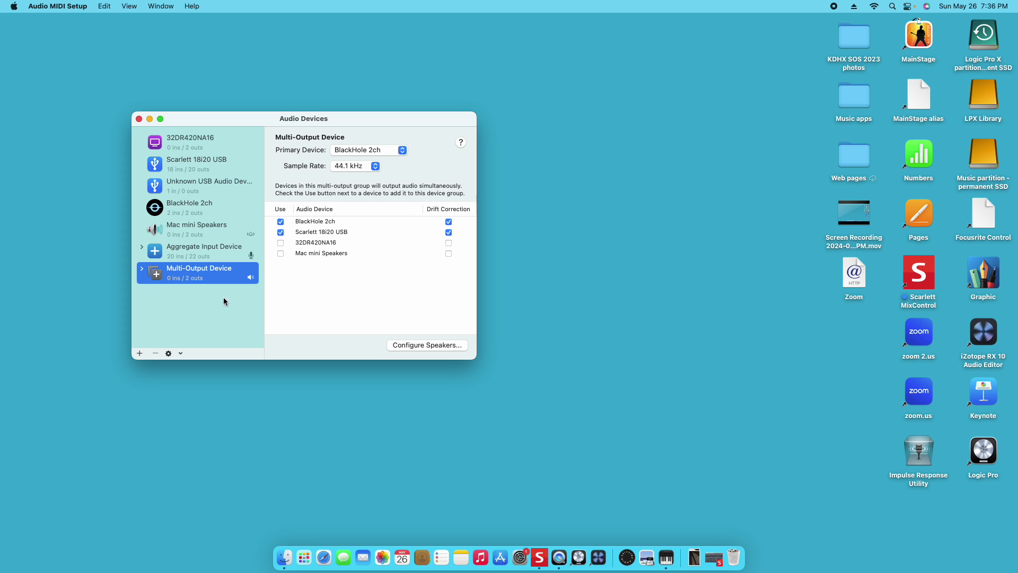
mouse_move(216, 276)
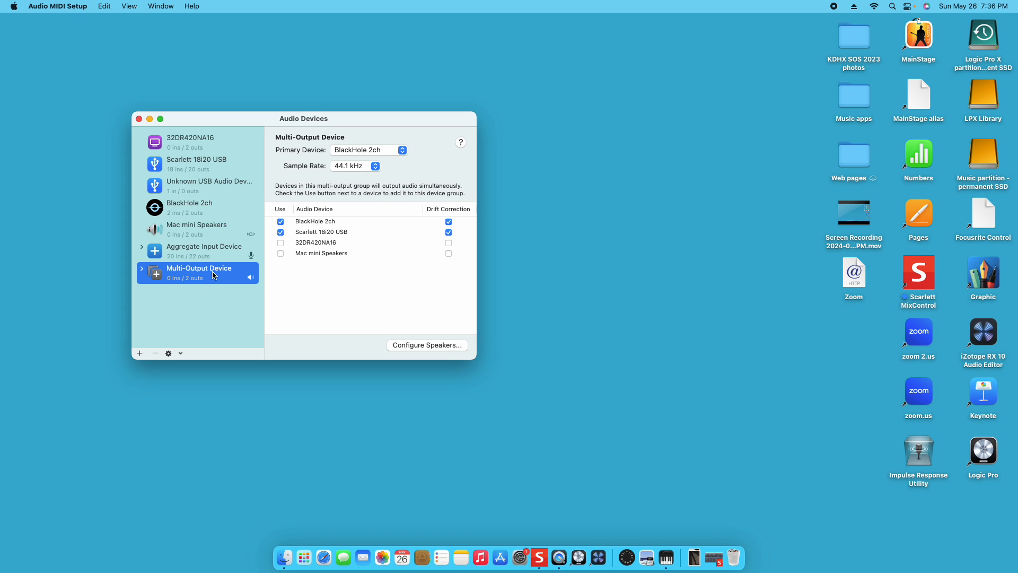
mouse_move(193, 175)
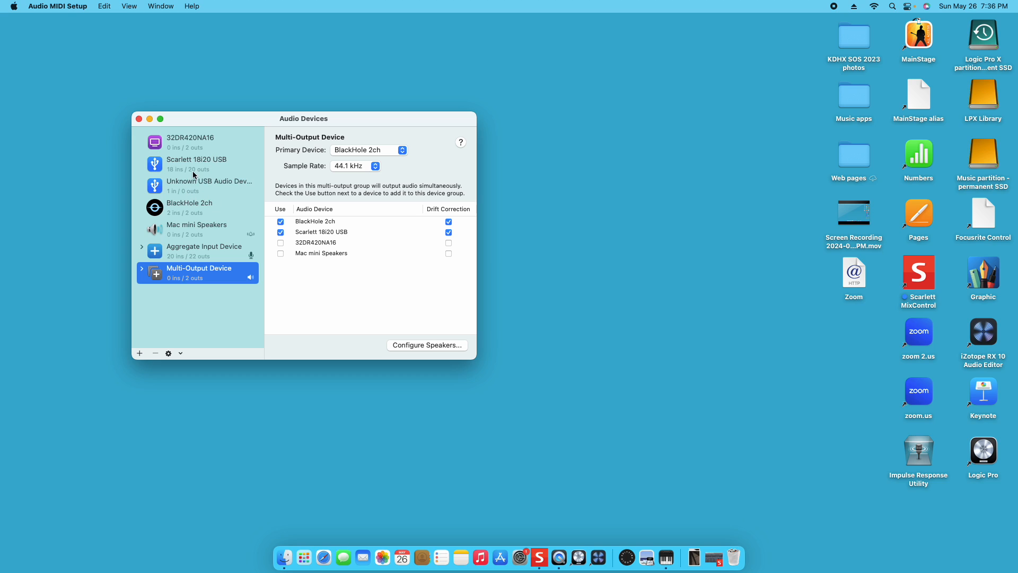
click(197, 163)
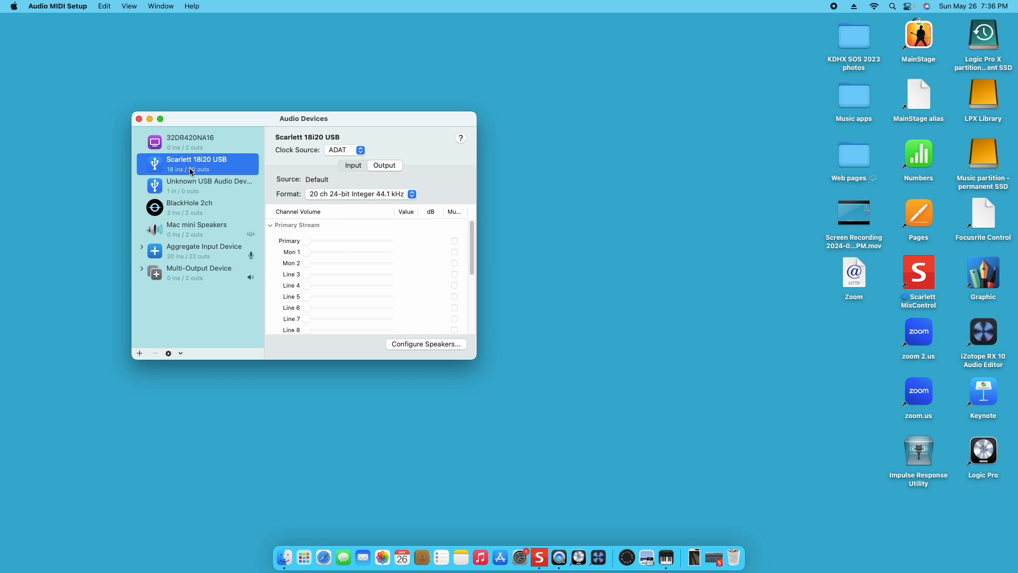
mouse_move(216, 166)
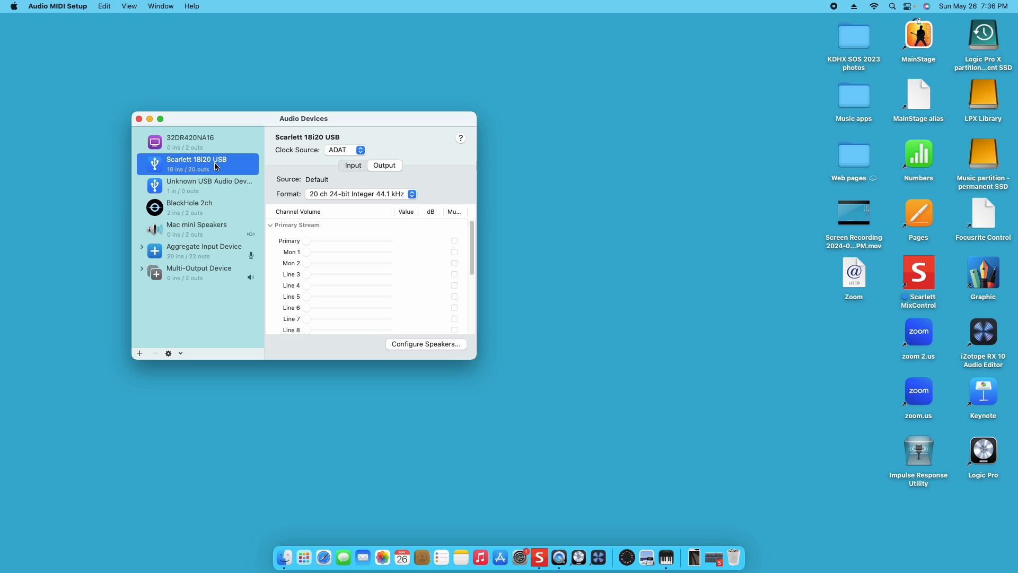
click(200, 268)
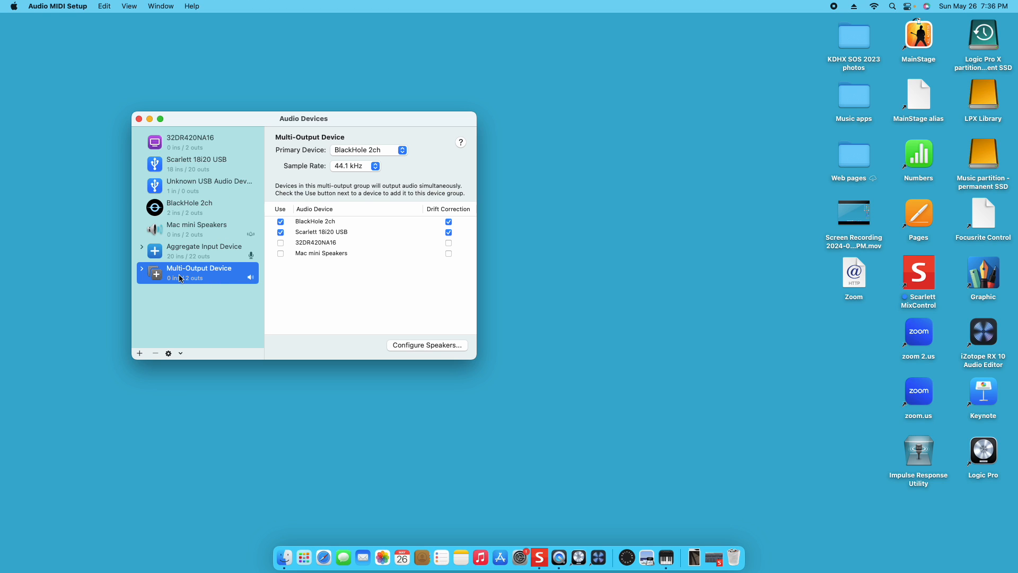
mouse_move(224, 278)
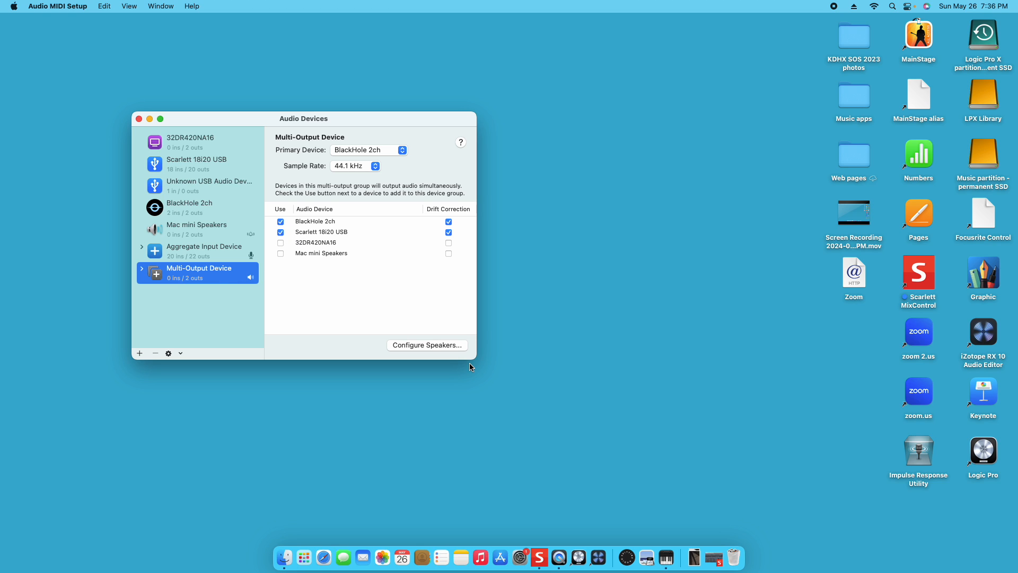
click(427, 345)
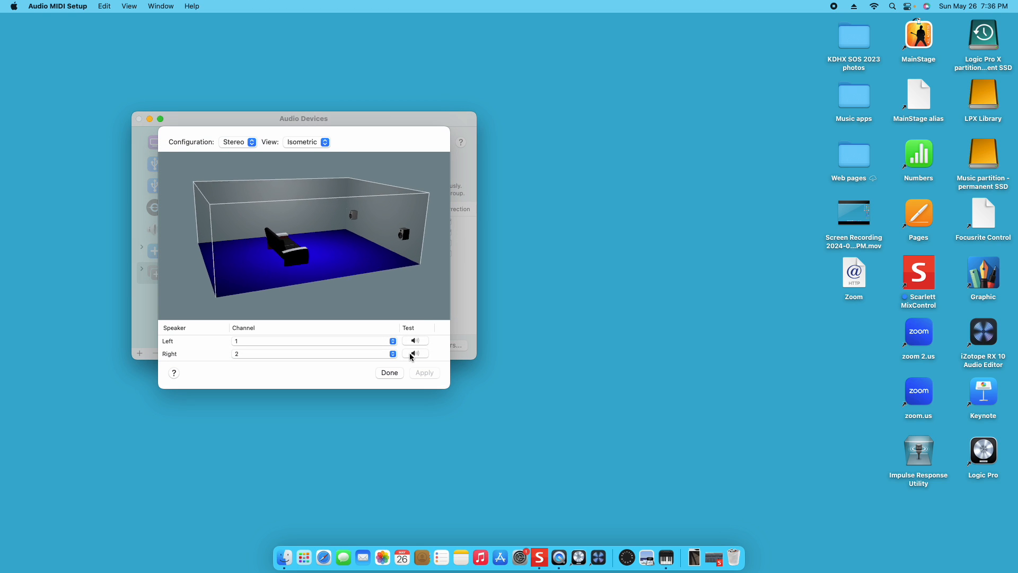
click(414, 352)
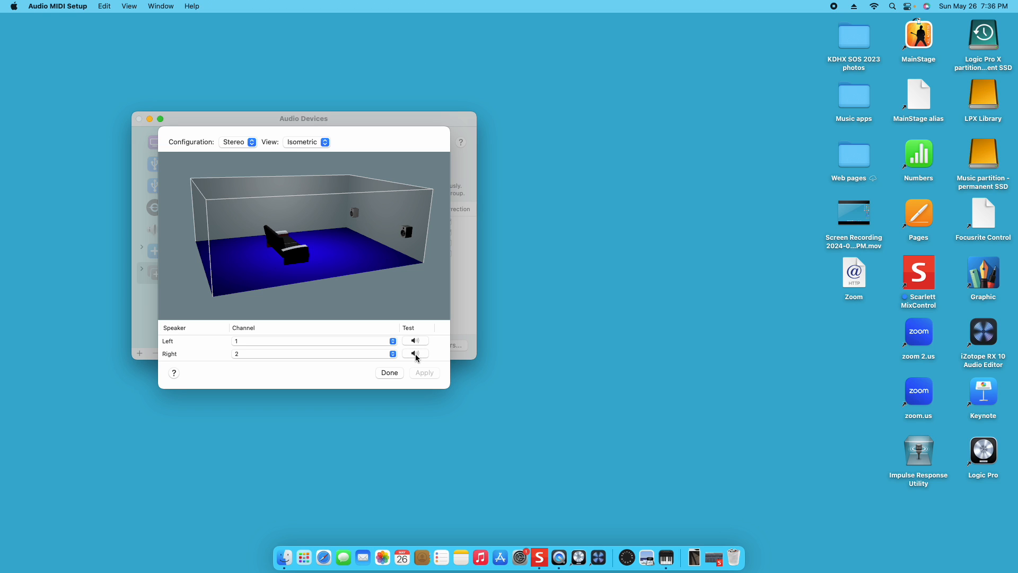
click(389, 372)
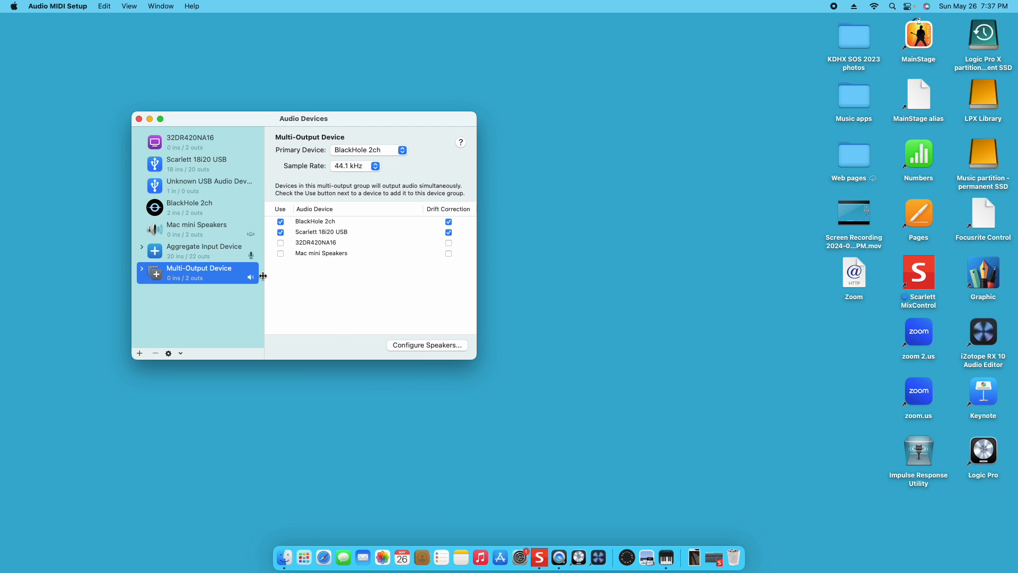
mouse_move(192, 225)
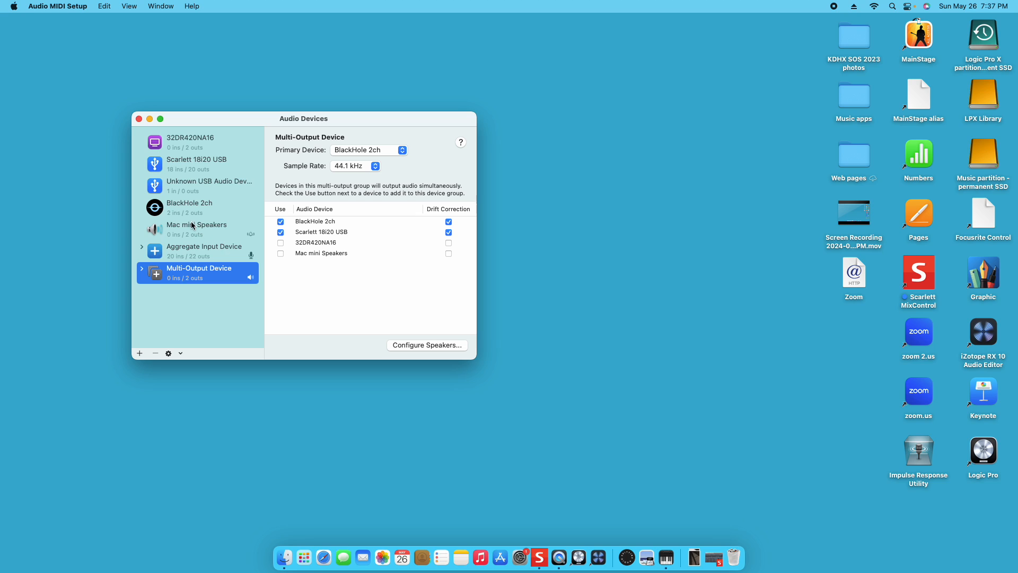
mouse_move(169, 211)
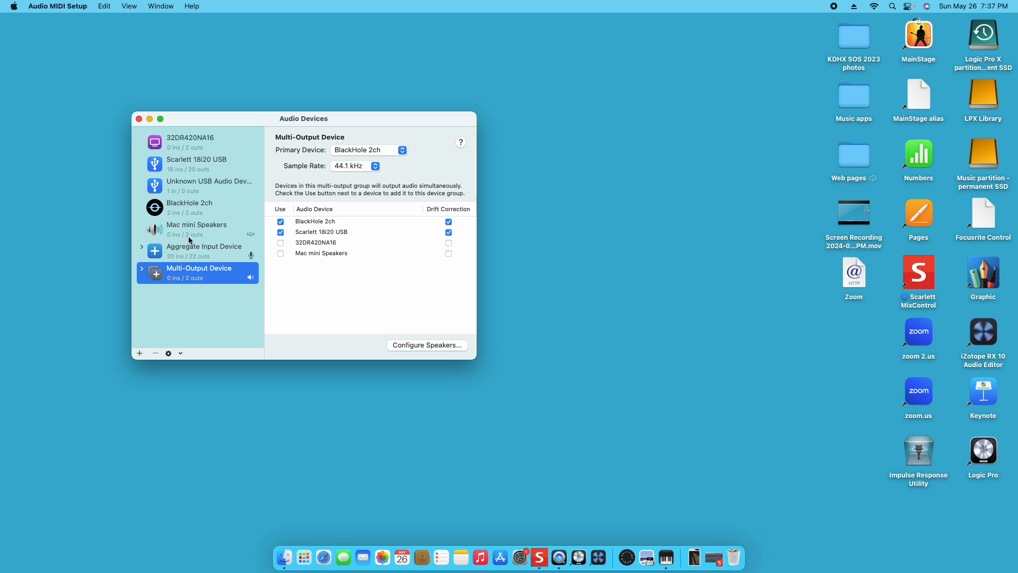
mouse_move(422, 352)
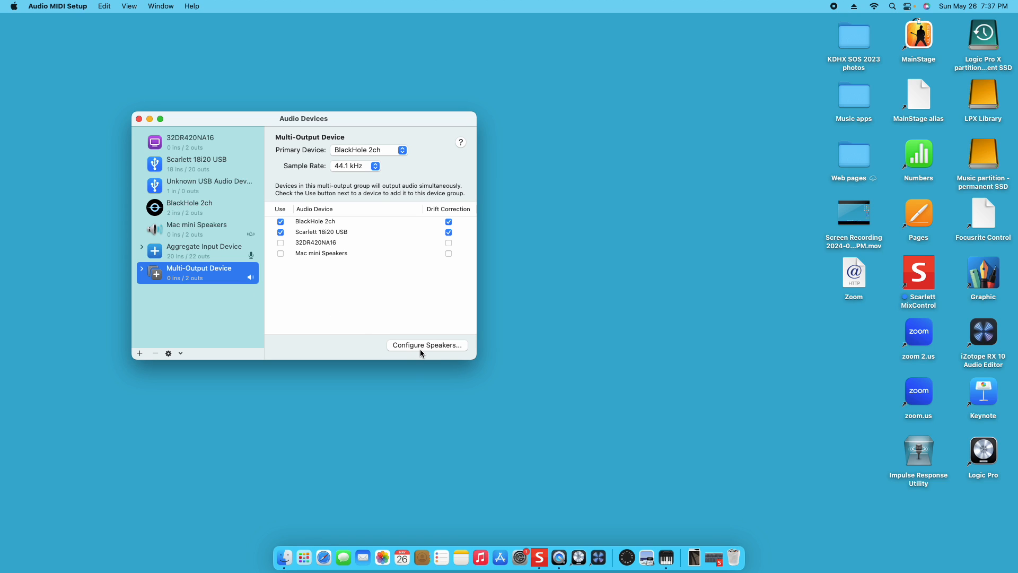
mouse_move(419, 348)
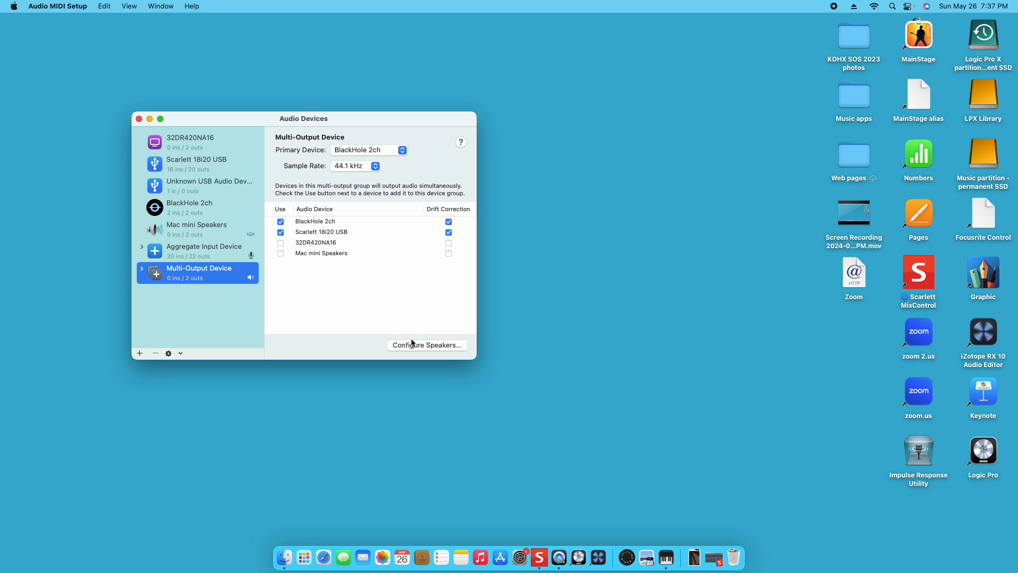
mouse_move(447, 351)
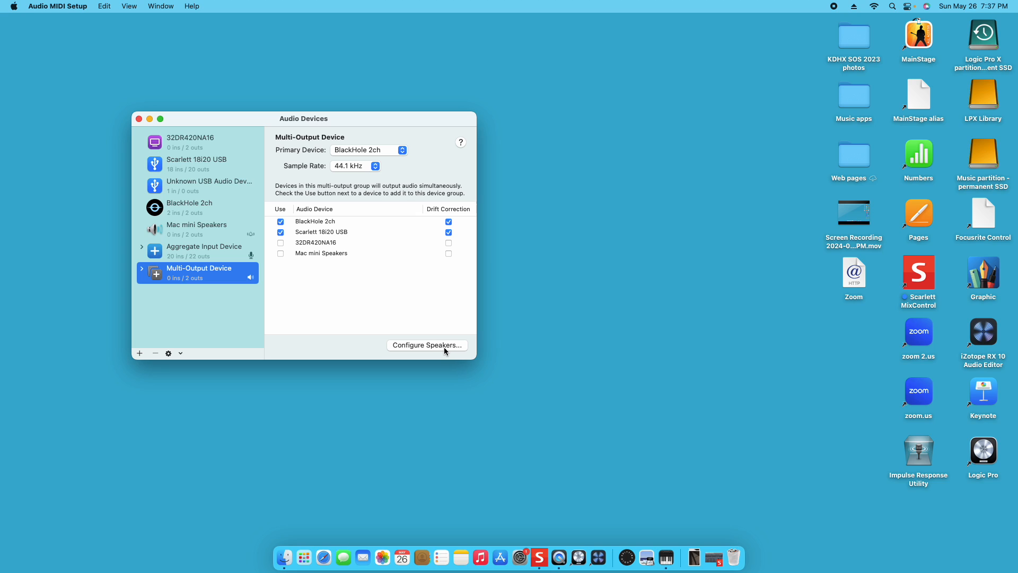
mouse_move(325, 309)
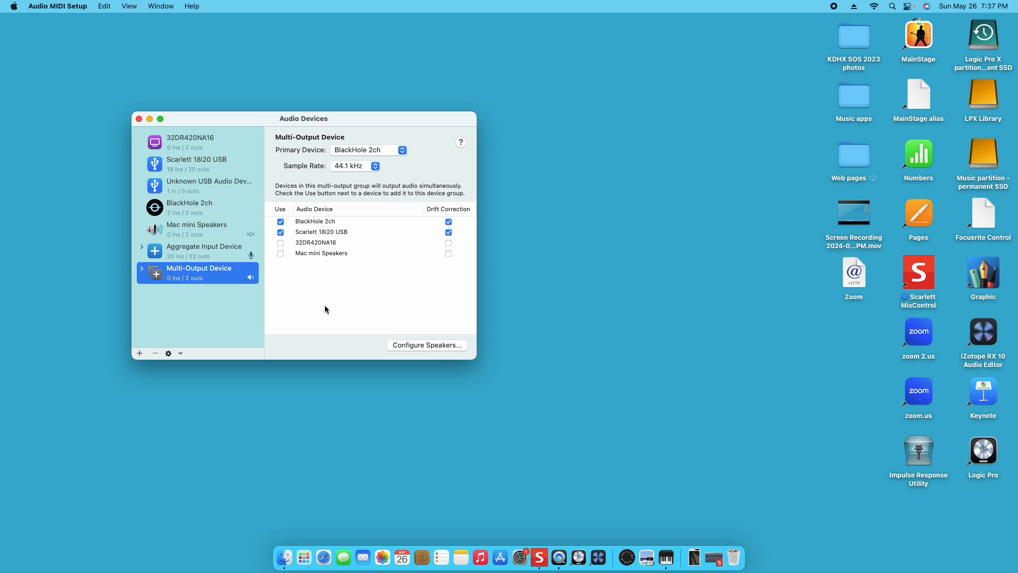
mouse_move(242, 114)
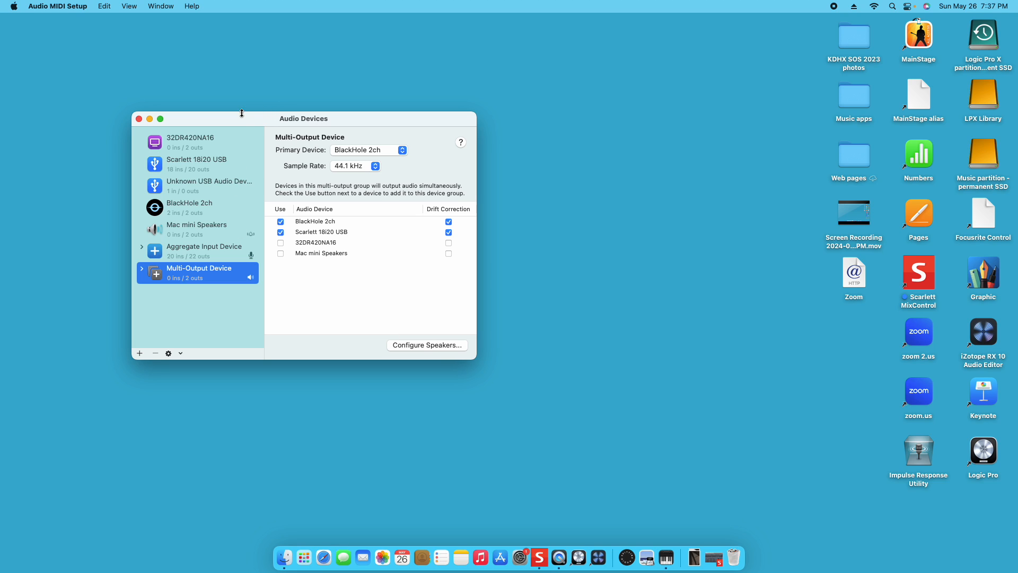
mouse_move(71, 7)
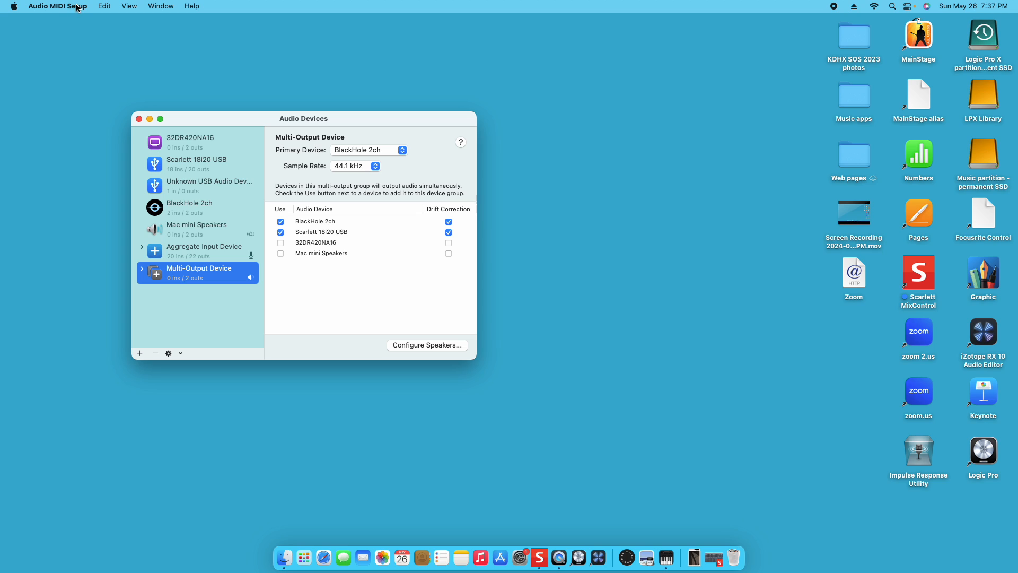
mouse_move(227, 286)
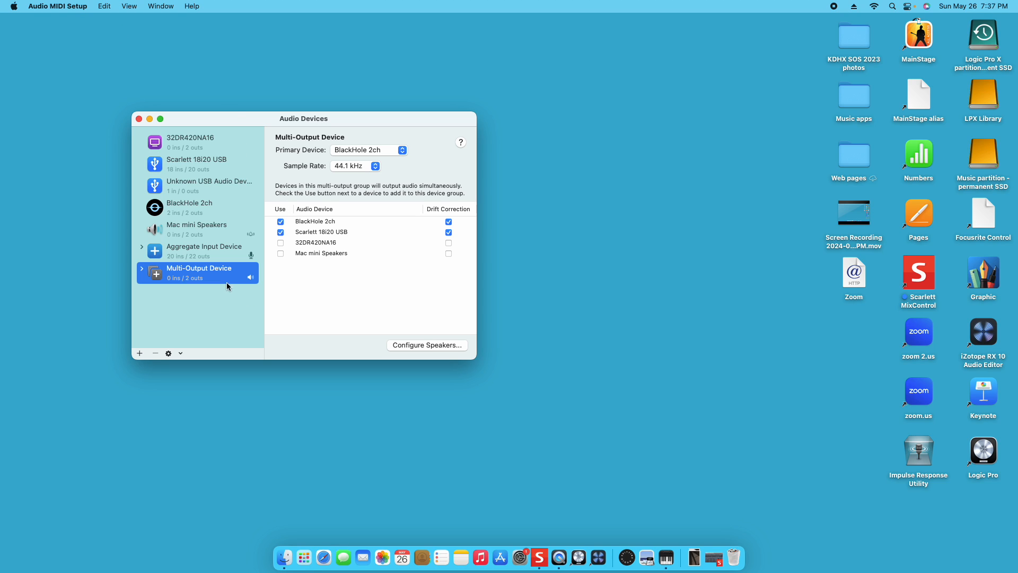
mouse_move(433, 351)
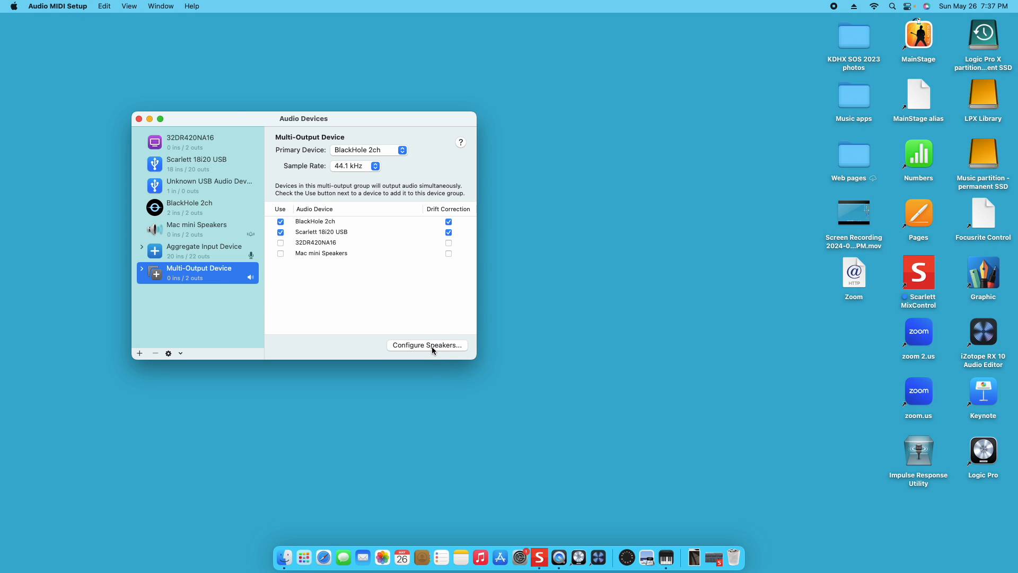
mouse_move(230, 255)
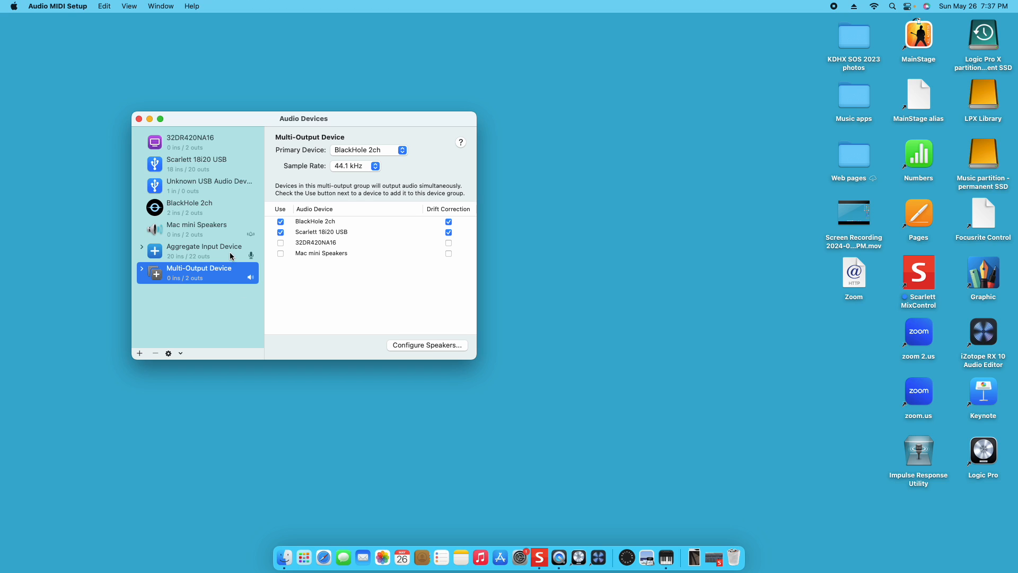
Step: Dismiss the Aggregate Input Device context menu and bring up the Window menu
right_click(198, 250)
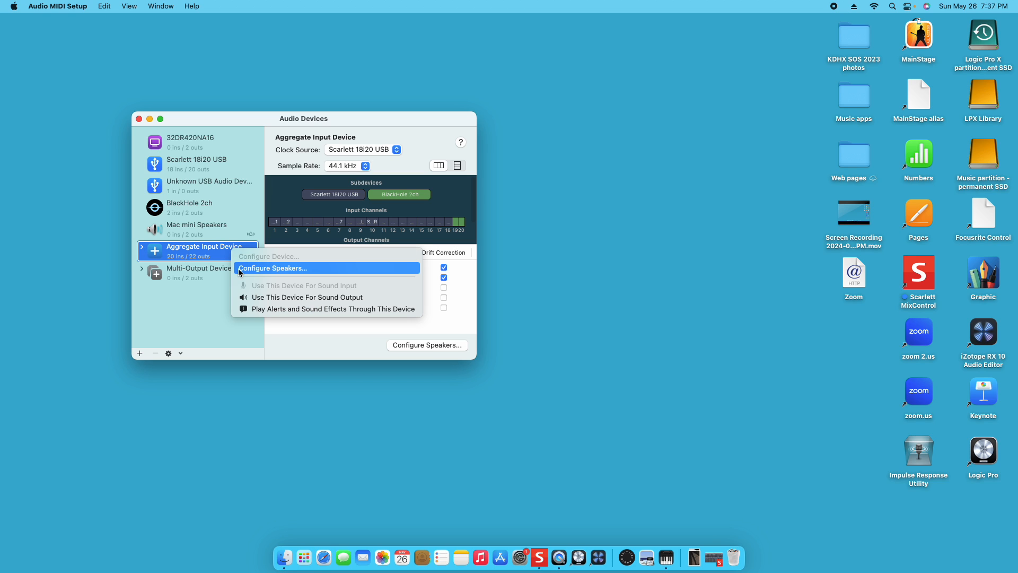
click(273, 268)
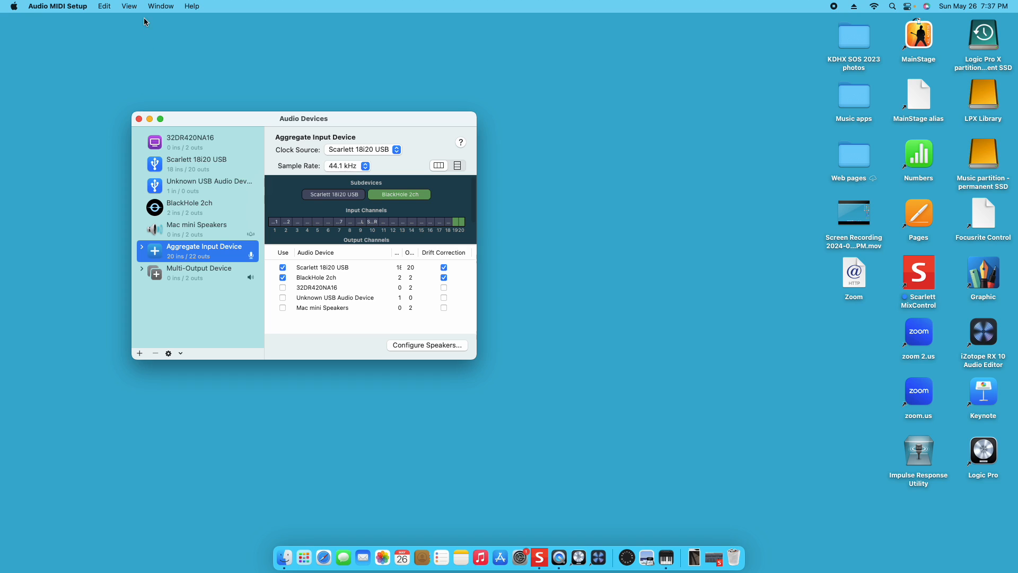
mouse_move(156, 141)
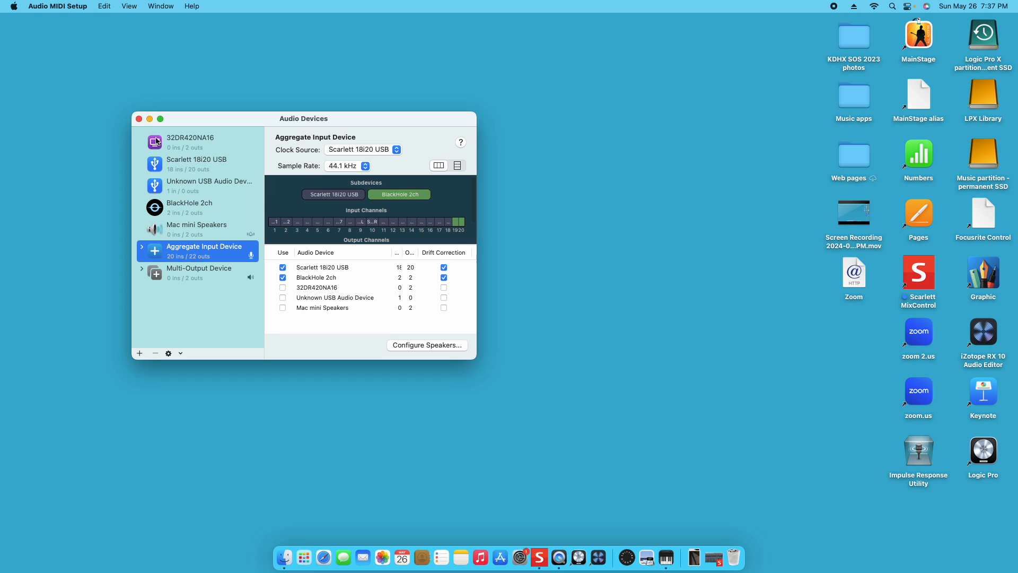
mouse_move(218, 190)
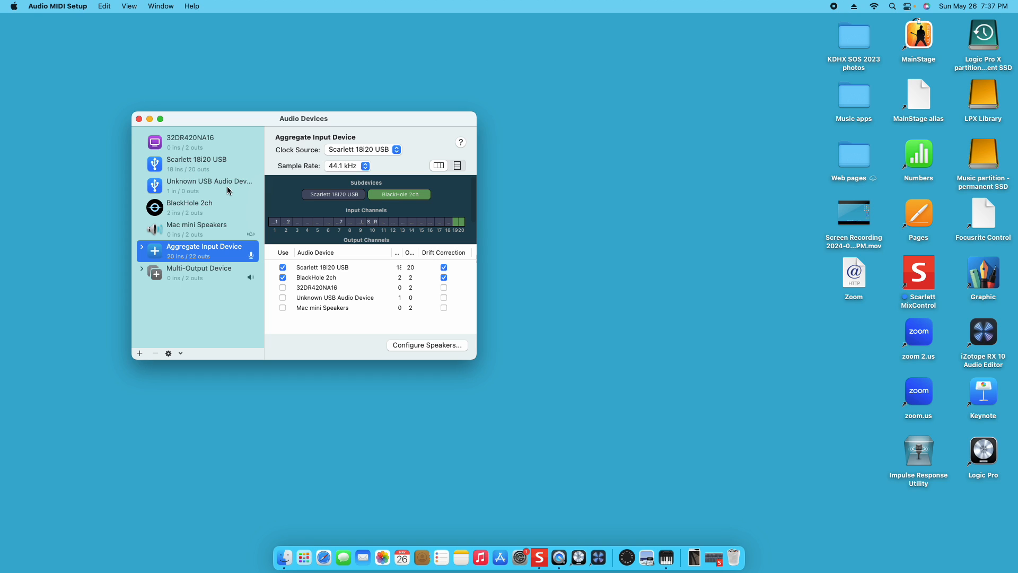
mouse_move(224, 167)
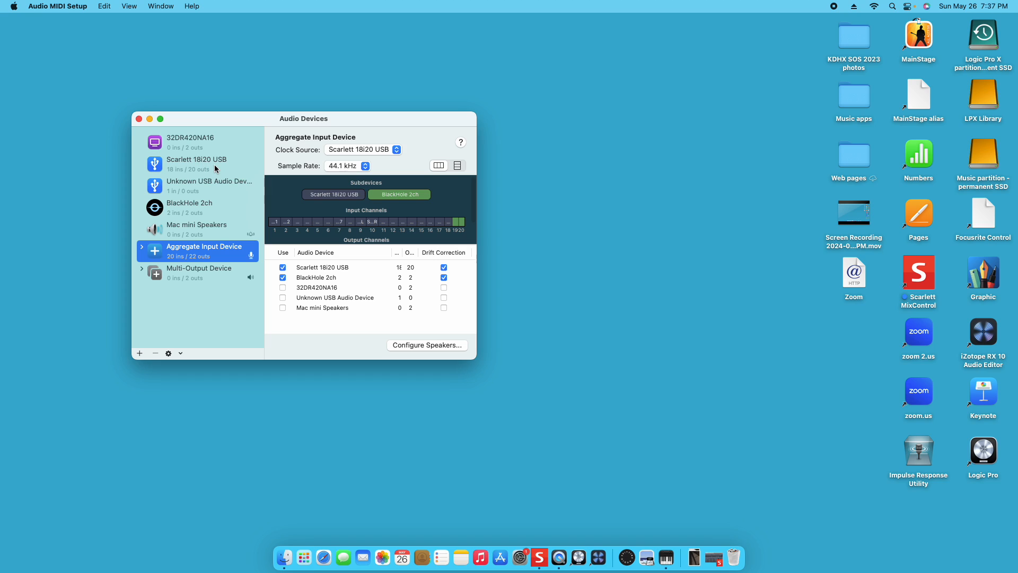
mouse_move(225, 163)
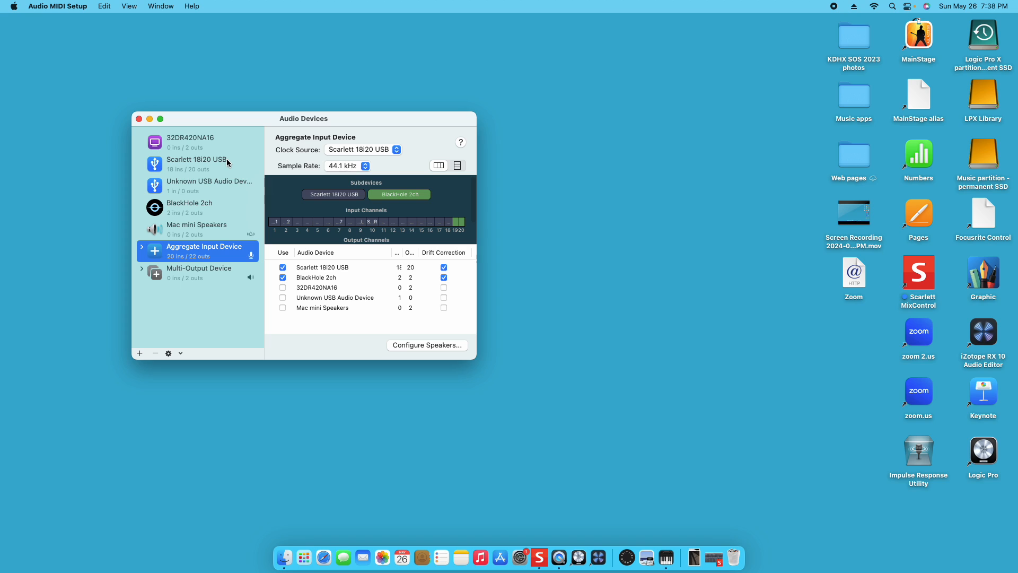
mouse_move(247, 161)
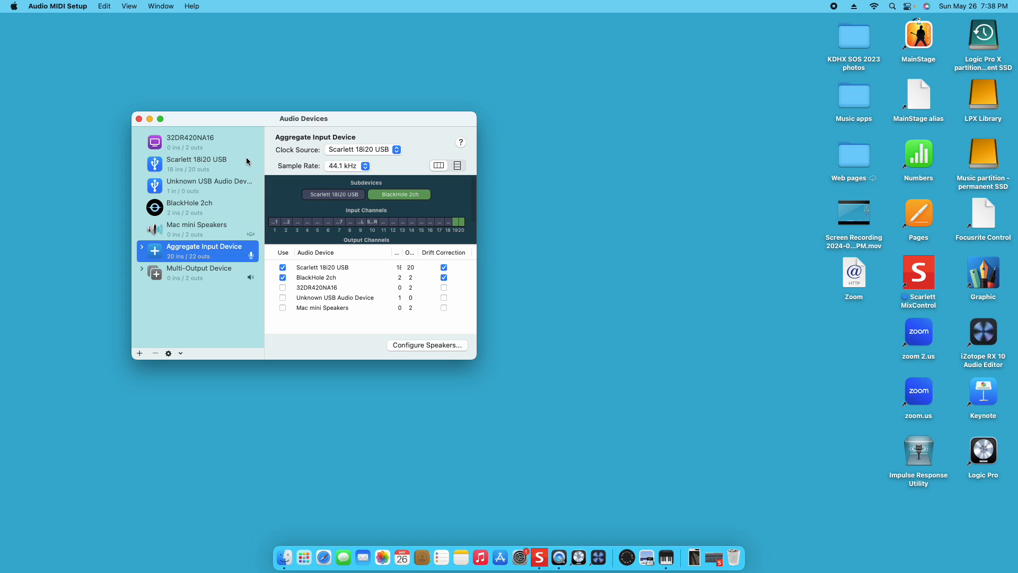
mouse_move(203, 169)
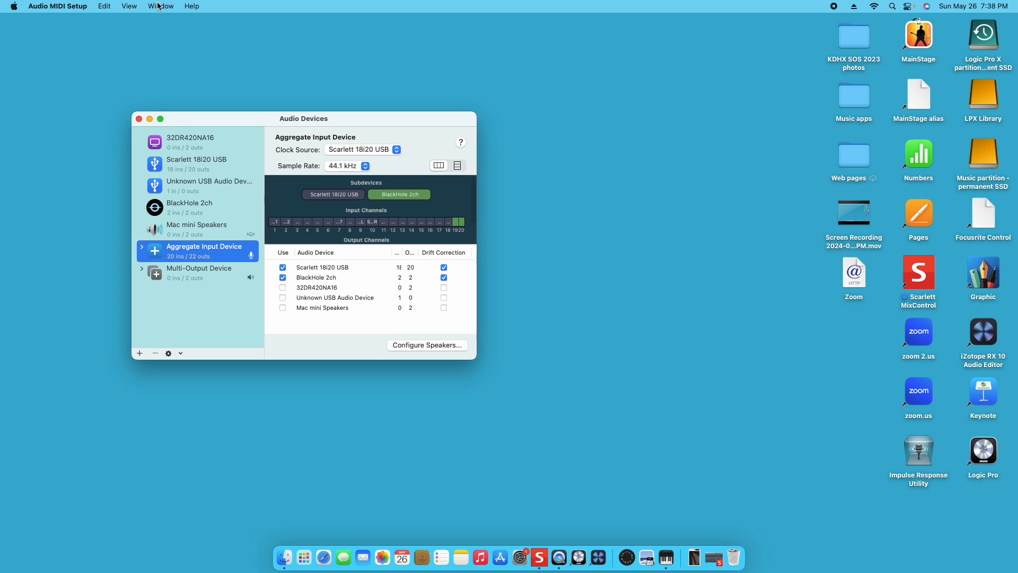
click(160, 7)
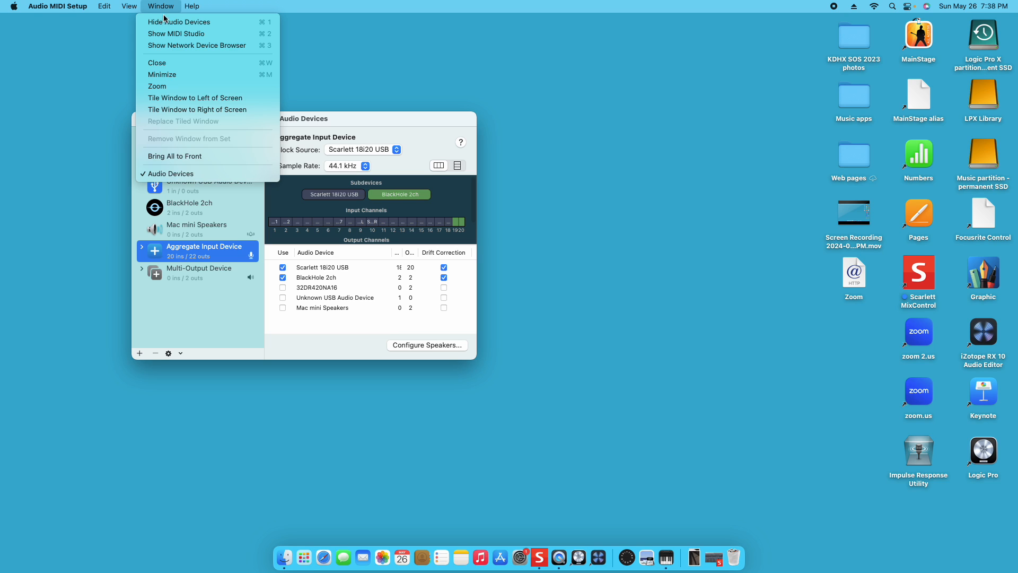
mouse_move(175, 33)
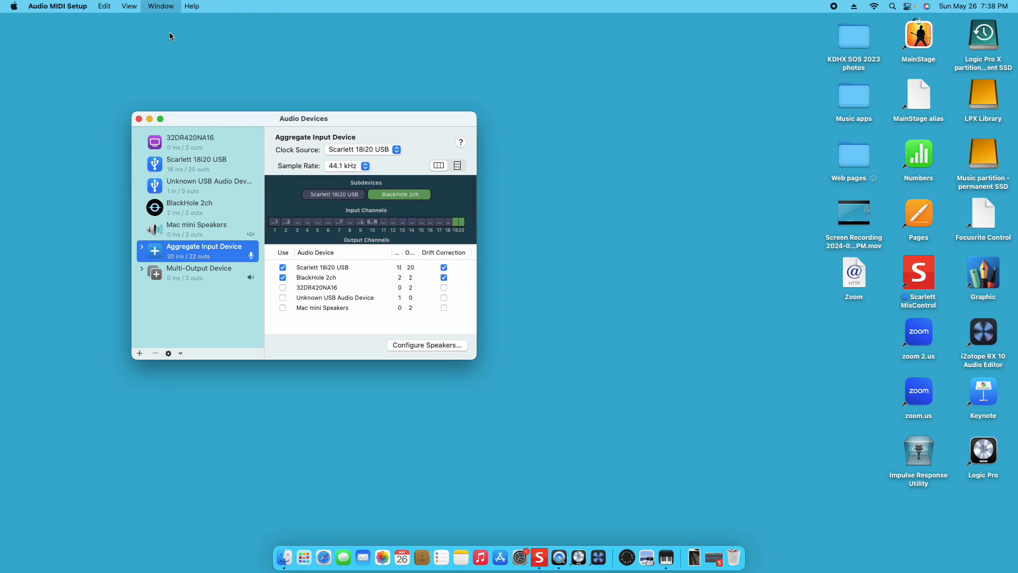
Step: Show the MIDI Studio window with the Scarlett 18i20 USB linked to the Korg N1
click(160, 6)
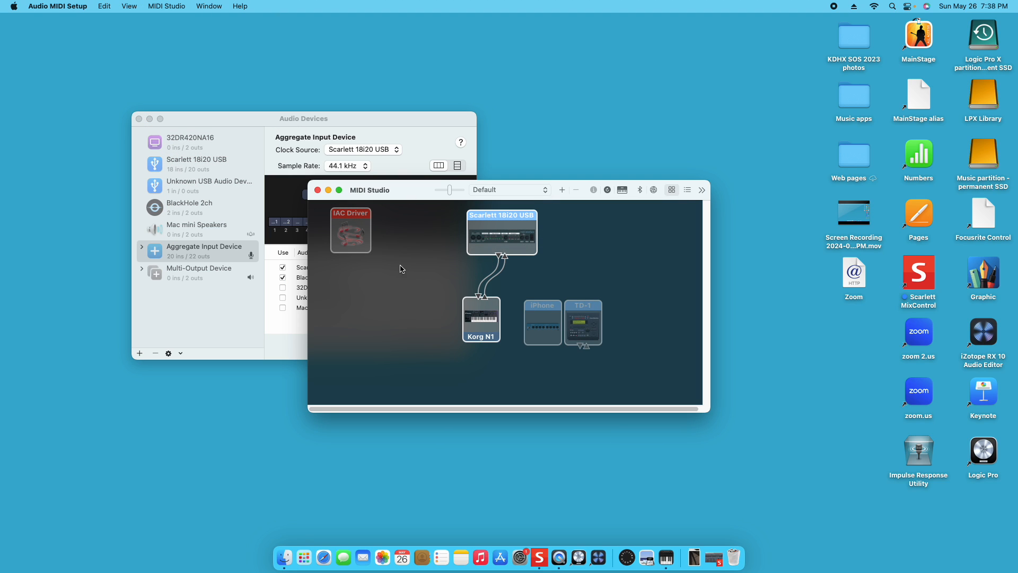
mouse_move(450, 326)
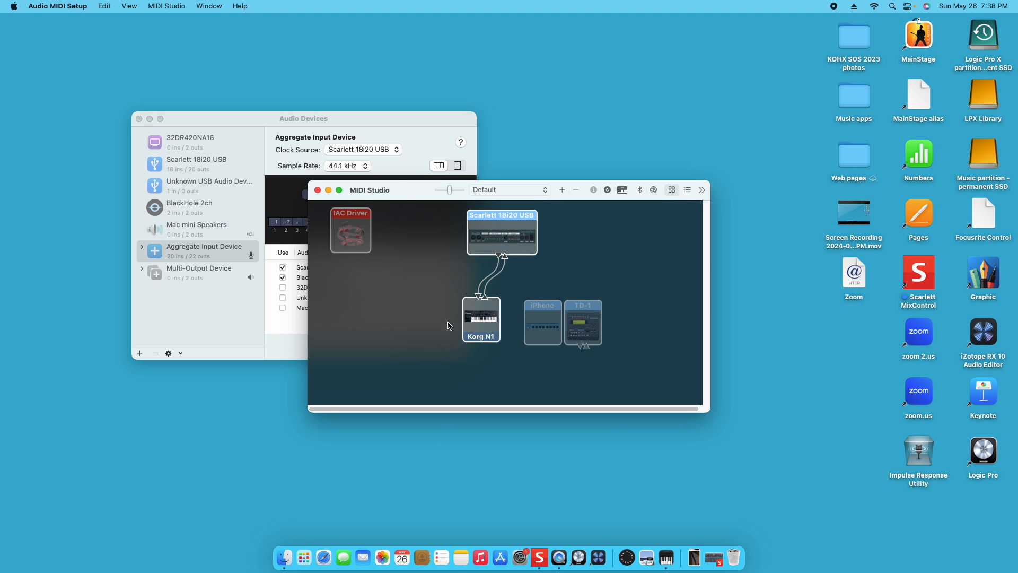
mouse_move(423, 316)
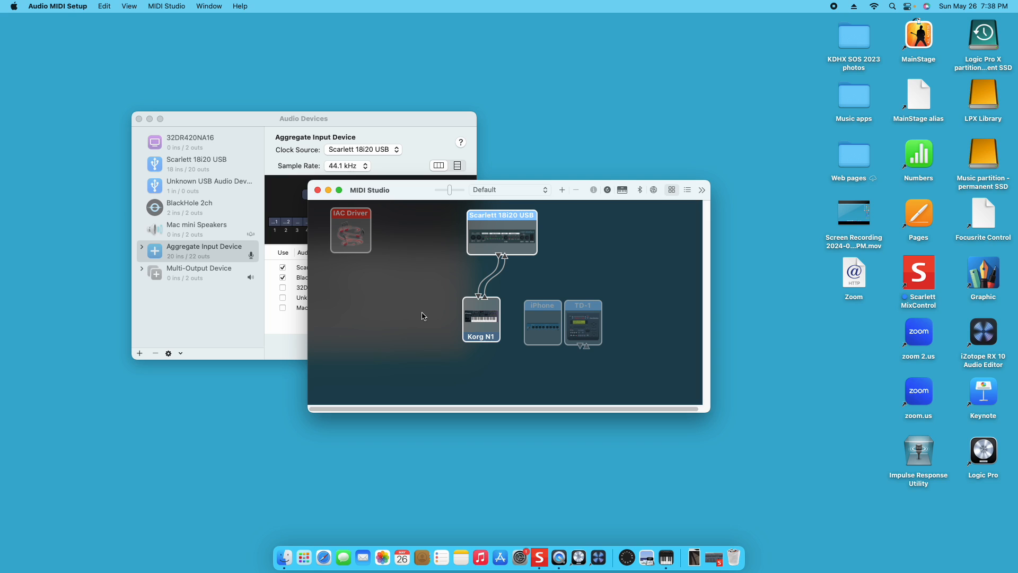
mouse_move(438, 307)
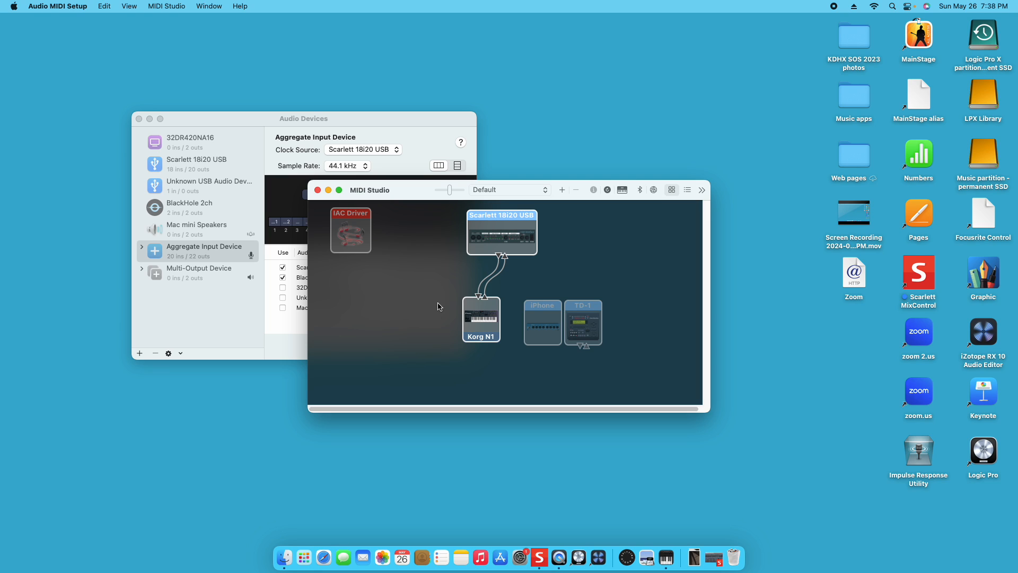
mouse_move(472, 254)
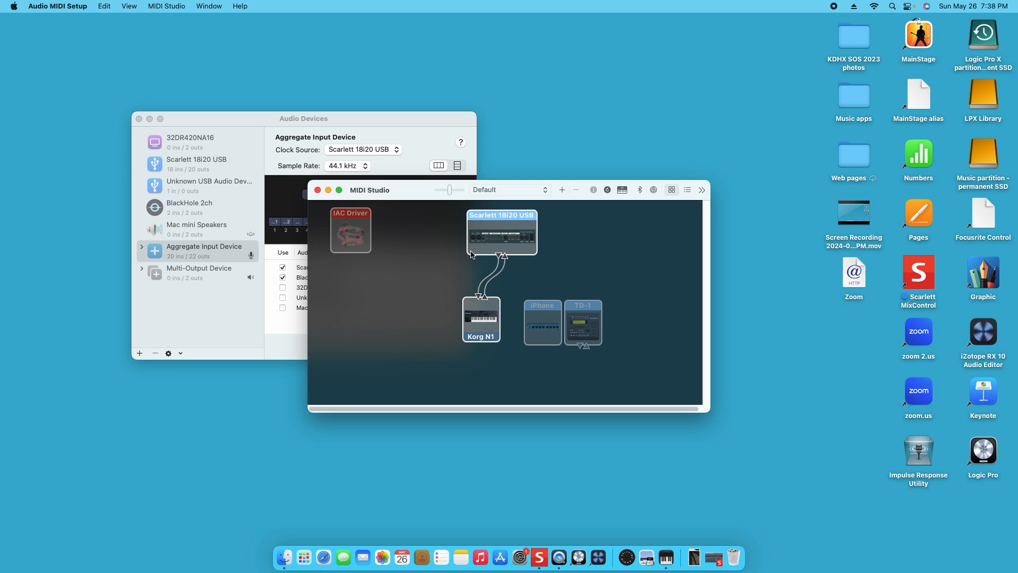
mouse_move(510, 219)
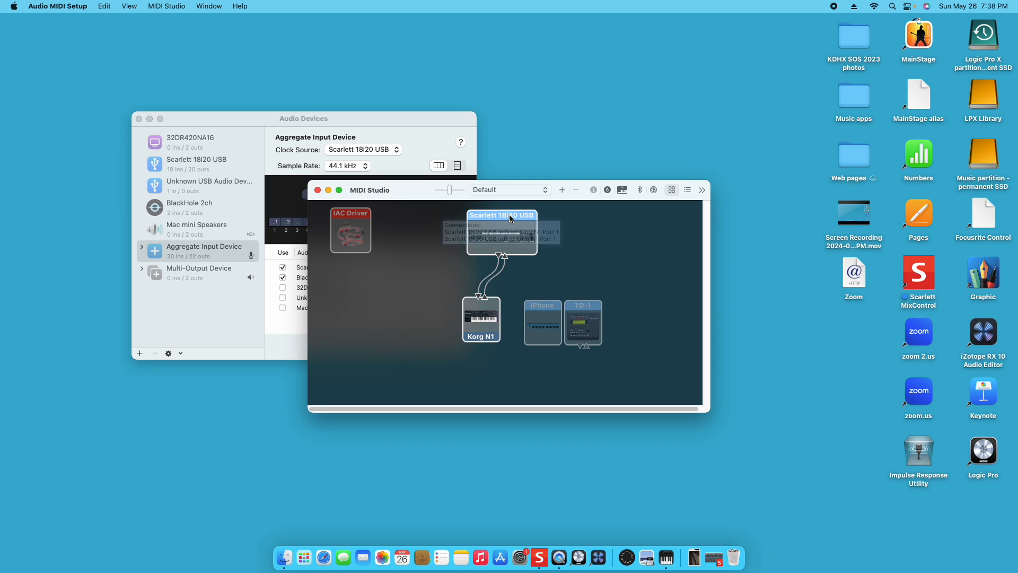
mouse_move(525, 253)
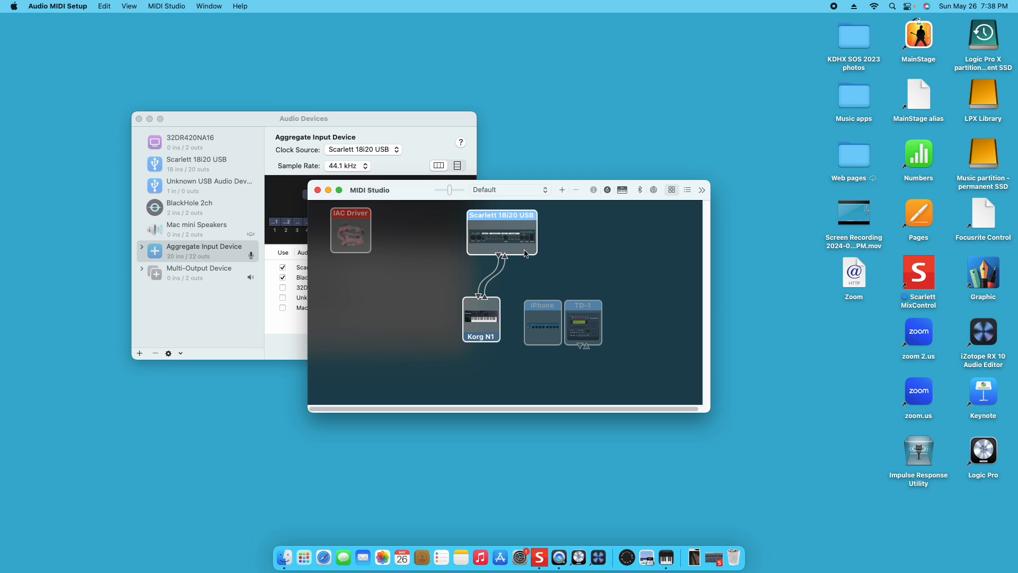
mouse_move(520, 251)
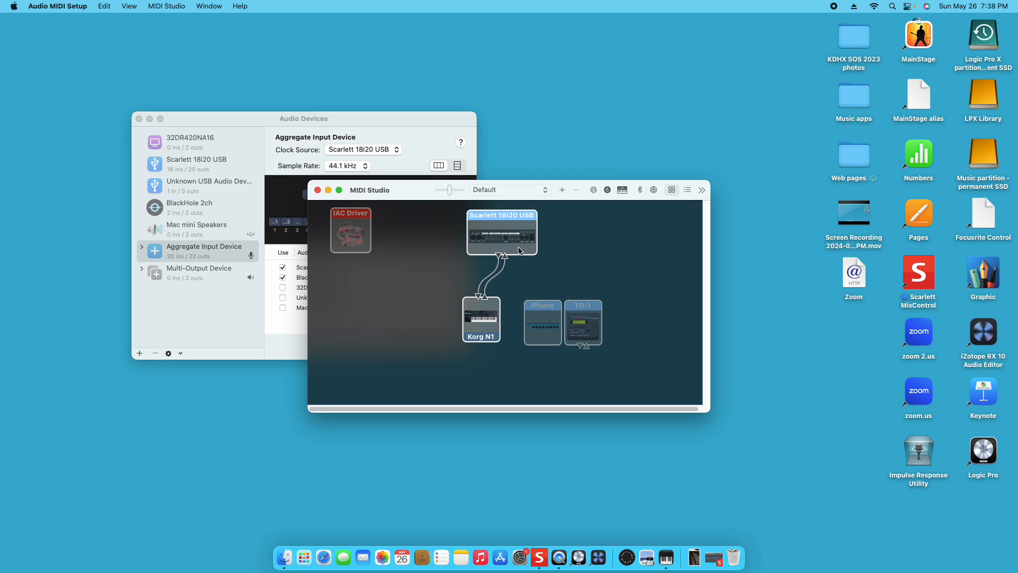
mouse_move(517, 254)
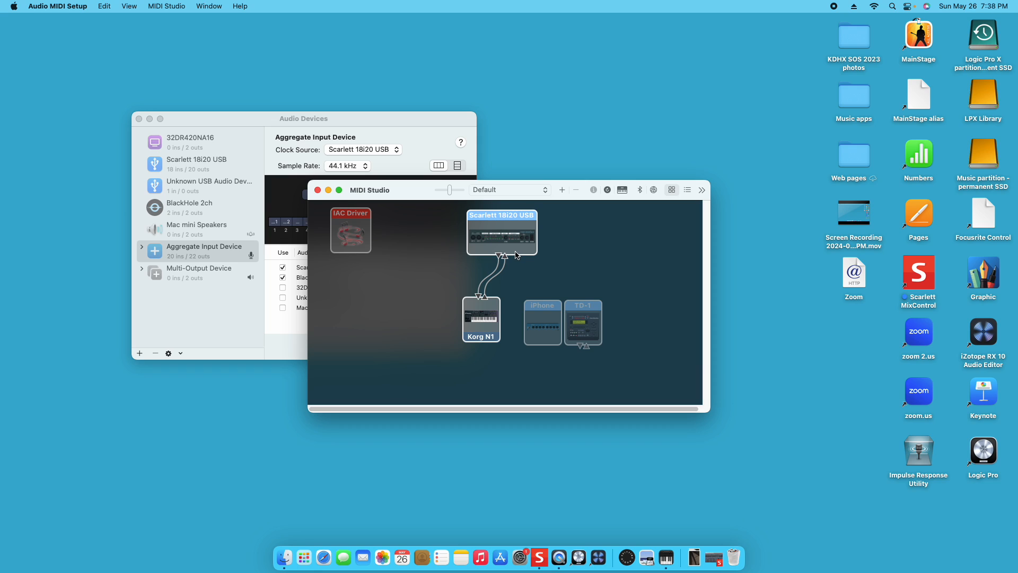
mouse_move(516, 254)
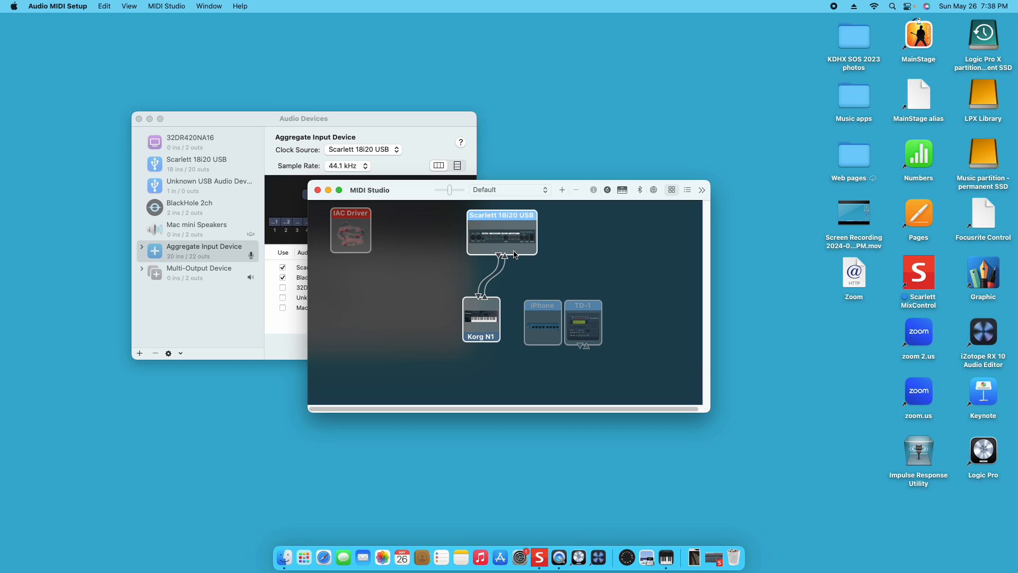
mouse_move(516, 255)
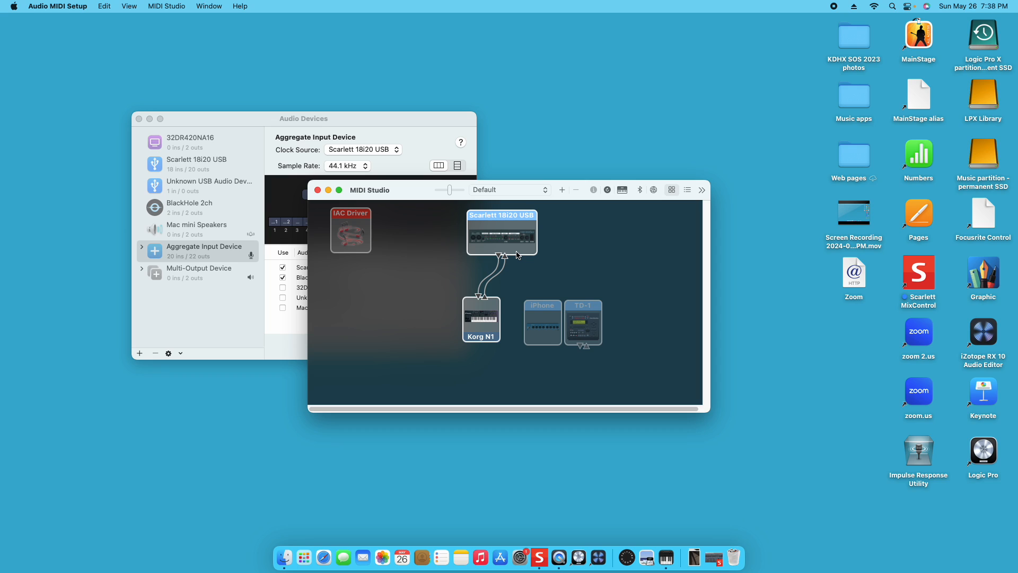
mouse_move(465, 227)
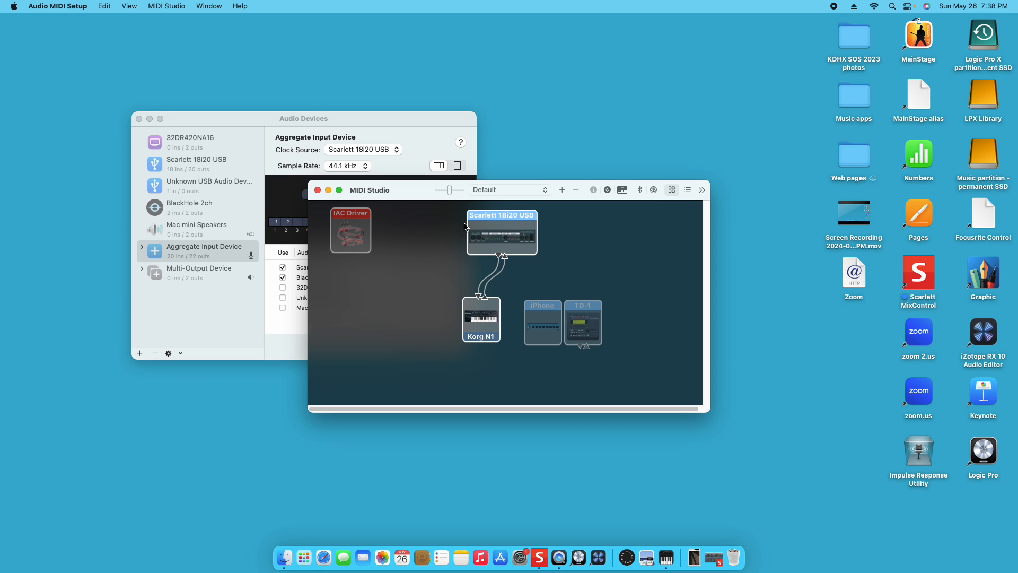
mouse_move(483, 324)
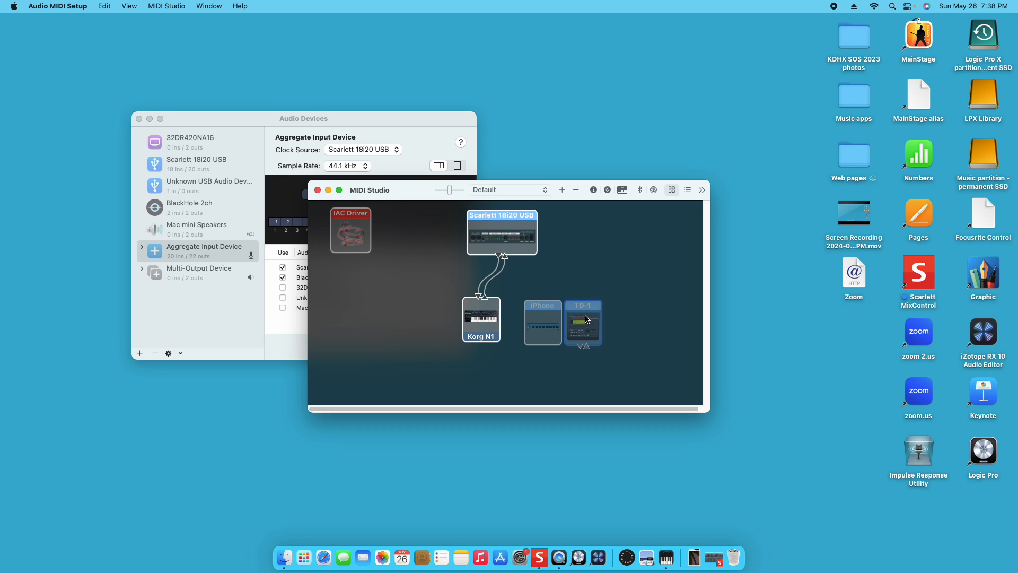
mouse_move(574, 318)
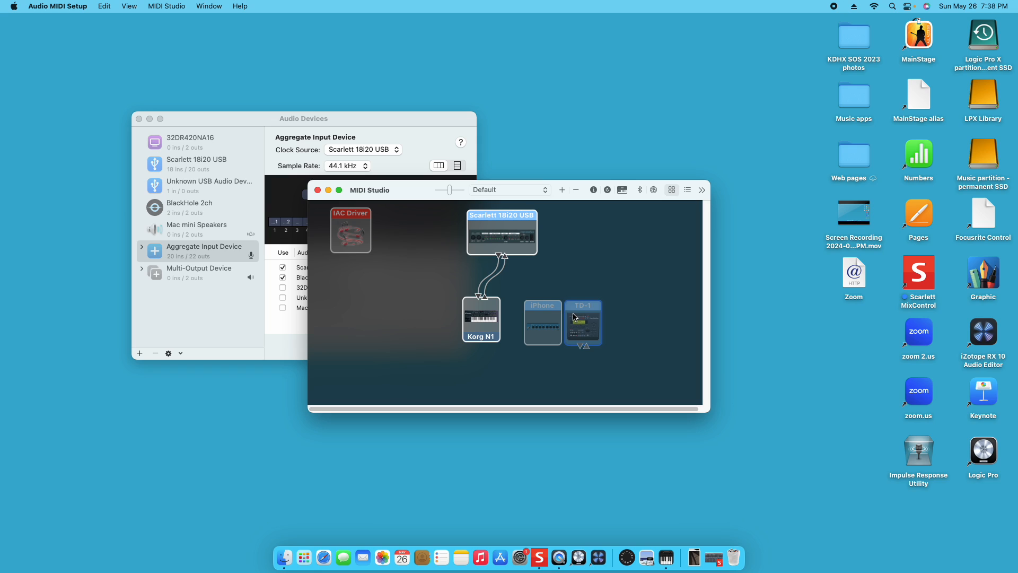
mouse_move(596, 311)
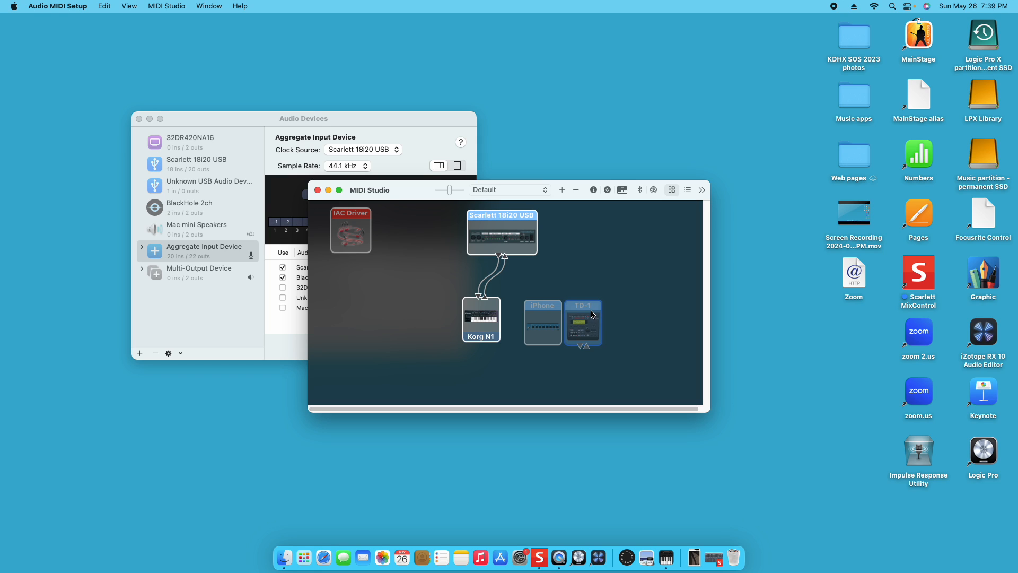
mouse_move(582, 320)
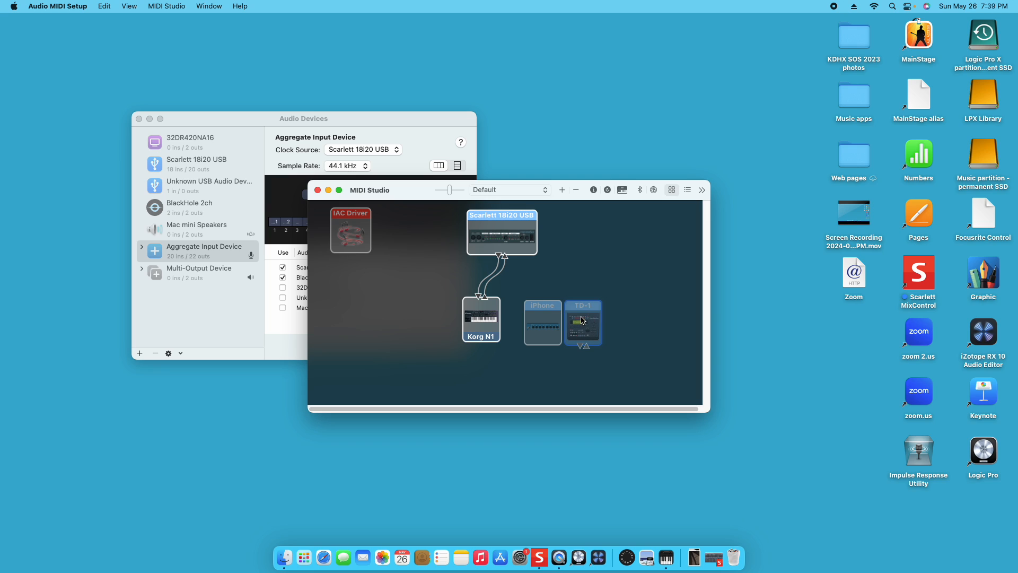
mouse_move(530, 319)
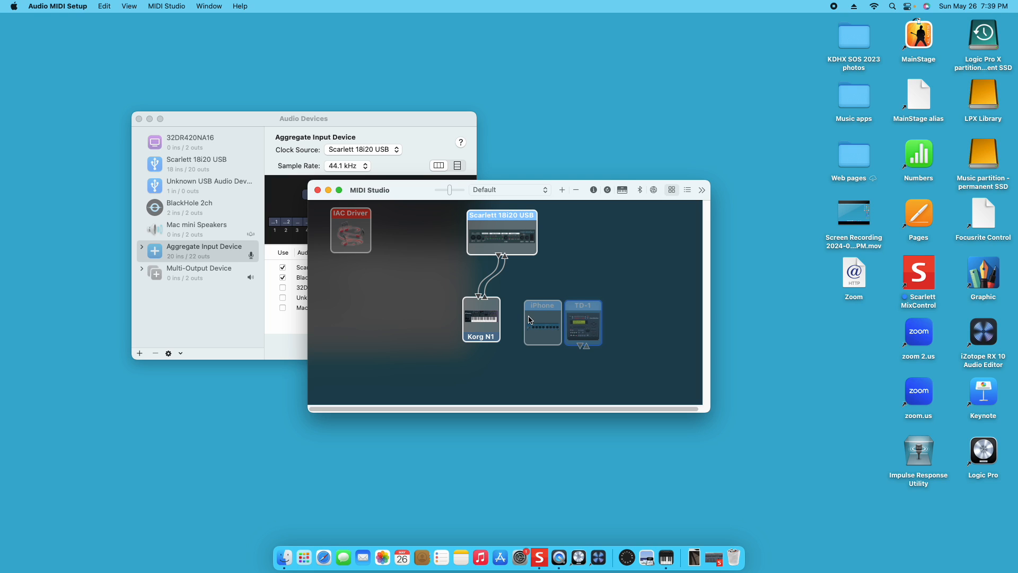
Step: Select the Korg N1 keyboard device in MIDI Studio for testing
click(482, 319)
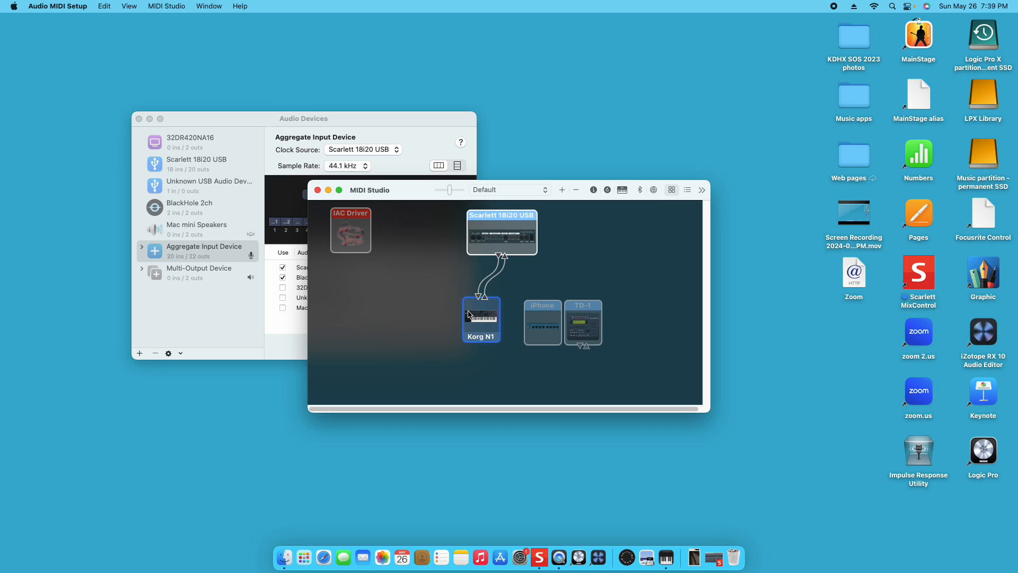
mouse_move(480, 309)
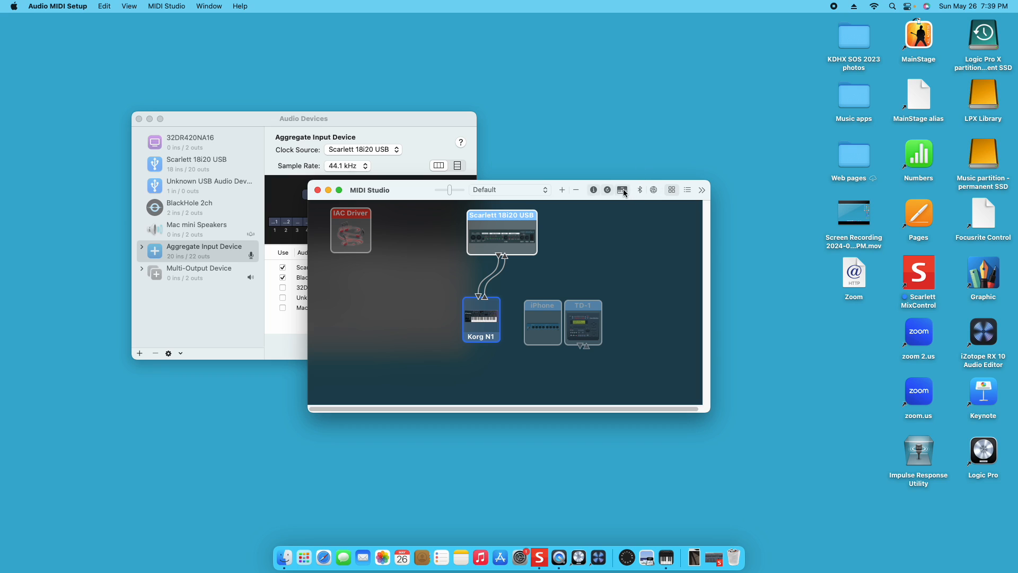
mouse_move(621, 189)
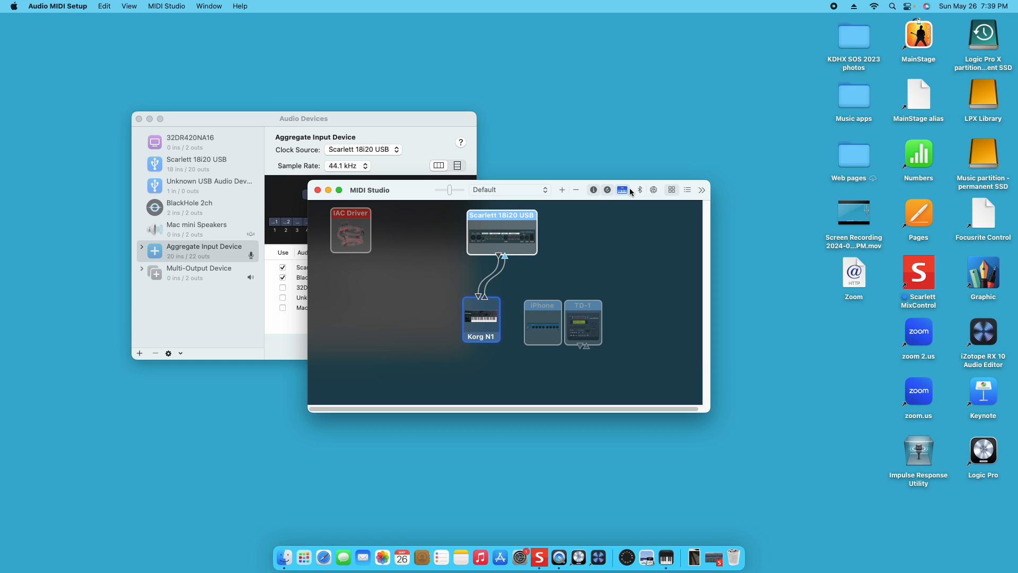
mouse_move(533, 289)
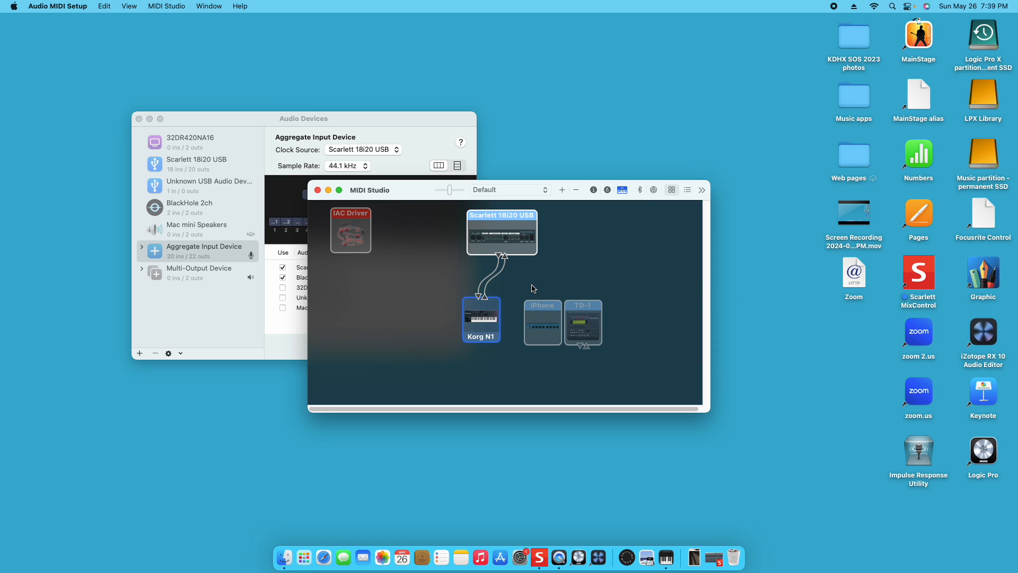
mouse_move(525, 259)
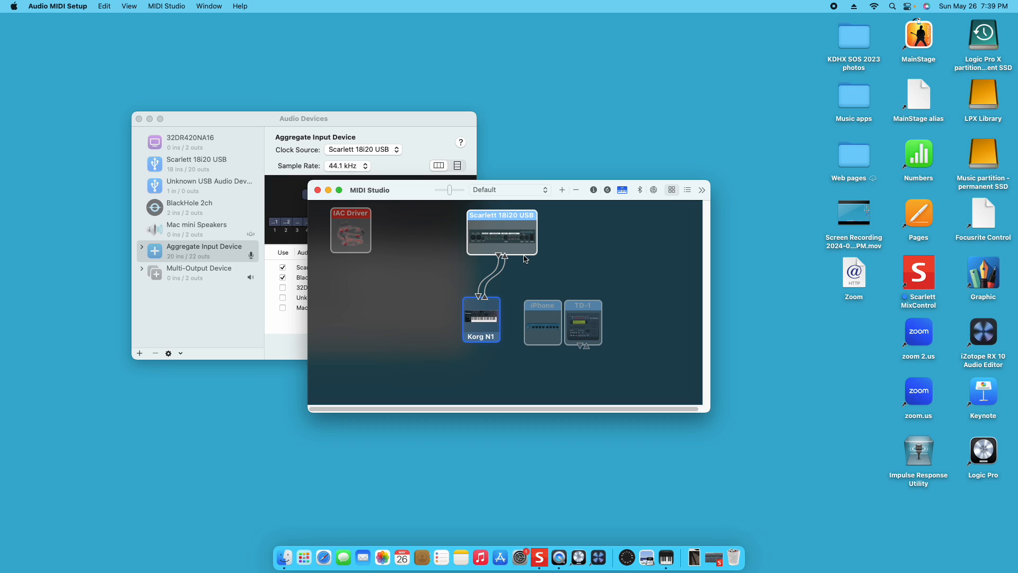
mouse_move(517, 231)
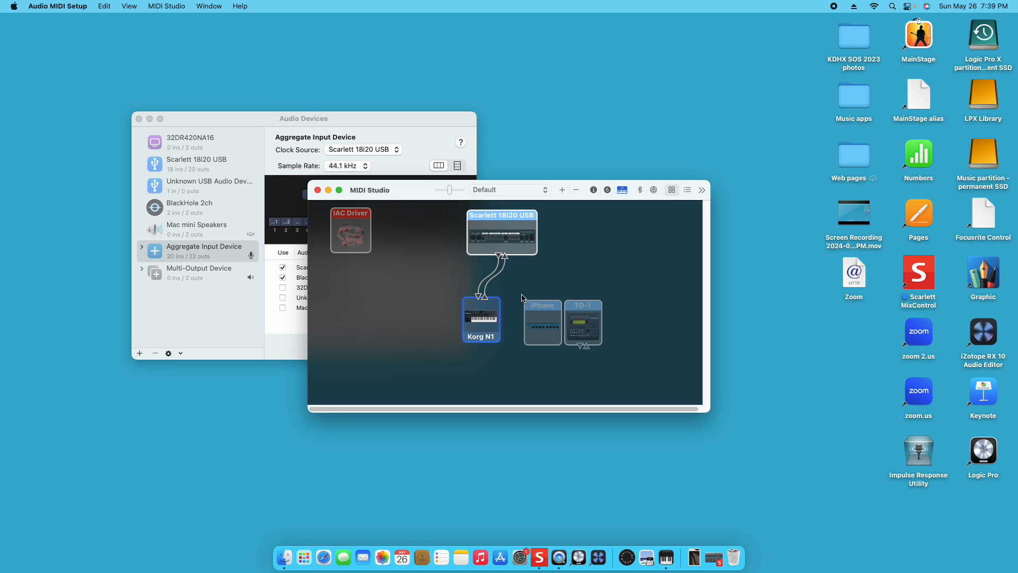
mouse_move(613, 190)
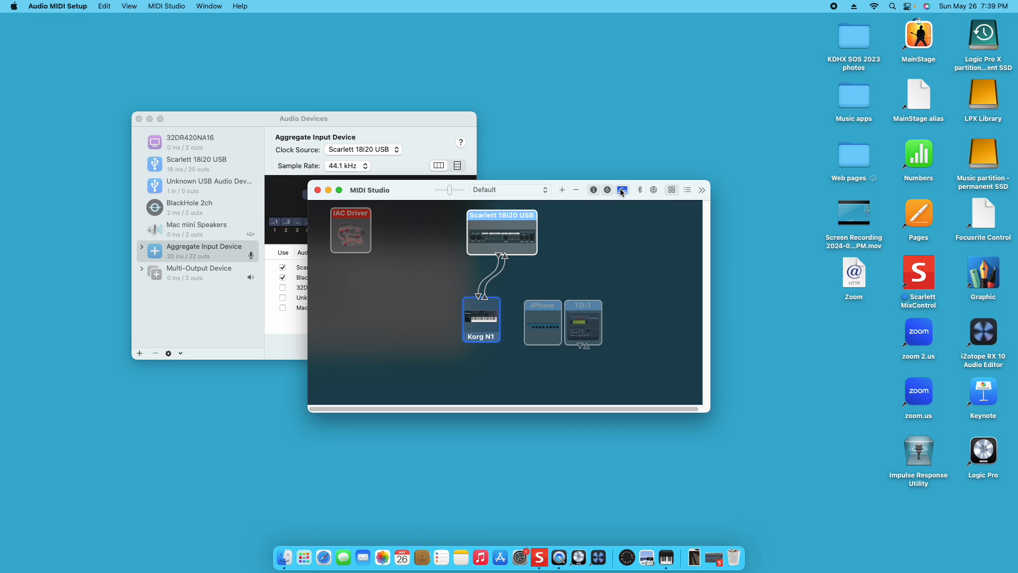
mouse_move(630, 234)
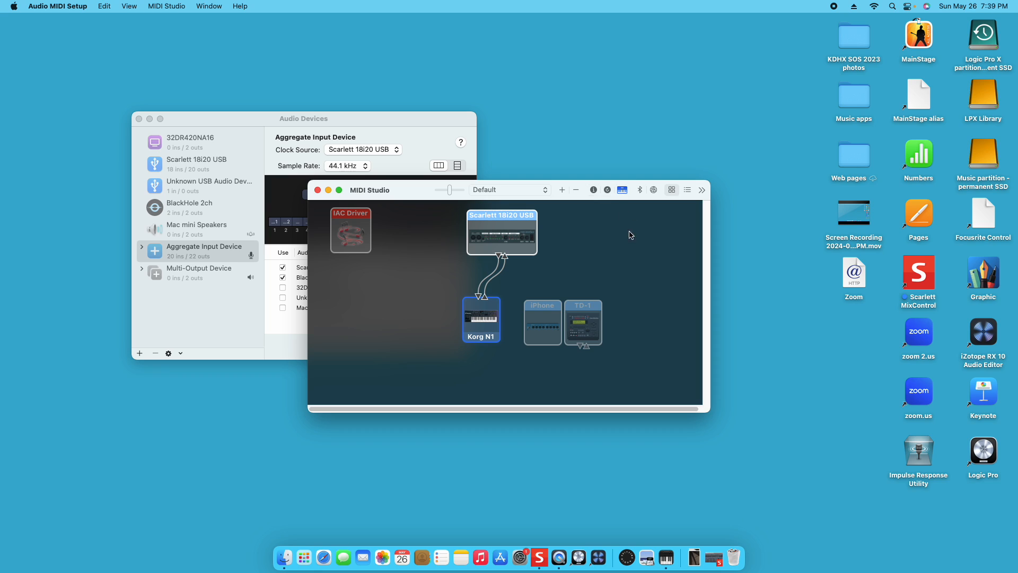
mouse_move(519, 311)
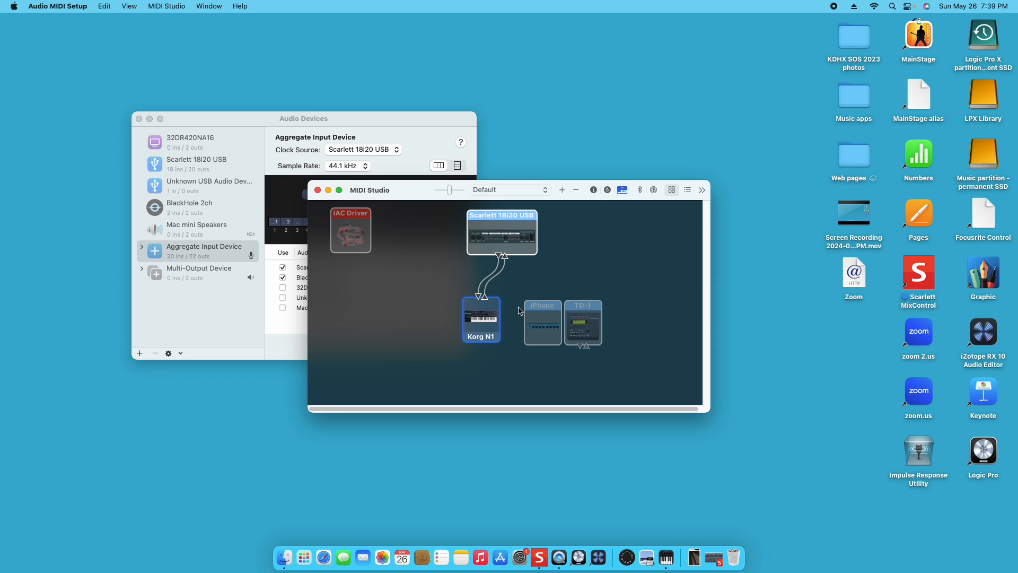
mouse_move(418, 293)
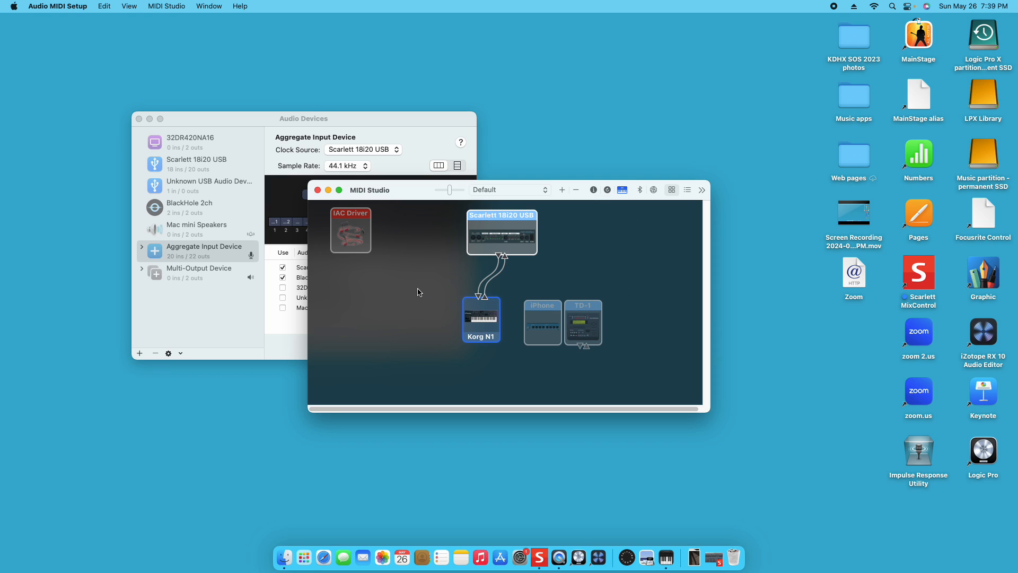
mouse_move(374, 275)
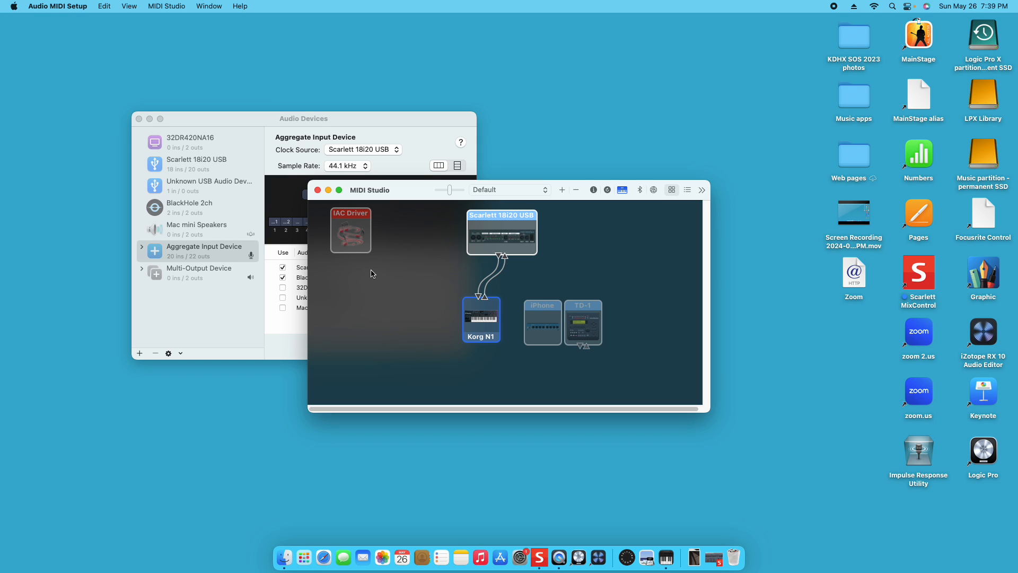
mouse_move(370, 273)
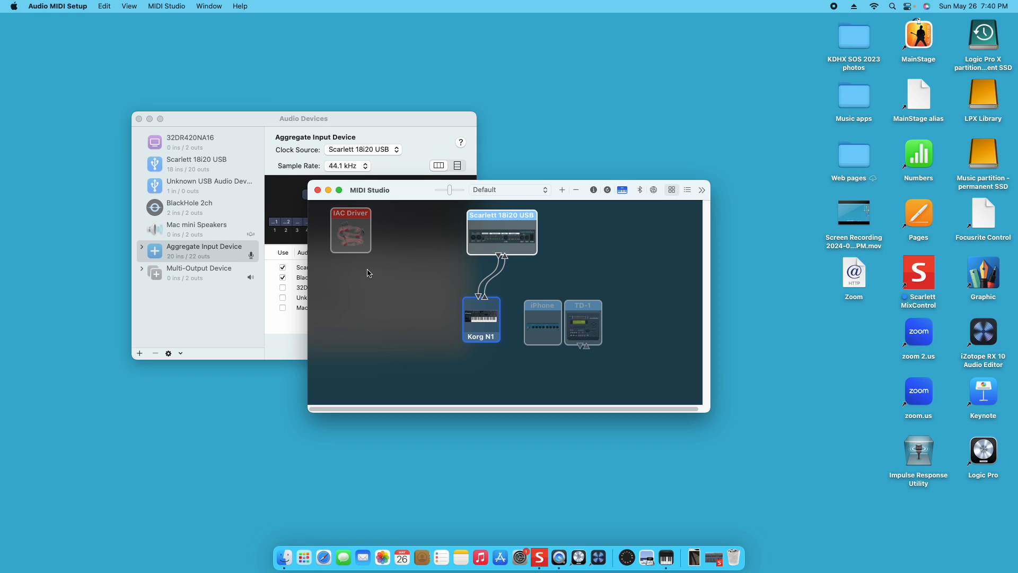
mouse_move(429, 343)
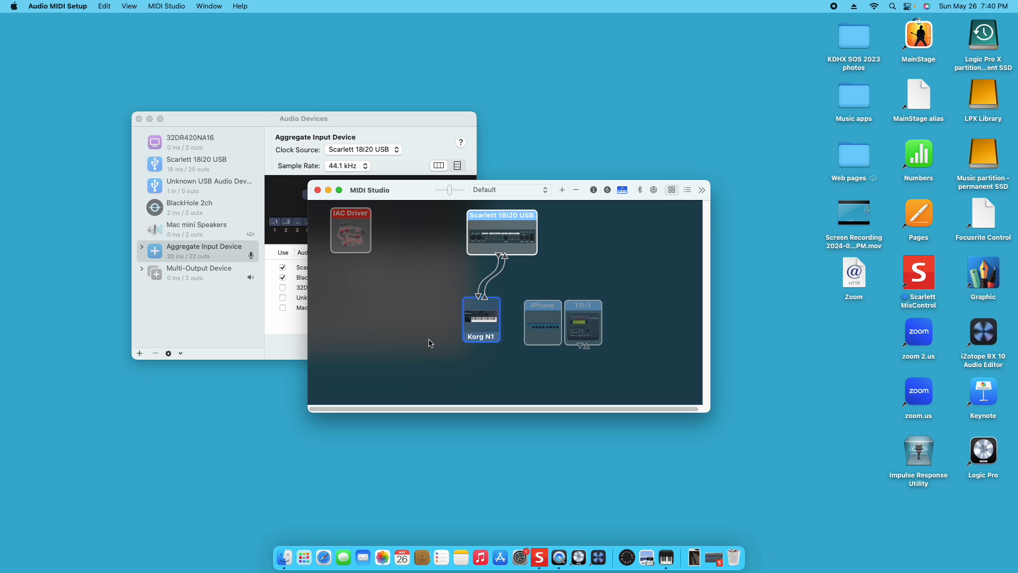
mouse_move(453, 361)
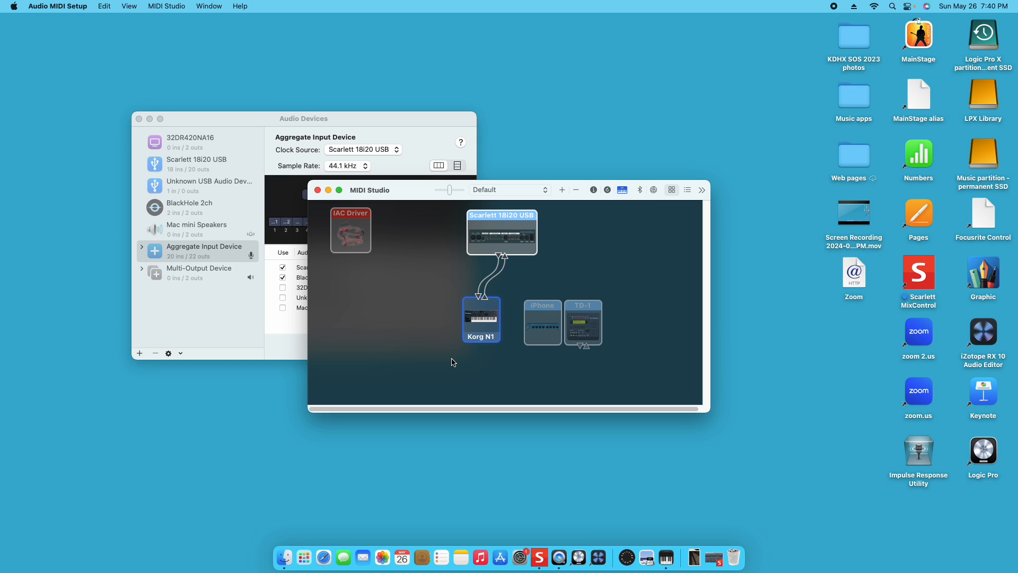
mouse_move(458, 368)
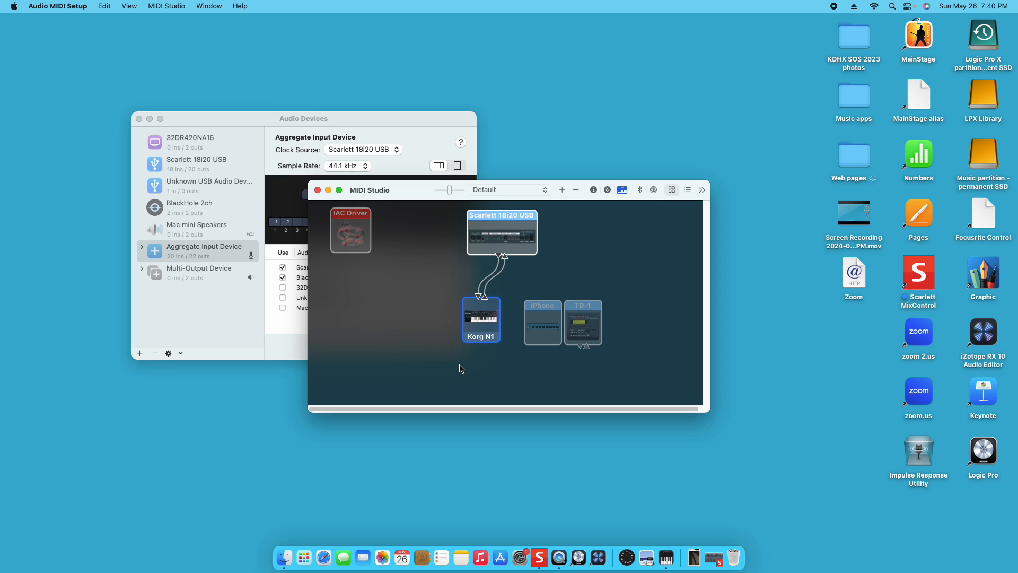
mouse_move(464, 372)
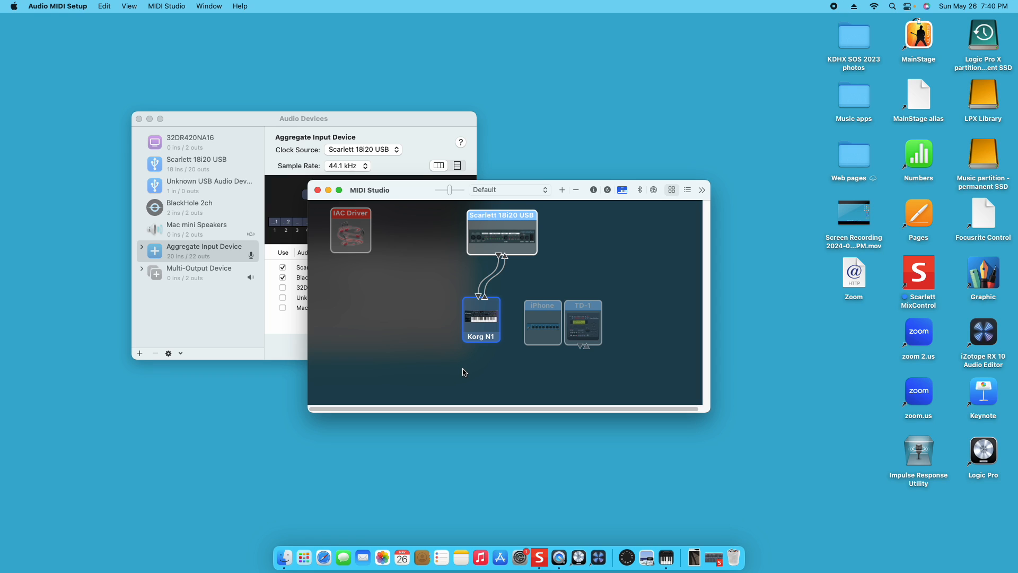
mouse_move(532, 401)
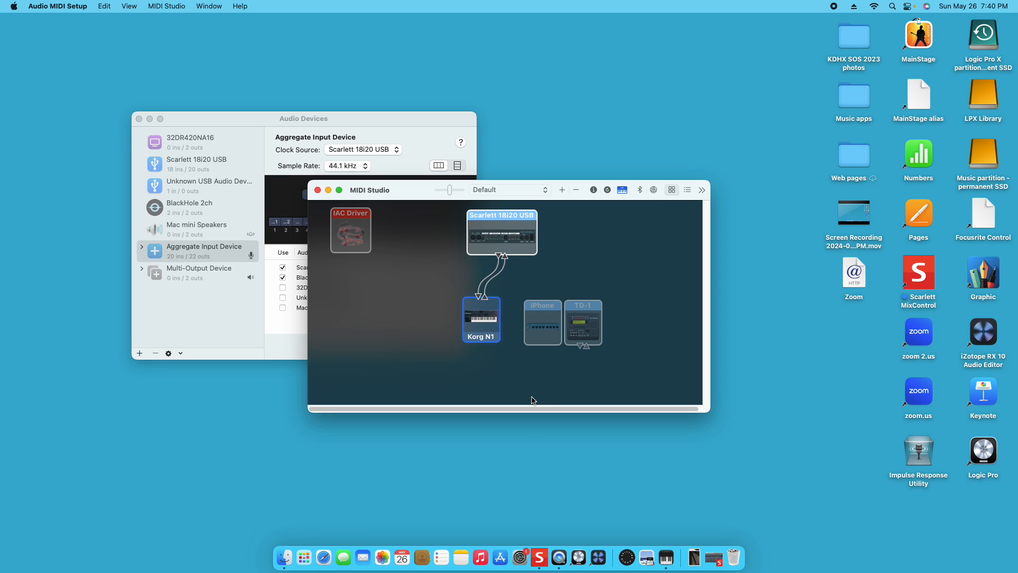
mouse_move(549, 401)
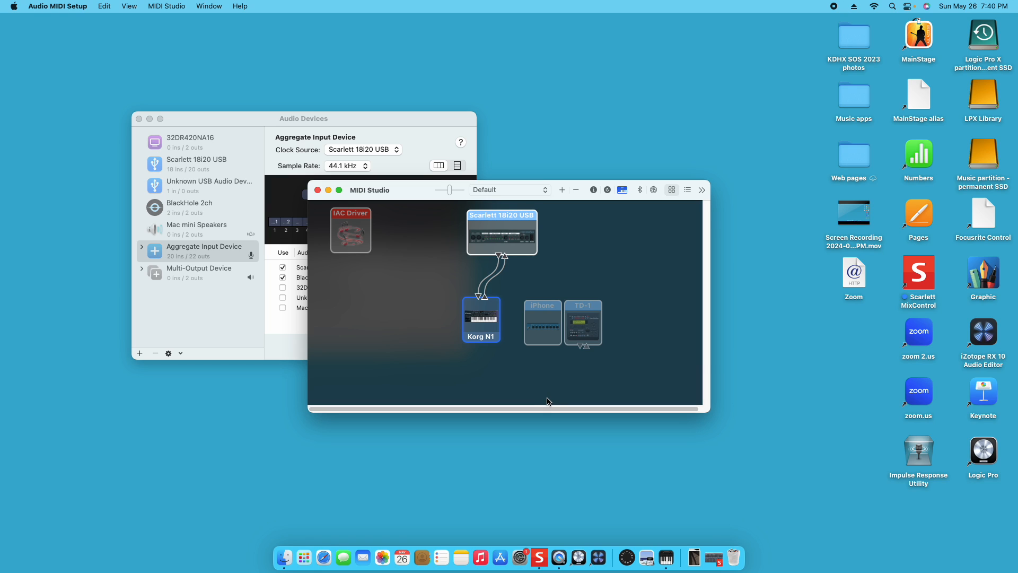
mouse_move(294, 221)
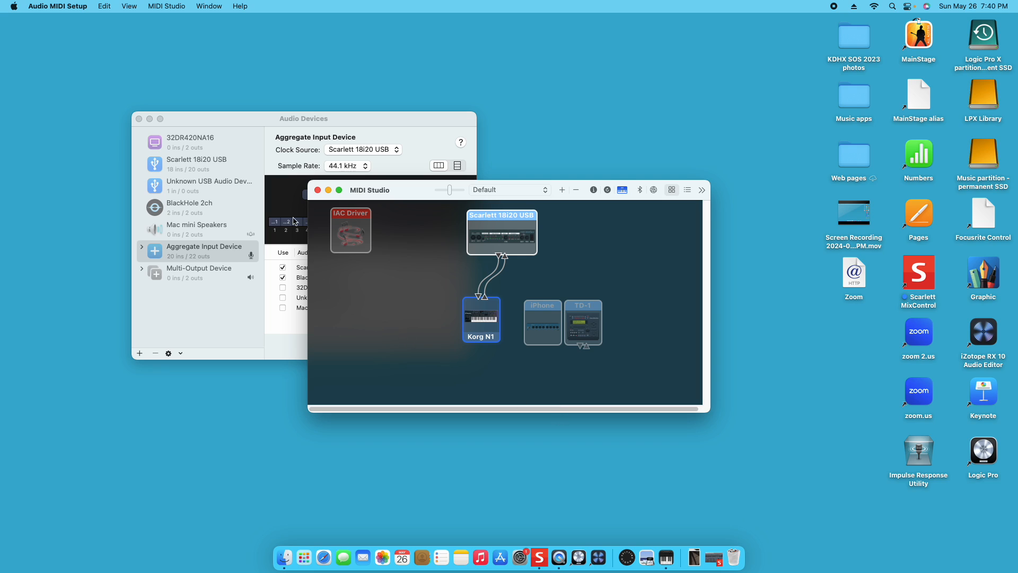
mouse_move(345, 166)
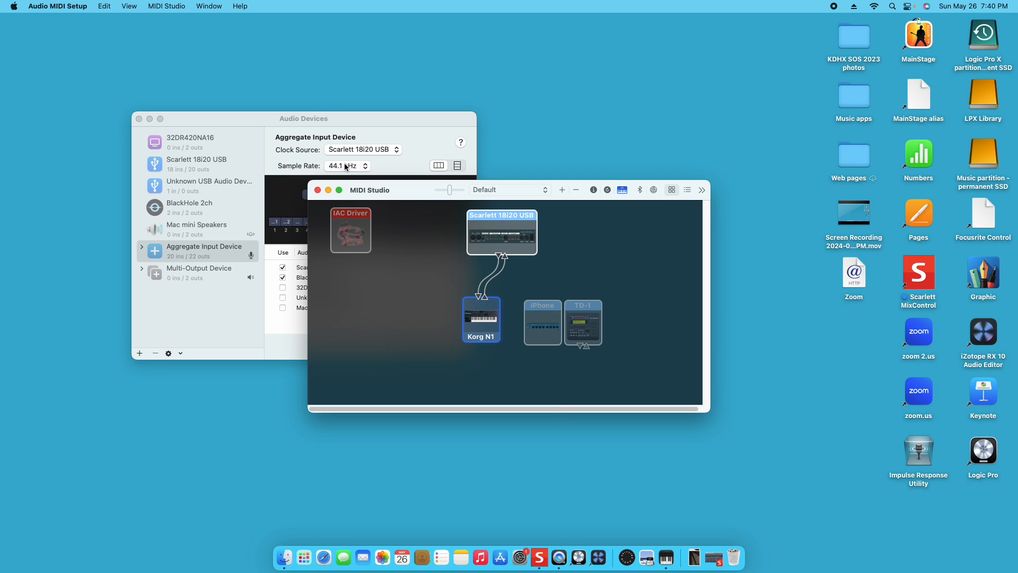
mouse_move(379, 198)
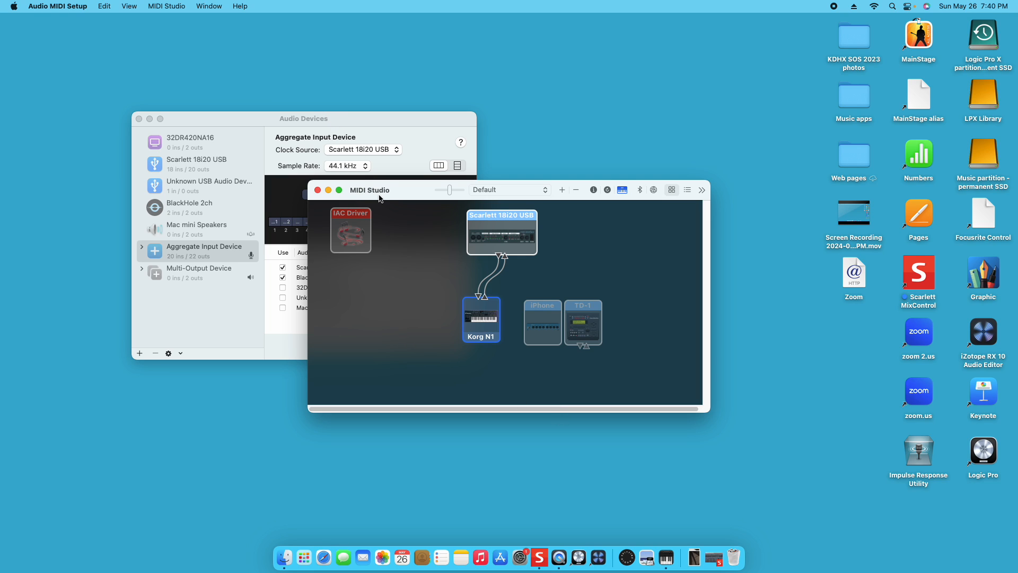
mouse_move(357, 158)
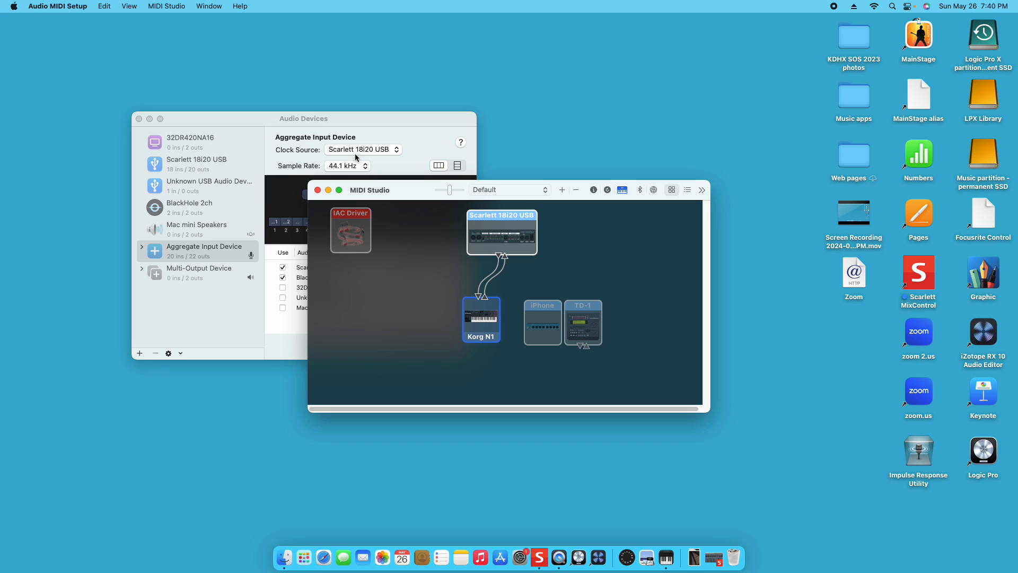
mouse_move(372, 130)
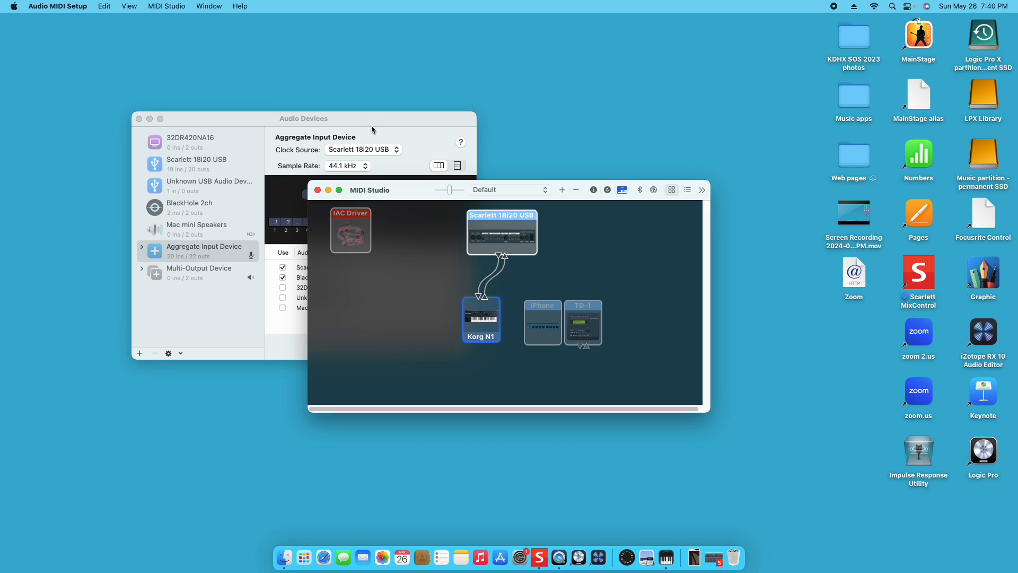
mouse_move(394, 123)
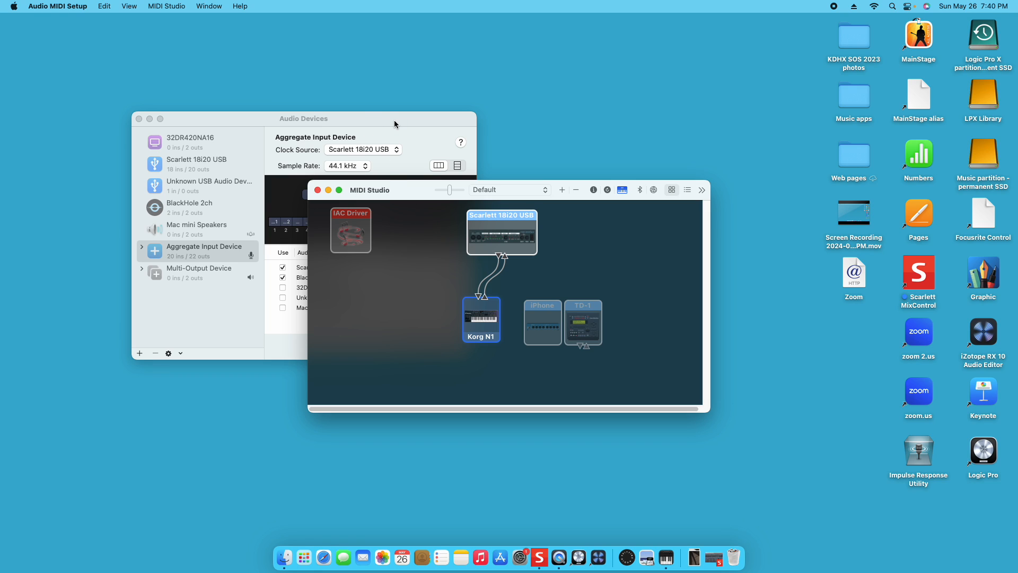
mouse_move(53, 26)
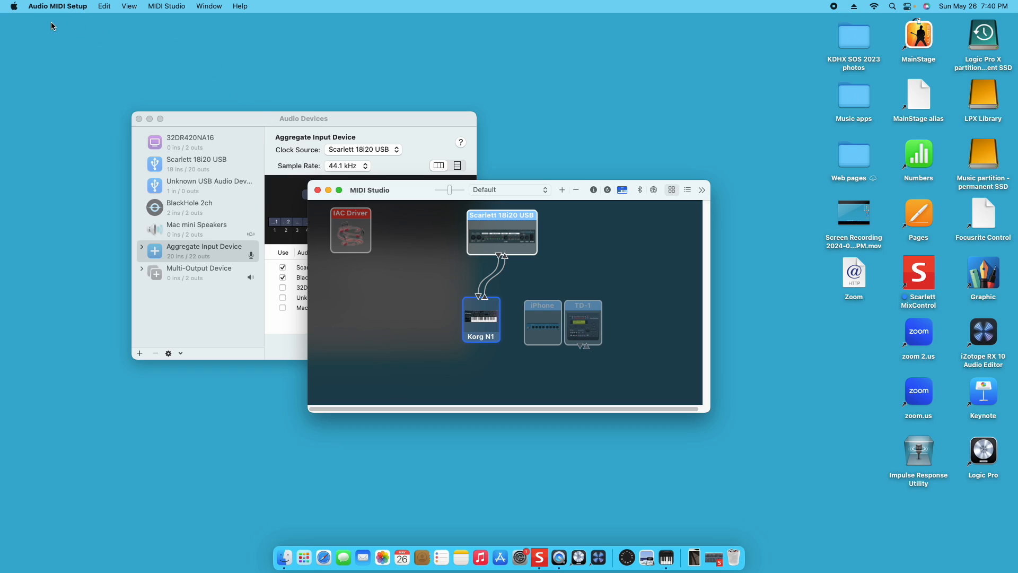
mouse_move(60, 7)
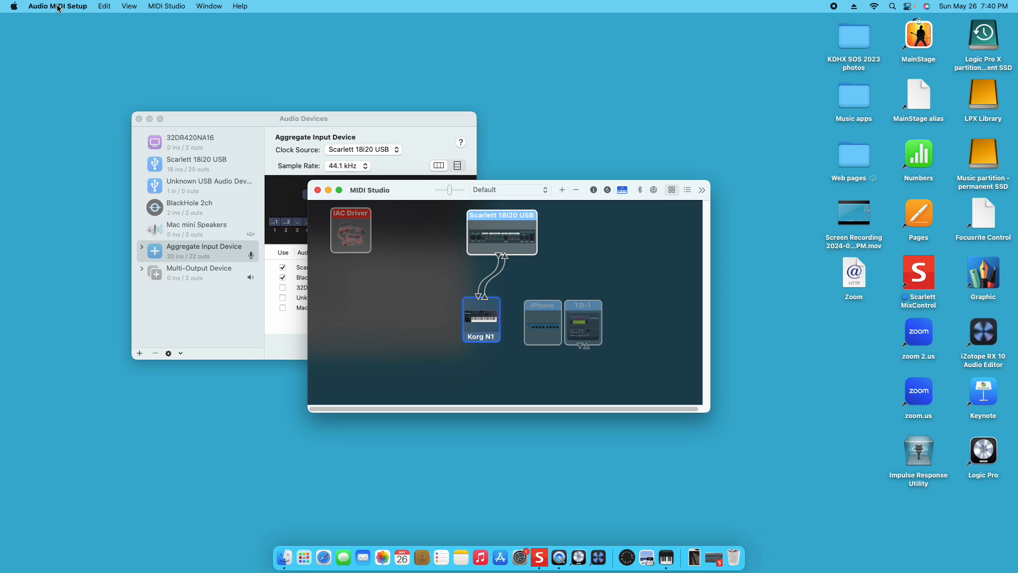
mouse_move(383, 106)
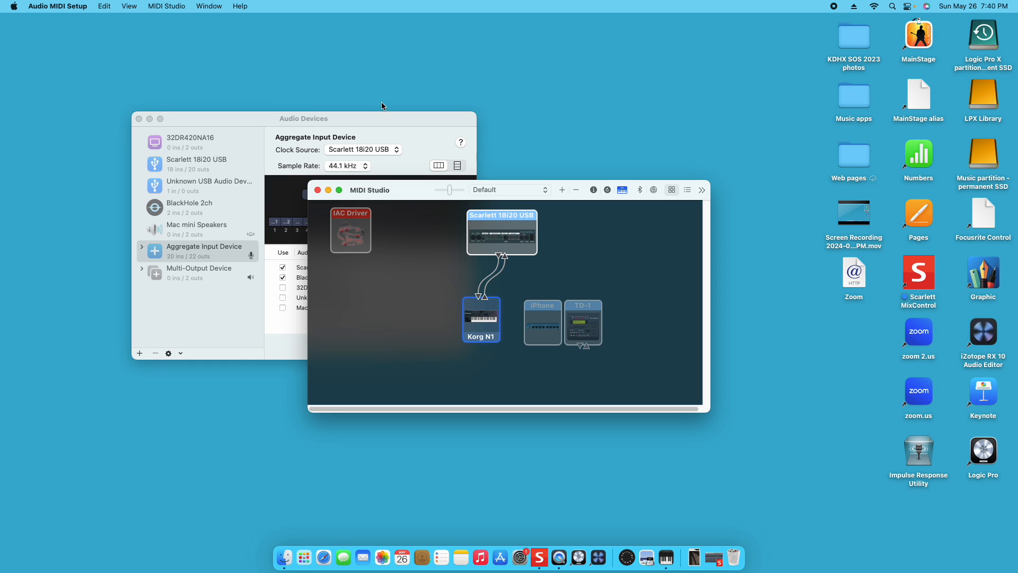
mouse_move(615, 160)
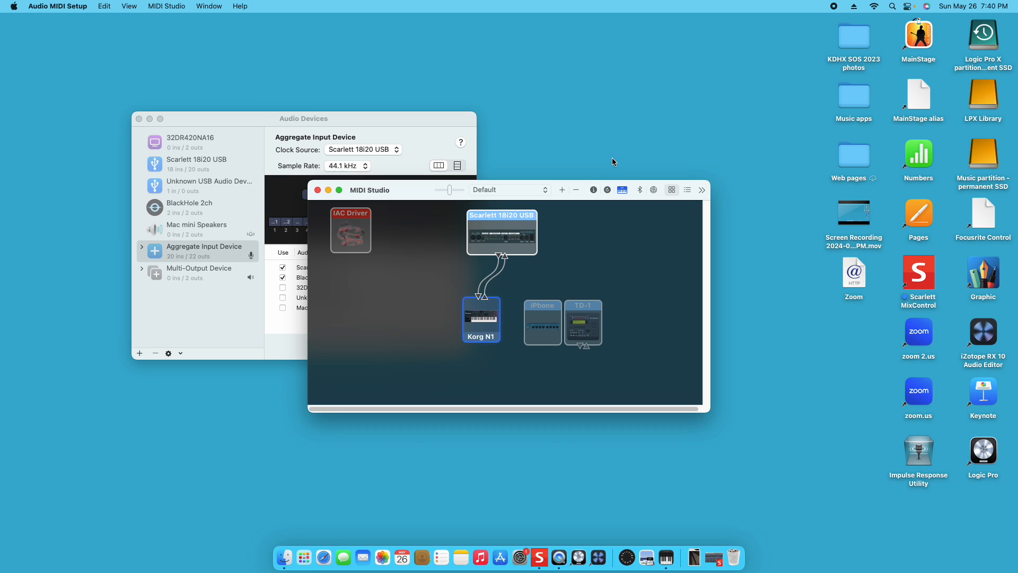
mouse_move(633, 181)
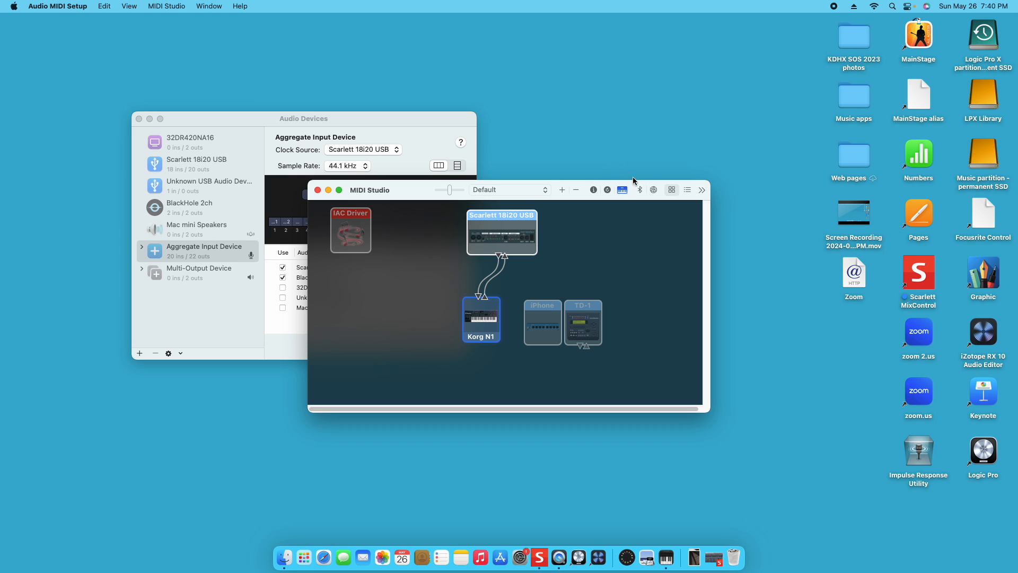